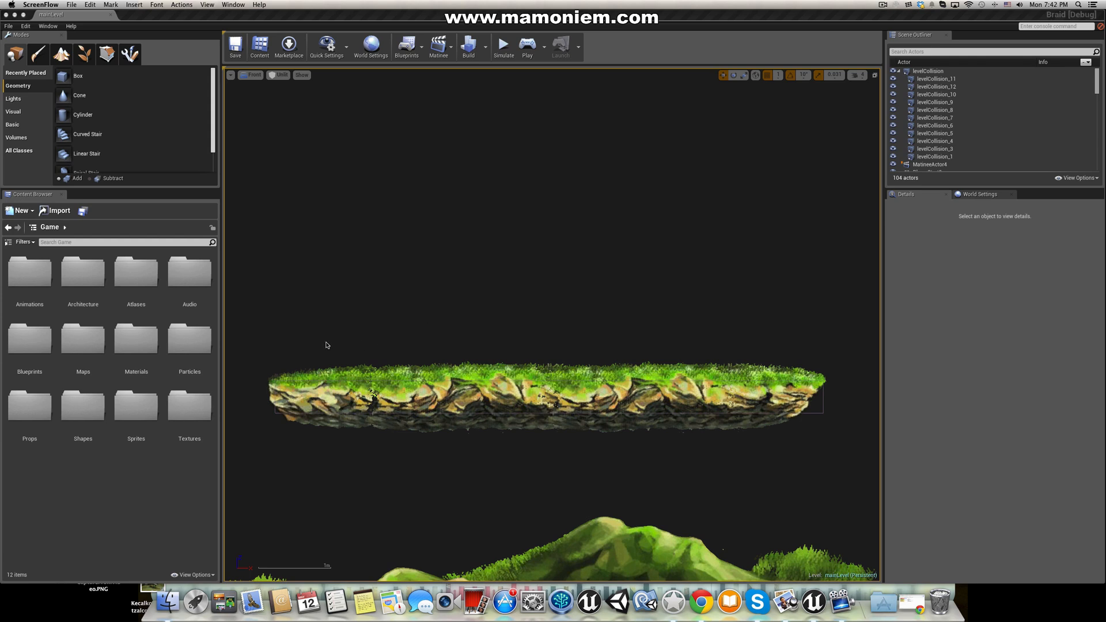
{"action": "mouse_move", "coordinate": [142, 411]}
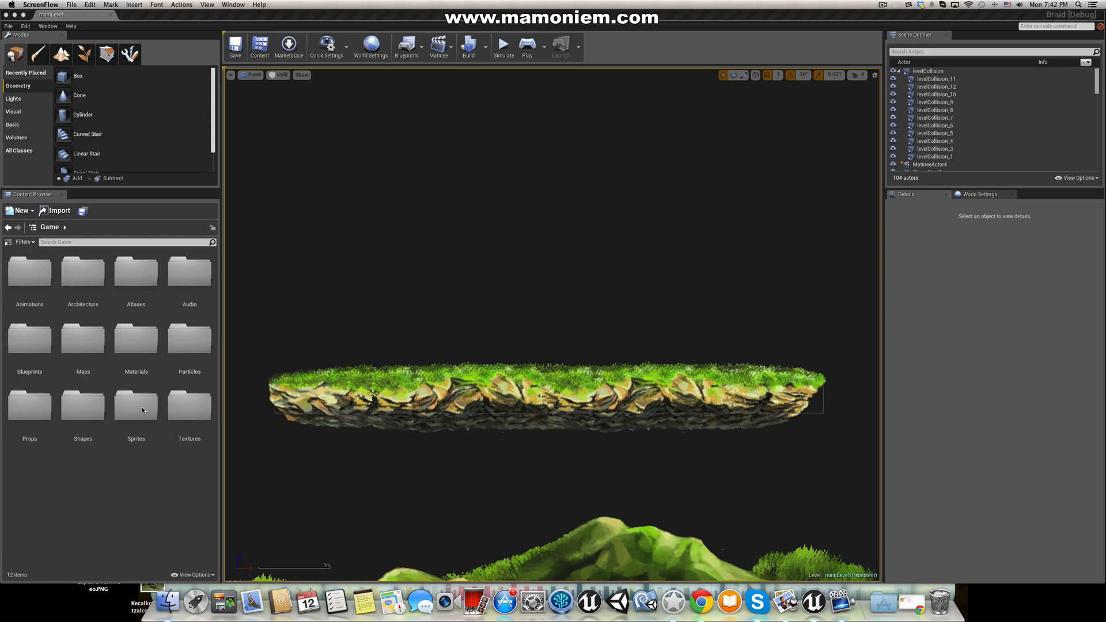
Step: Place the point-a sprite from Sprites > gizmos on the platform's left end, scaled 0.375
{"action": "left_click", "coordinate": [135, 406]}
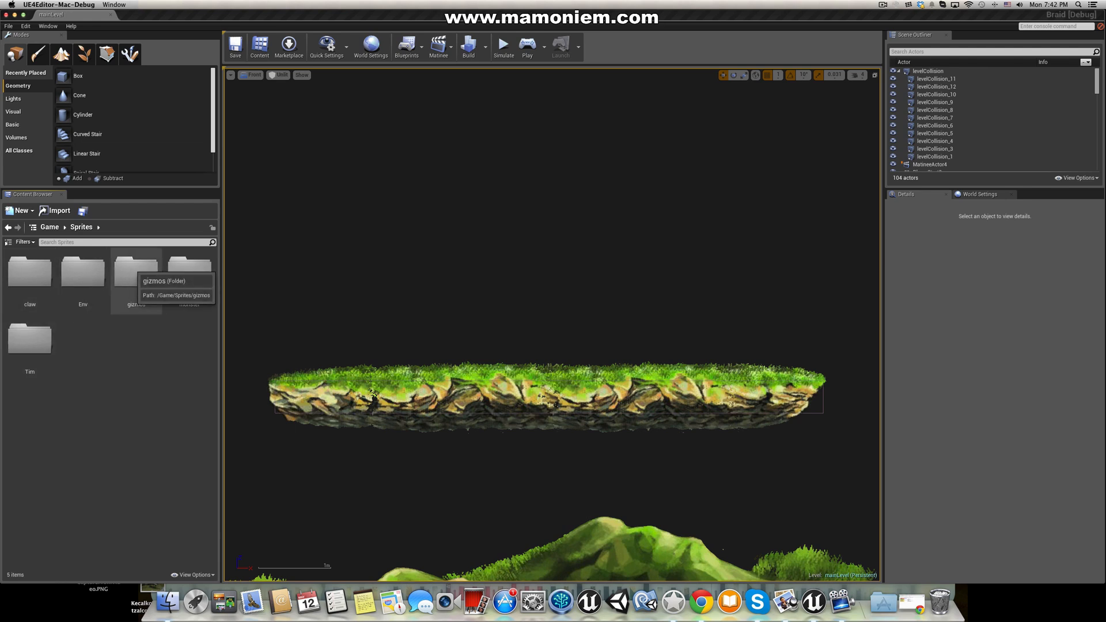
{"action": "double_click", "coordinate": [134, 271]}
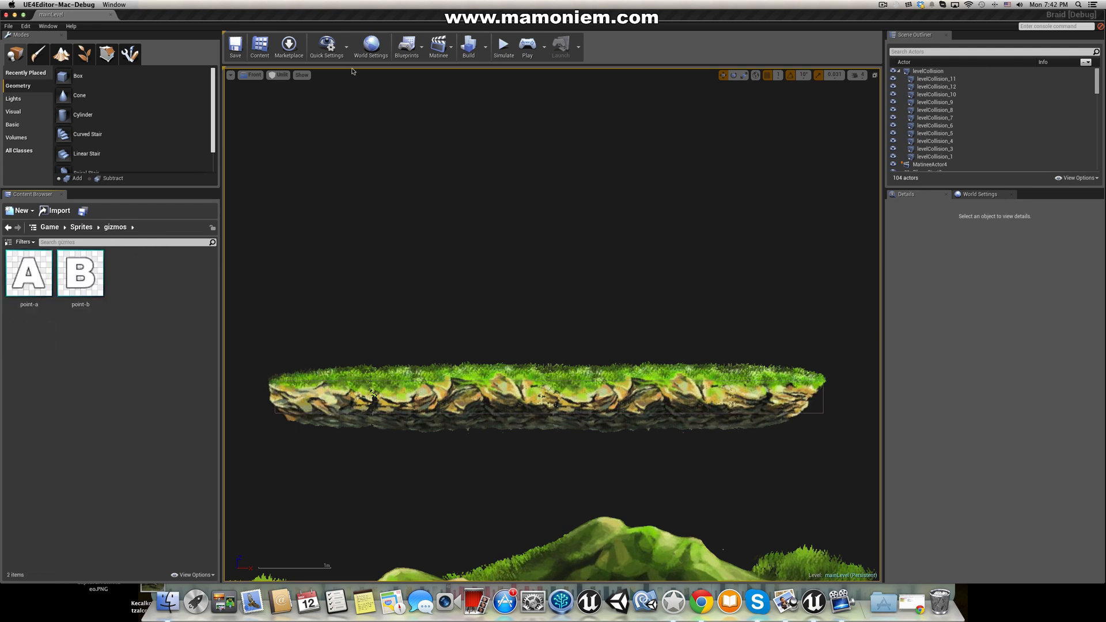
{"action": "mouse_move", "coordinate": [28, 271]}
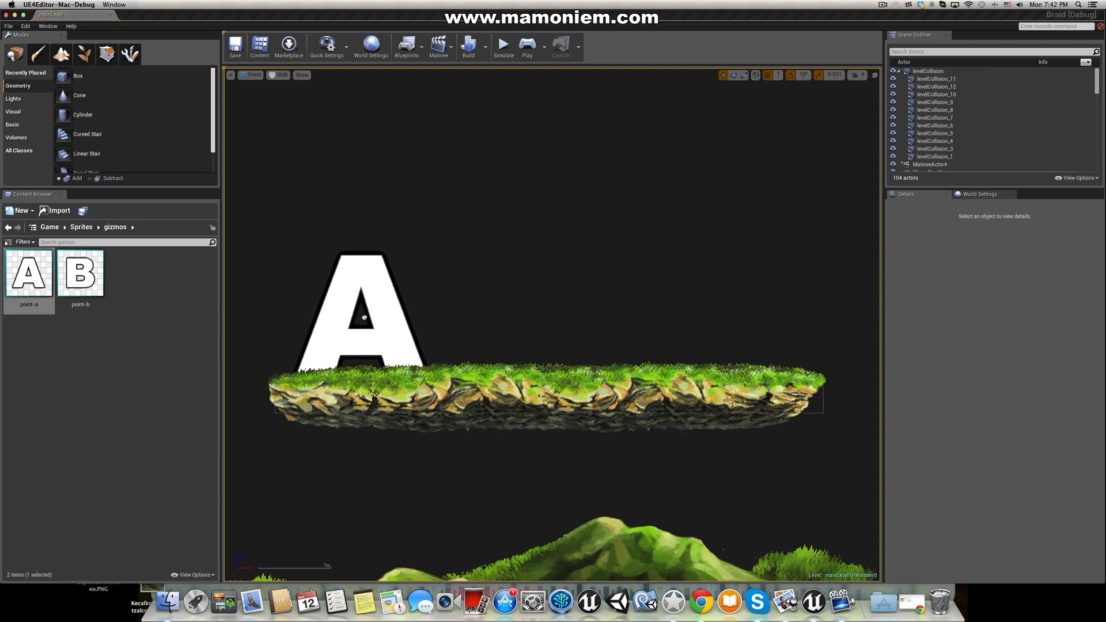
{"action": "left_click", "coordinate": [364, 317]}
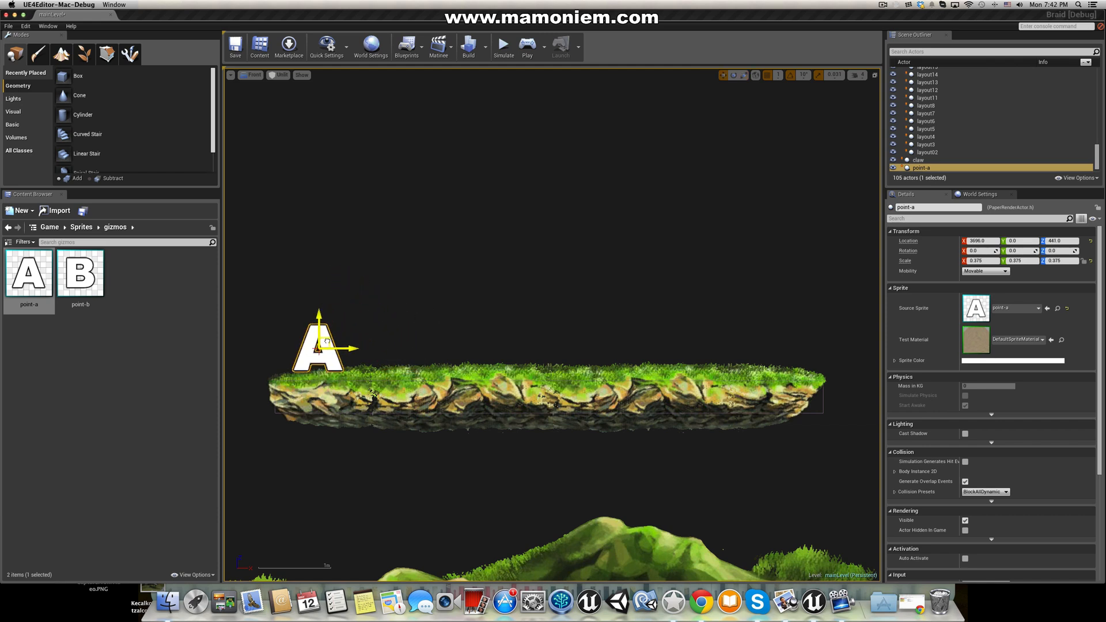
Step: Check marker depth in Perspective view, then return to Front view and deselect everything
{"action": "left_click", "coordinate": [252, 75]}
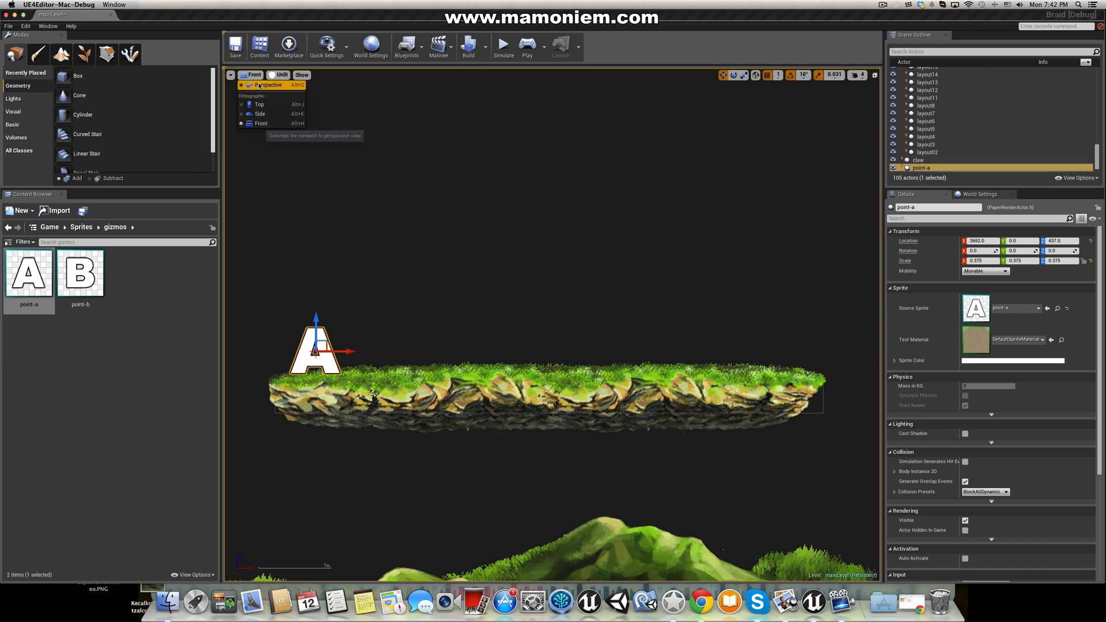
{"action": "left_click", "coordinate": [270, 85]}
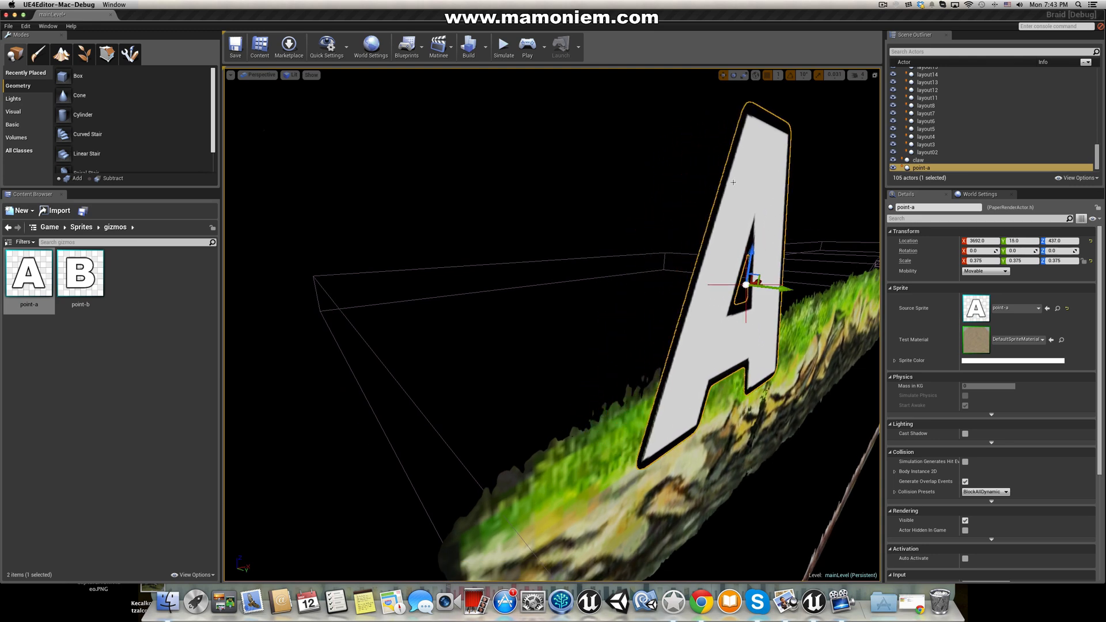
{"action": "left_click", "coordinate": [261, 75]}
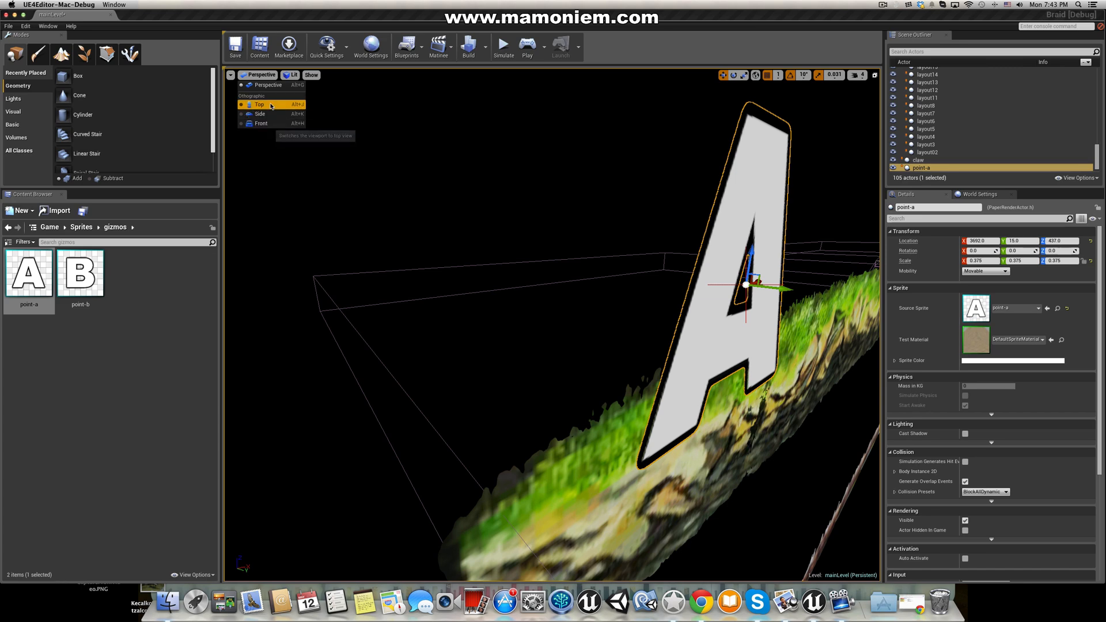
{"action": "mouse_move", "coordinate": [268, 84]}
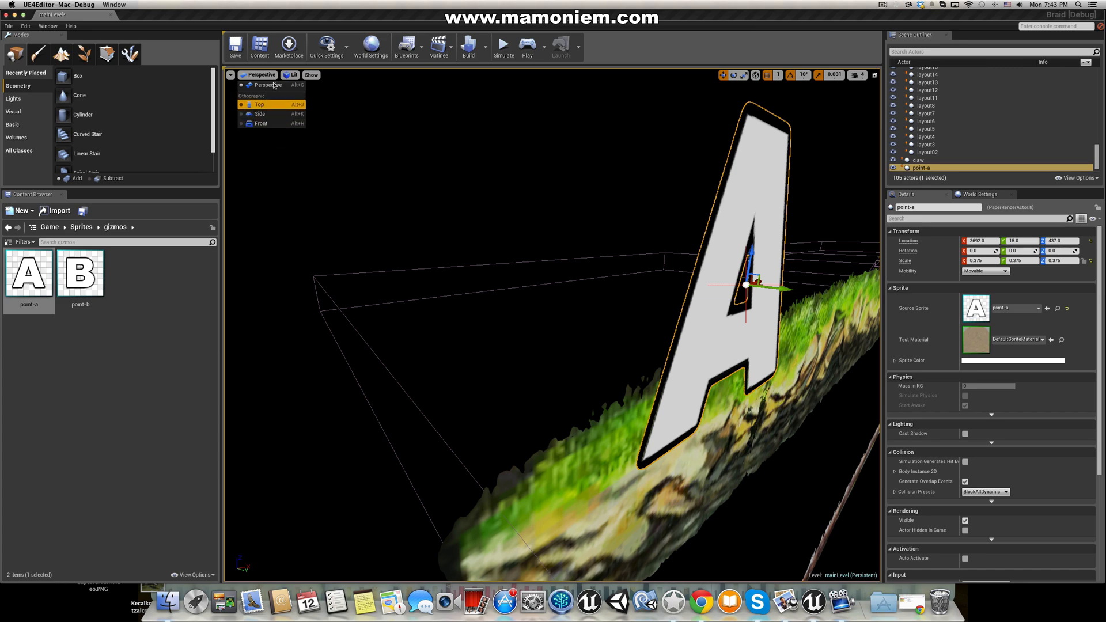
{"action": "left_click", "coordinate": [260, 123]}
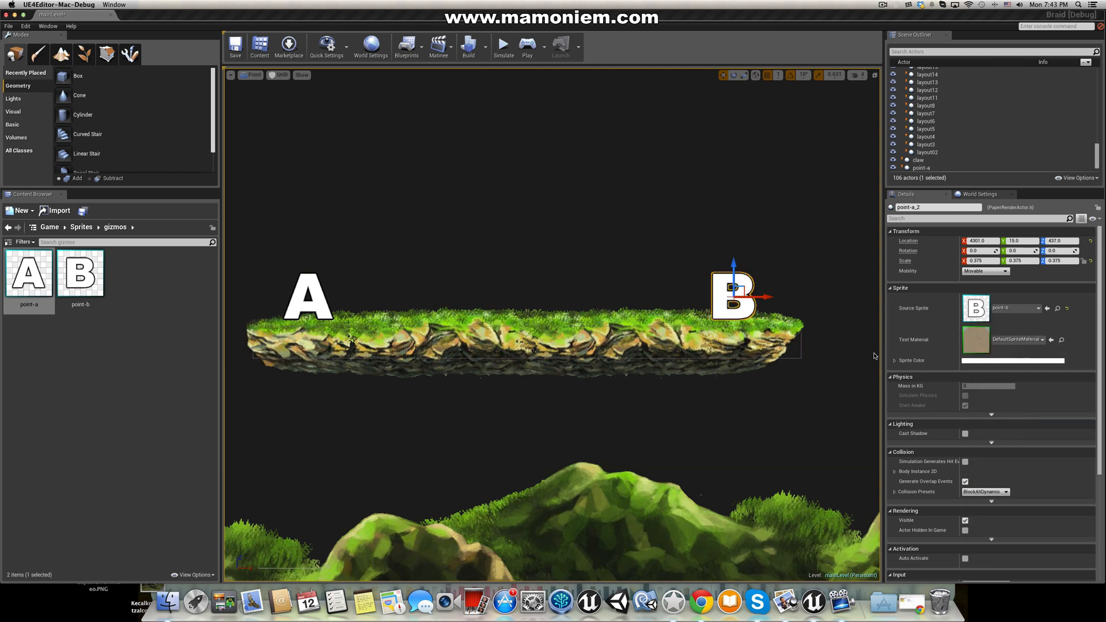
{"action": "left_click", "coordinate": [345, 246]}
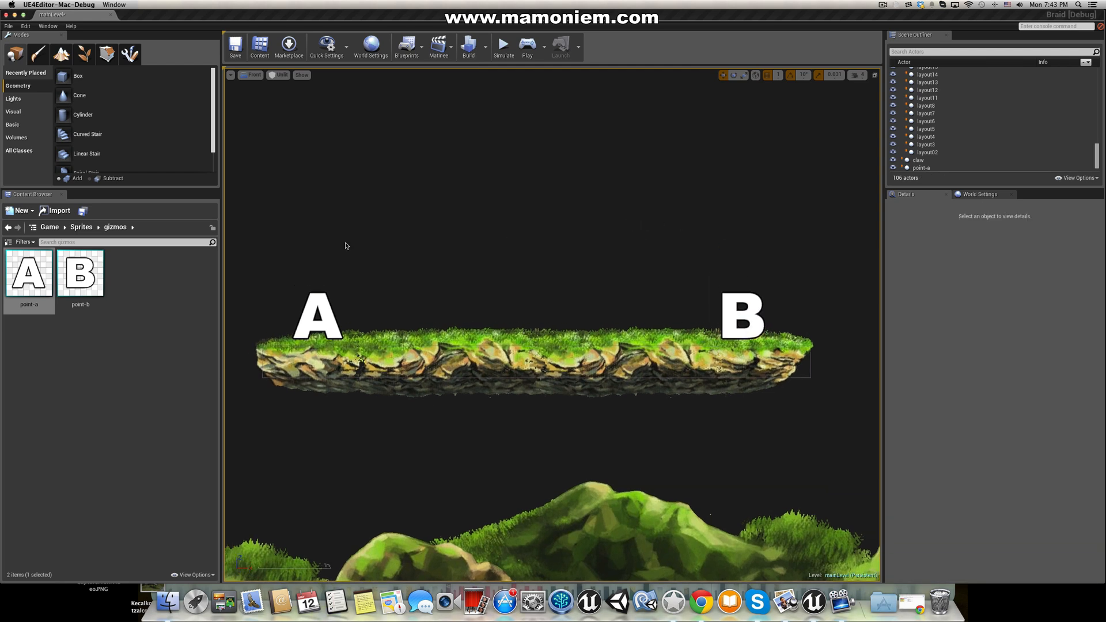
{"action": "mouse_move", "coordinate": [415, 358]}
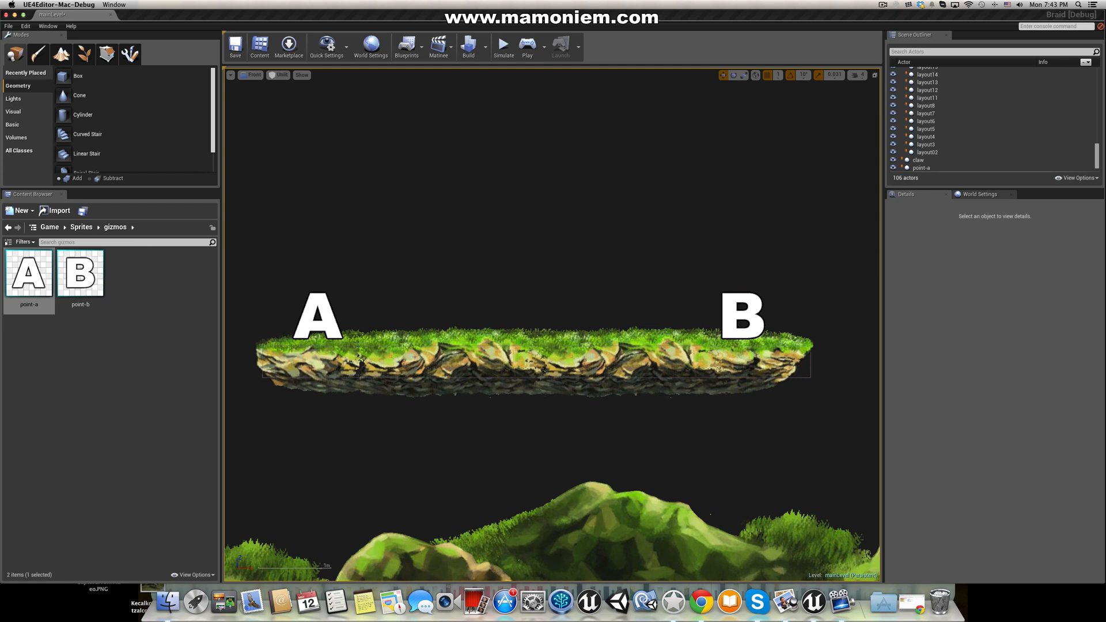
Step: Review the point-a and point-a_2 Details, deselect them, and go back to Game
{"action": "left_click", "coordinate": [317, 318]}
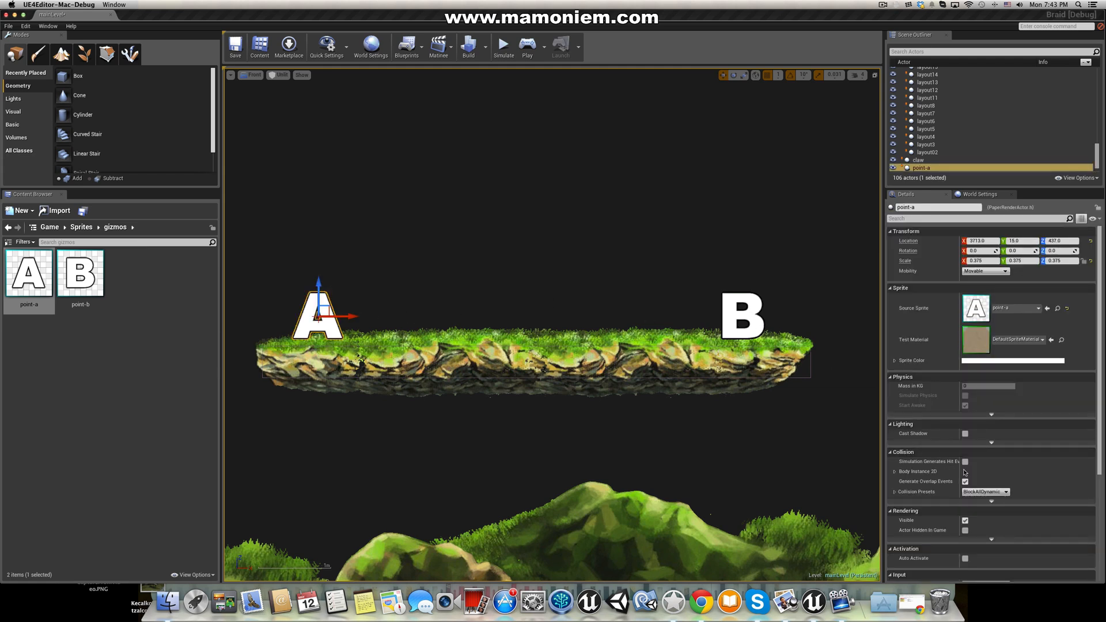
{"action": "scroll", "scroll_direction": "down", "scroll_amount": 3}
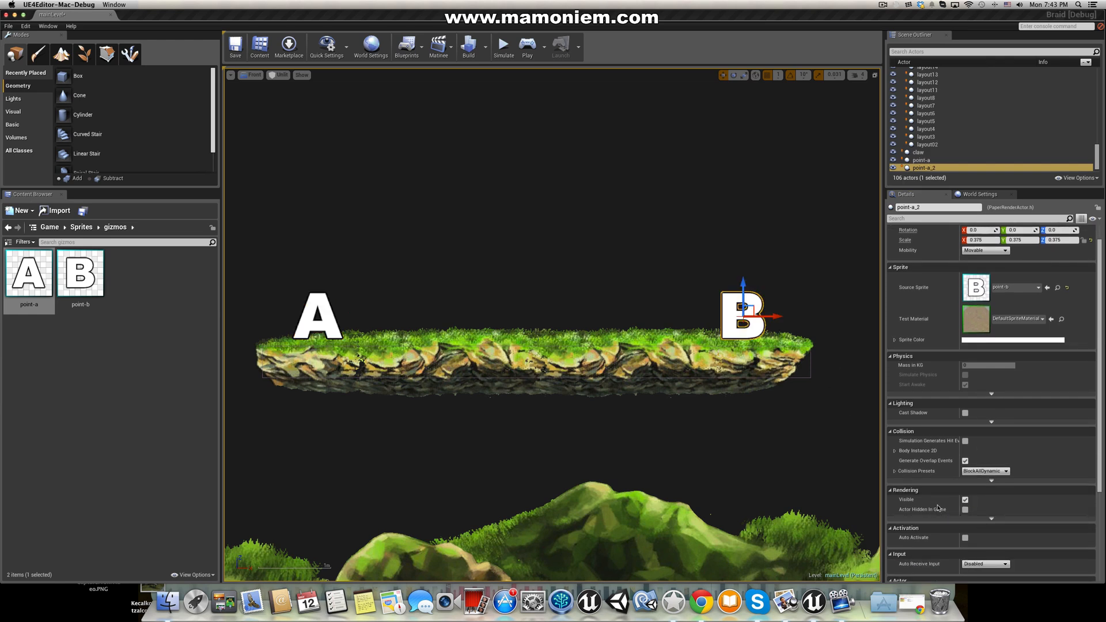
{"action": "left_click", "coordinate": [597, 274]}
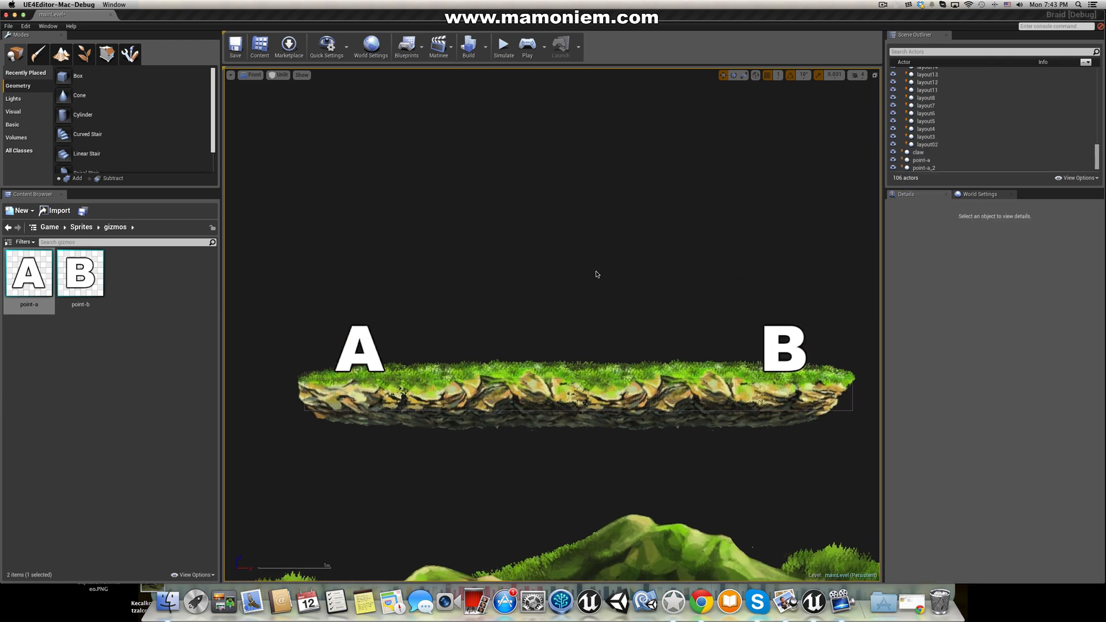
{"action": "left_click", "coordinate": [48, 226]}
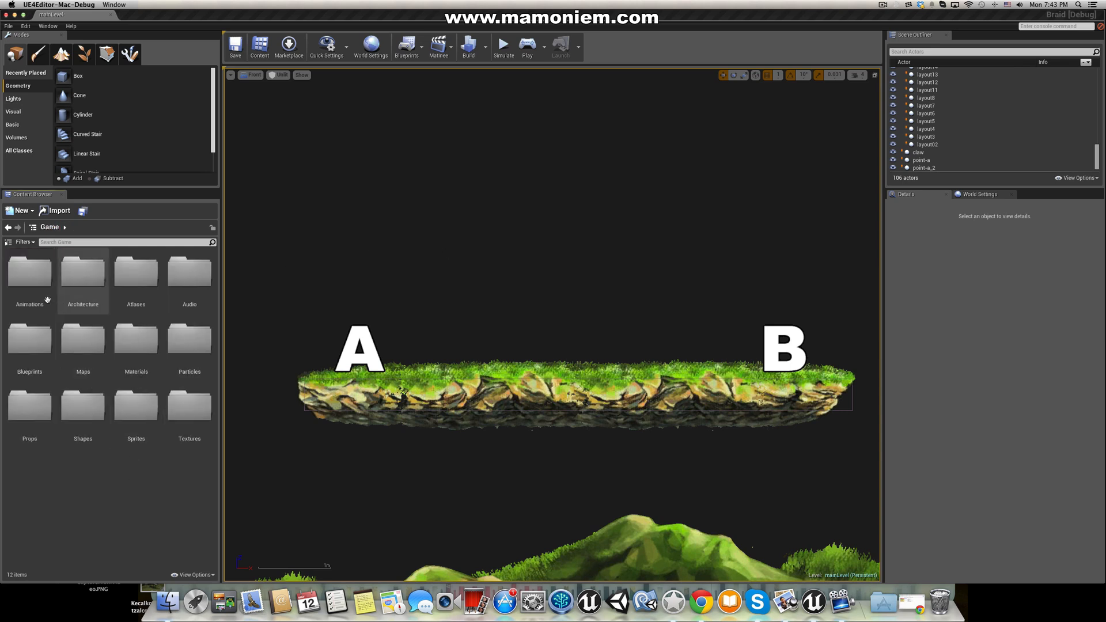
Step: Create a blueprint named 'monster' from monsterWalk in the Blueprints folder
{"action": "double_click", "coordinate": [29, 271]}
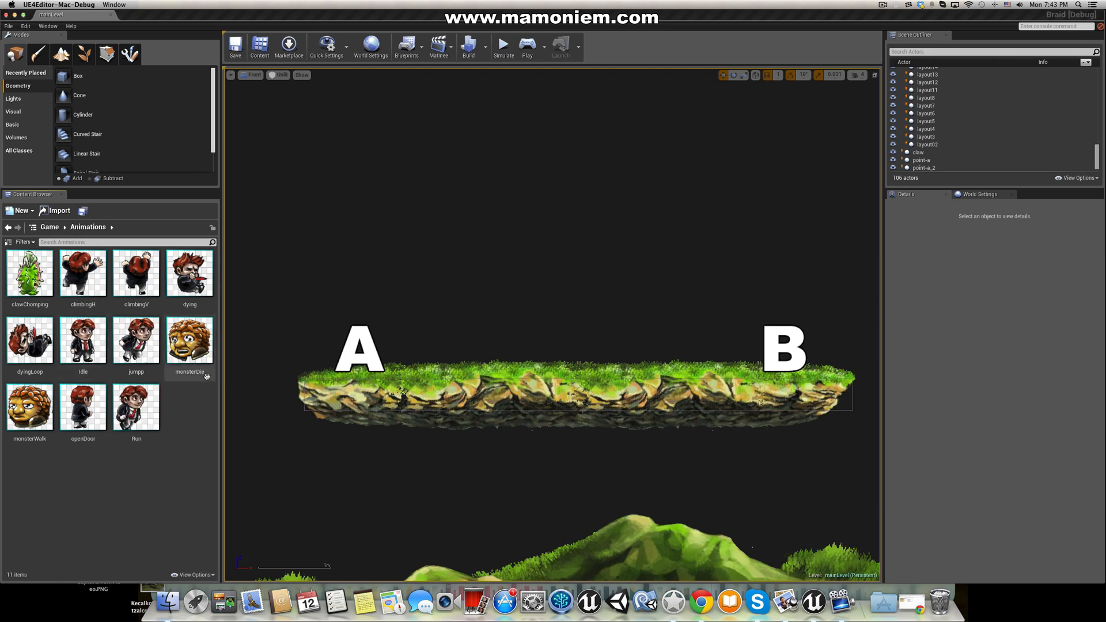
{"action": "right_click", "coordinate": [29, 407]}
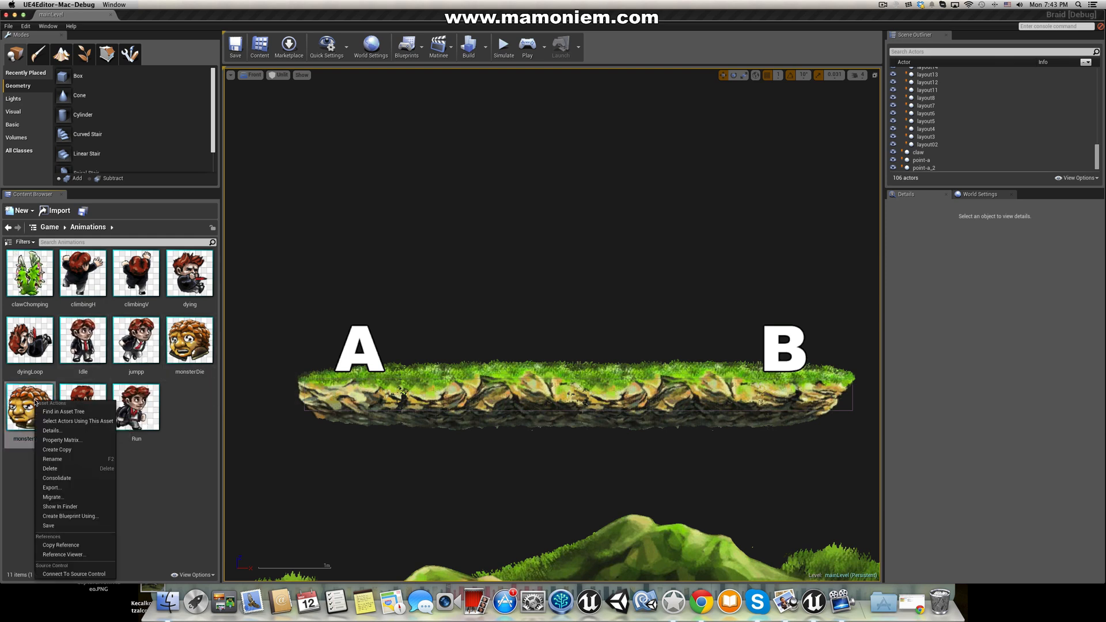
{"action": "mouse_move", "coordinate": [70, 516]}
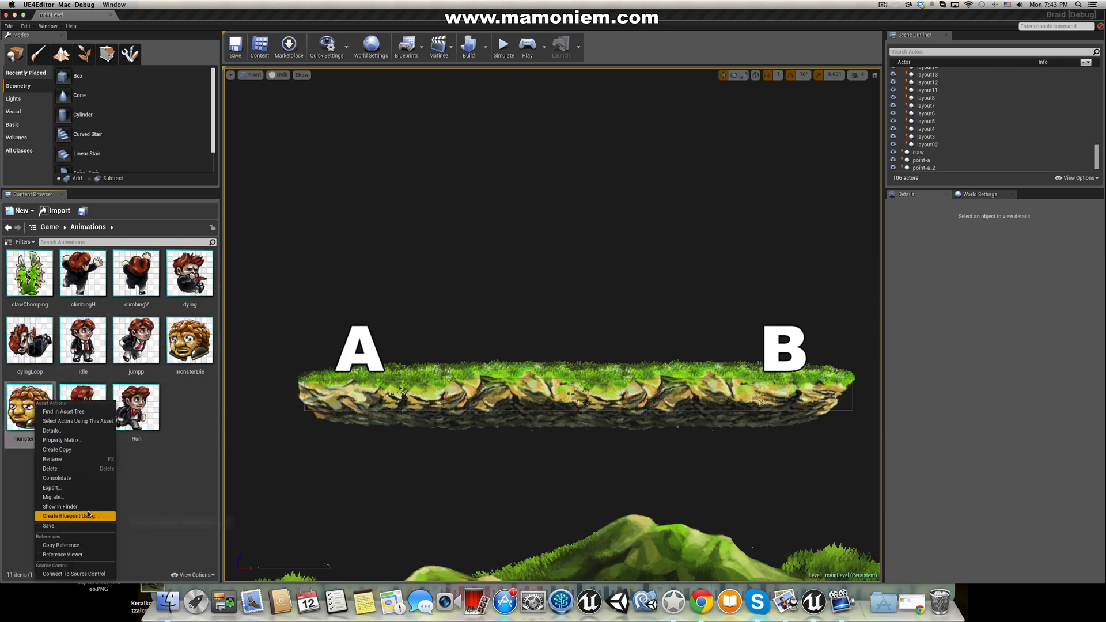
{"action": "left_click", "coordinate": [68, 516]}
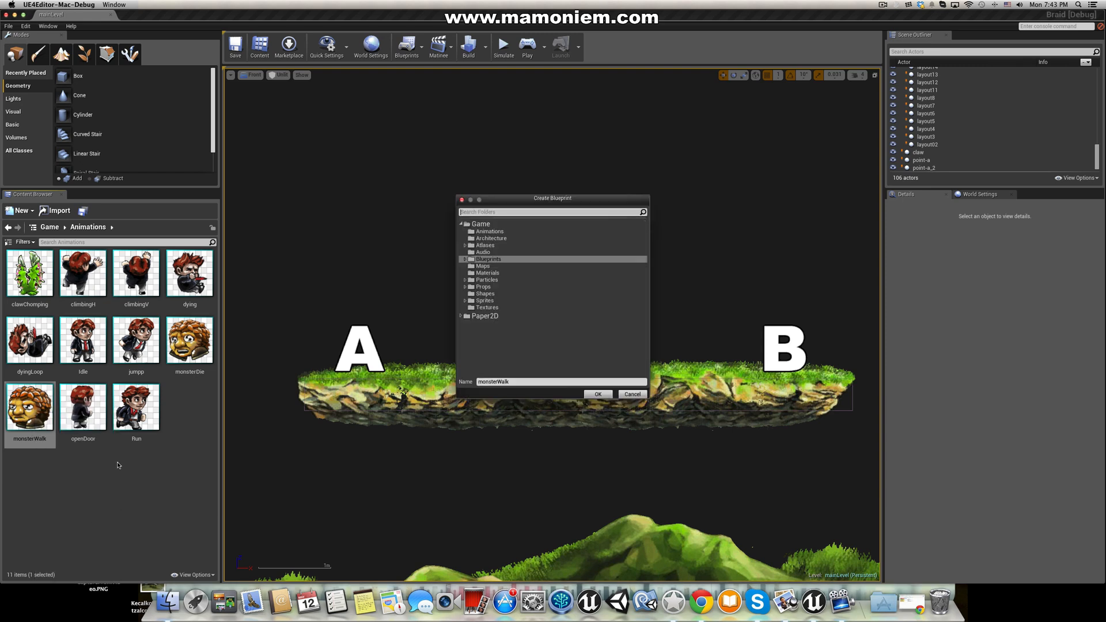
{"action": "left_click", "coordinate": [487, 259]}
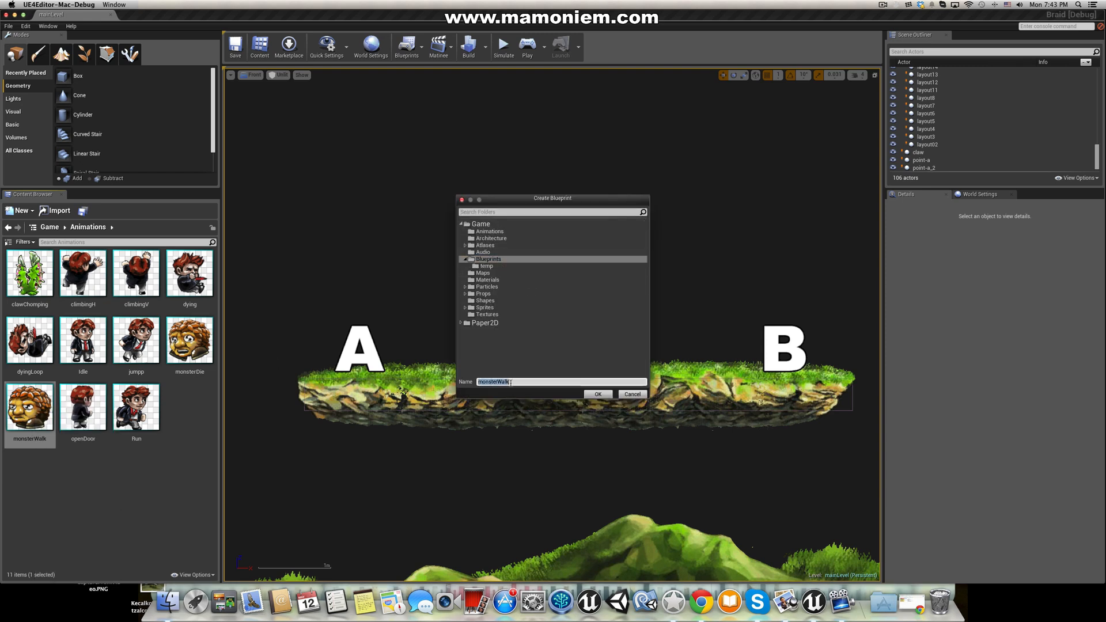
{"action": "type", "text": "monster."}
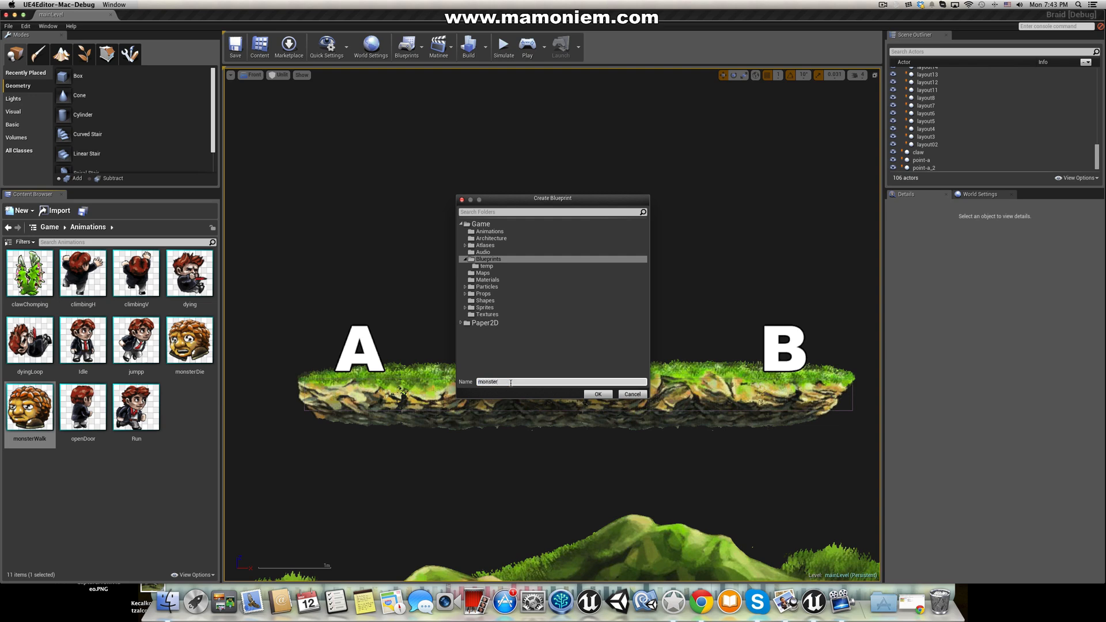
{"action": "left_click", "coordinate": [597, 394]}
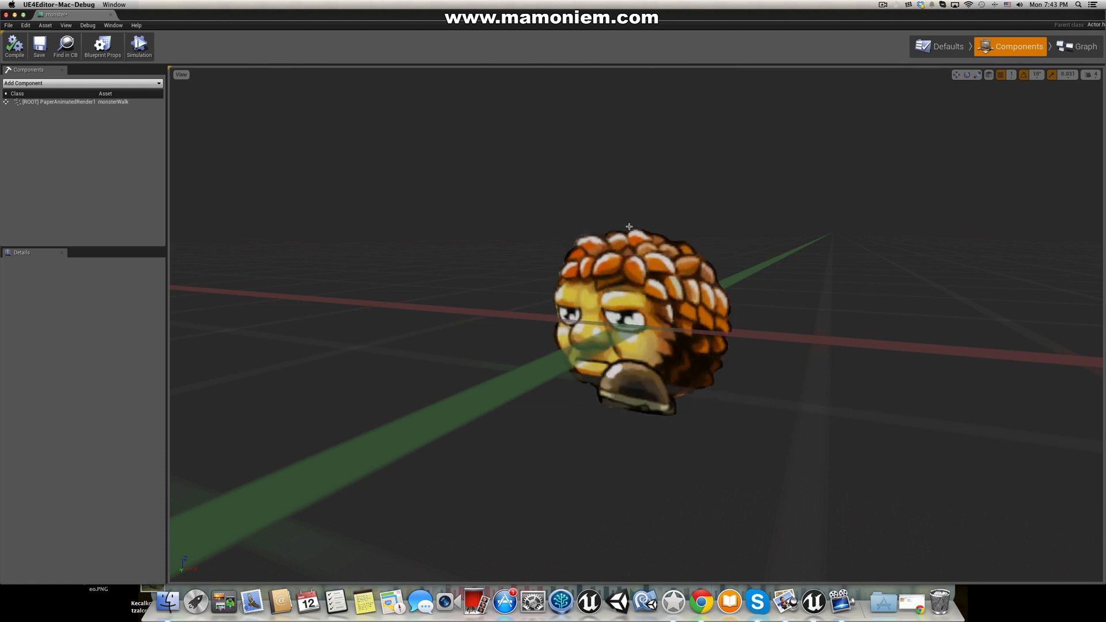
{"action": "mouse_move", "coordinate": [53, 142]}
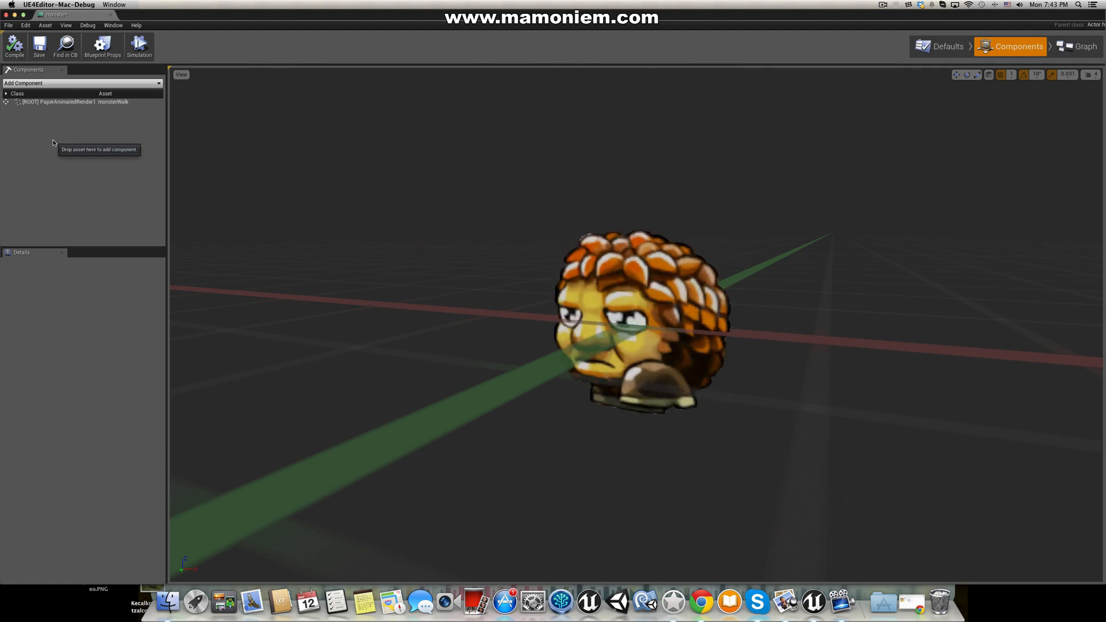
Step: Add a new Actor-type variable named point-a and mark it editable
{"action": "left_click", "coordinate": [1084, 47]}
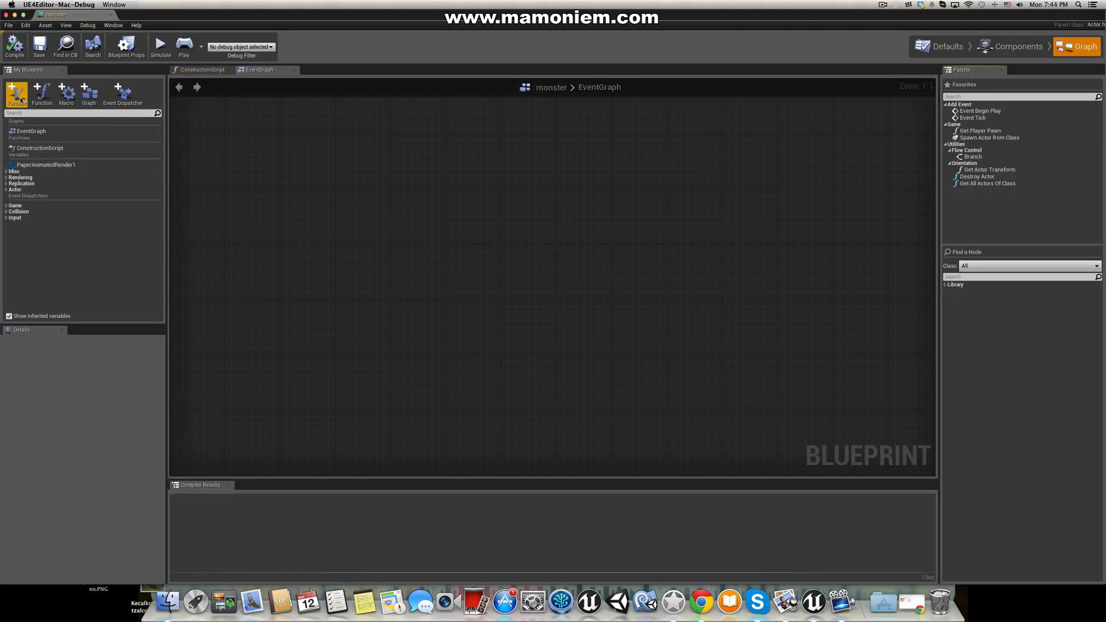
{"action": "left_click", "coordinate": [16, 92]}
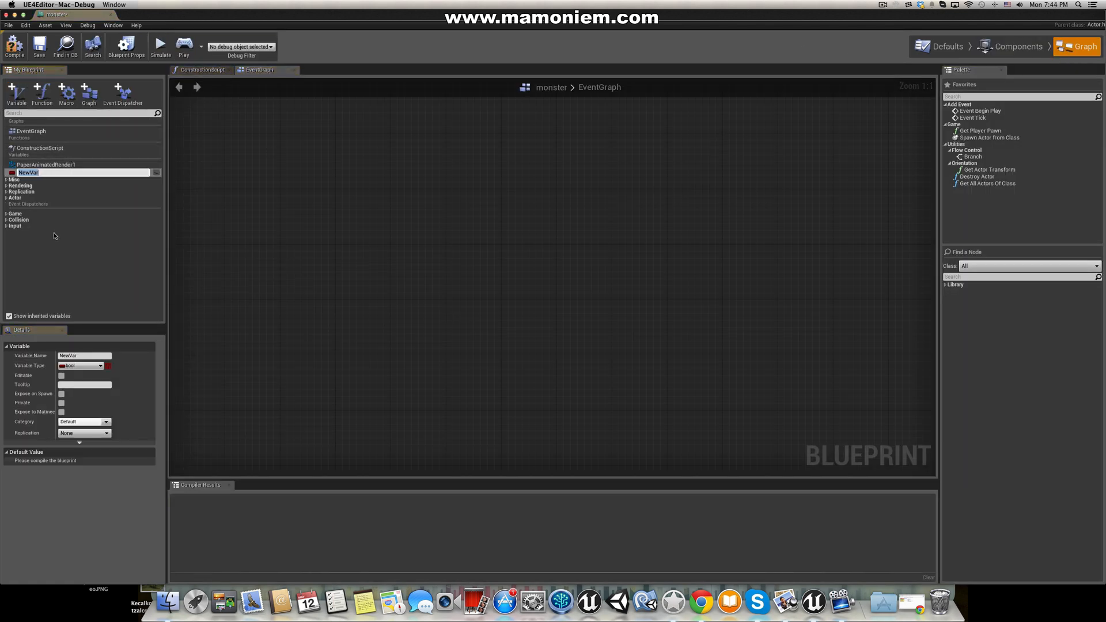
{"action": "left_click", "coordinate": [79, 366]}
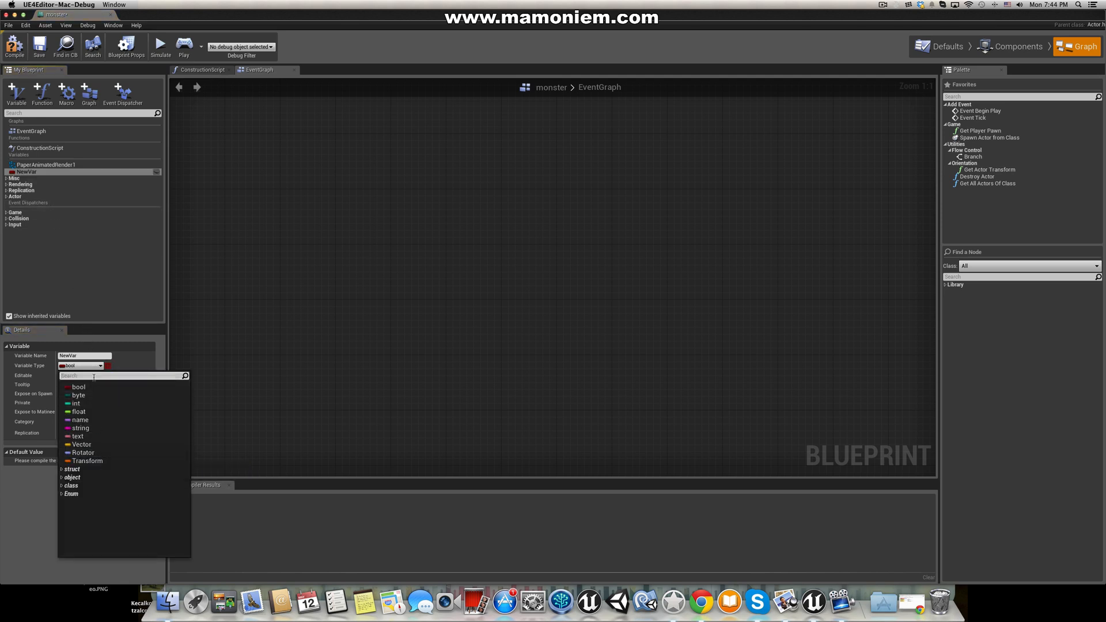
{"action": "type", "text": "actor"}
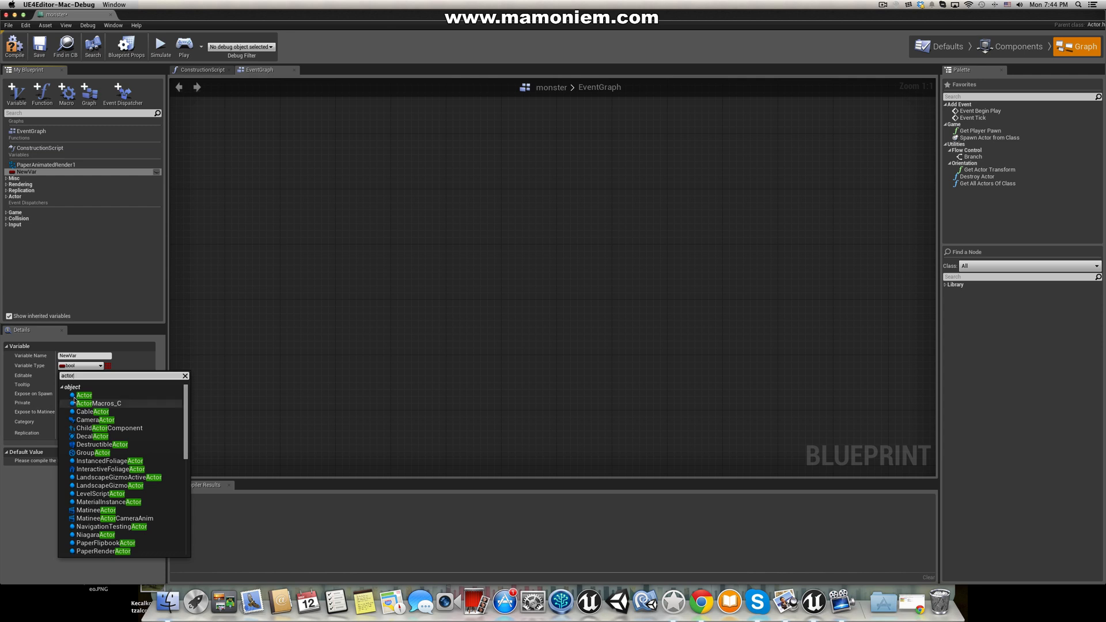
{"action": "left_click", "coordinate": [85, 394]}
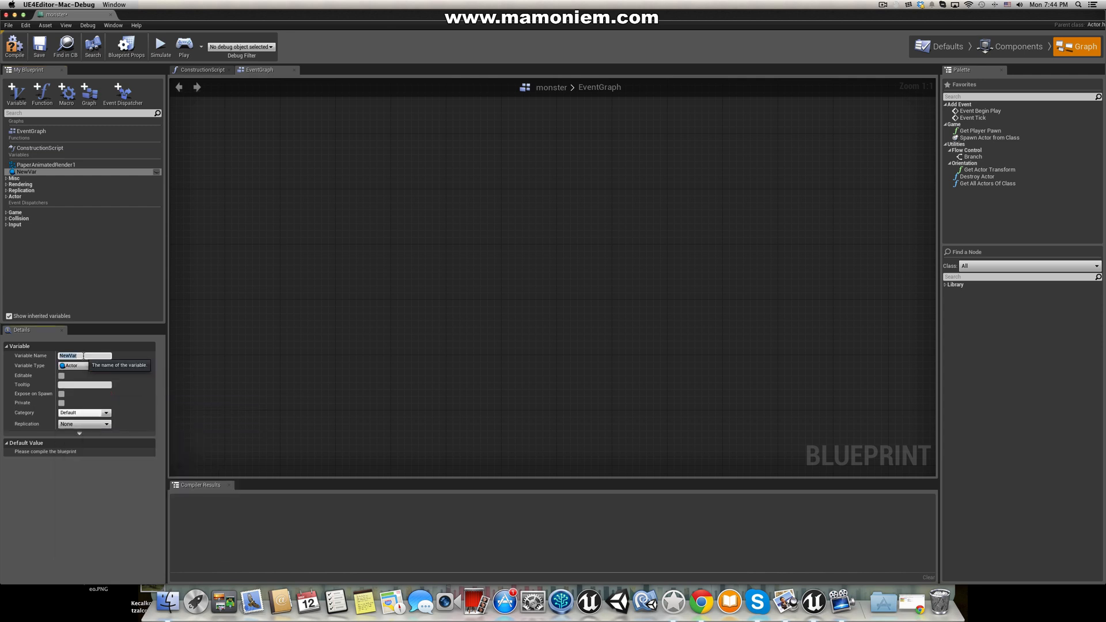
{"action": "type", "text": "pointA"}
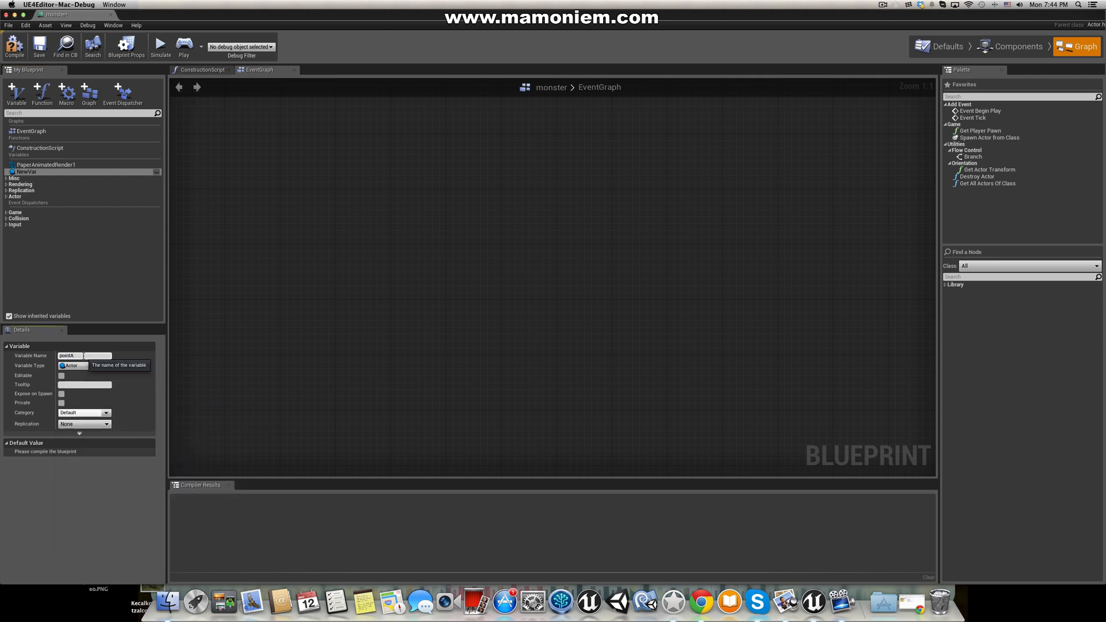
{"action": "type", "text": "pointa"}
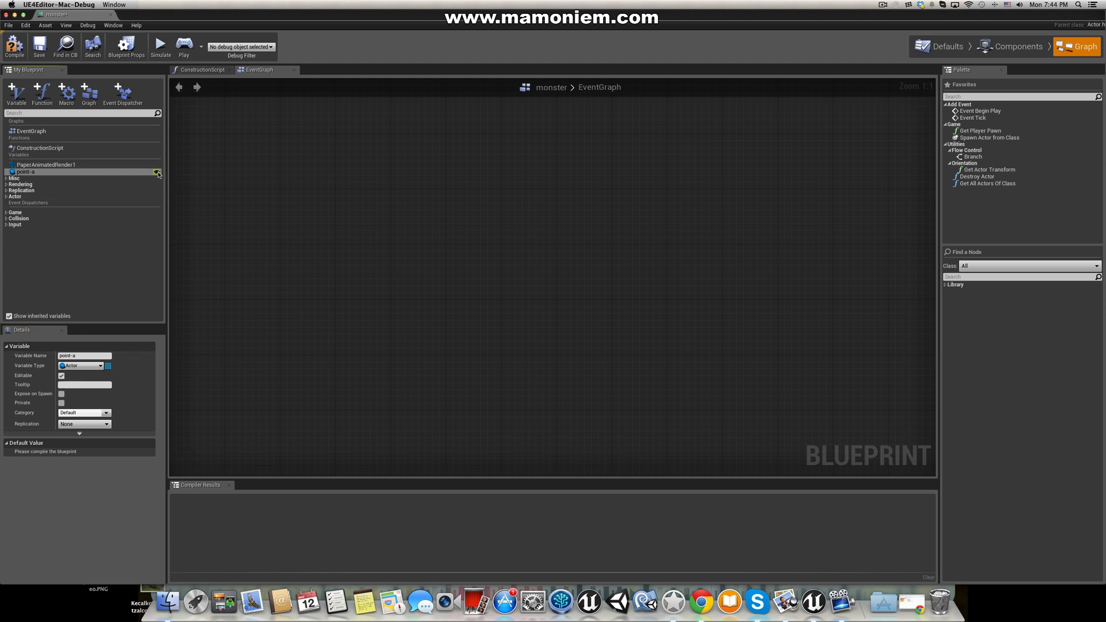
{"action": "left_click", "coordinate": [79, 365]}
{"action": "type", "text": "point-b"}
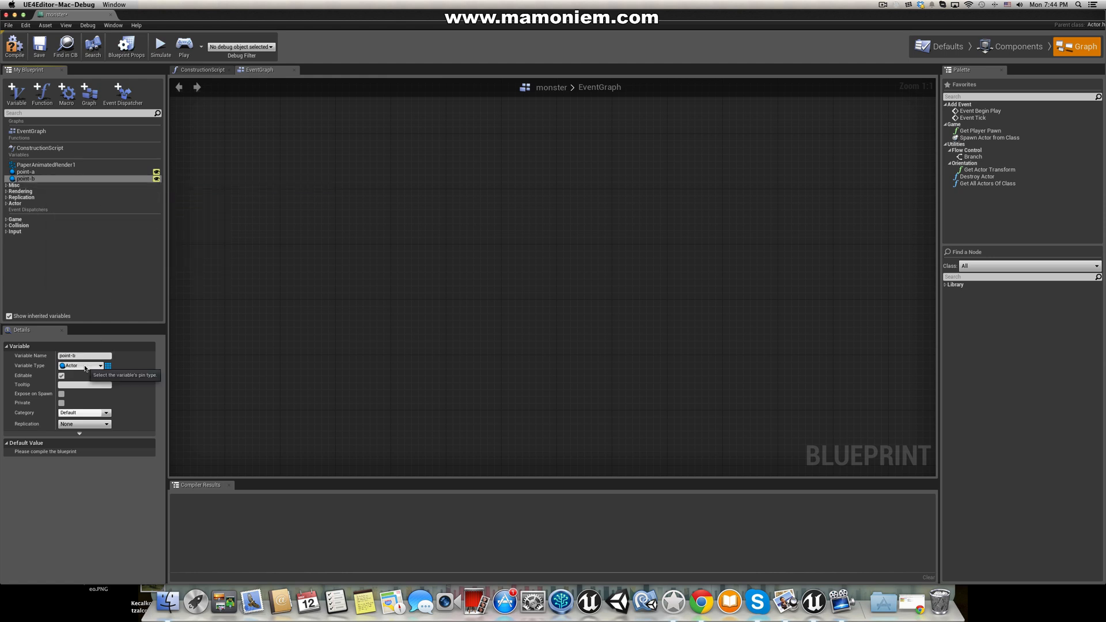
{"action": "mouse_move", "coordinate": [69, 232]}
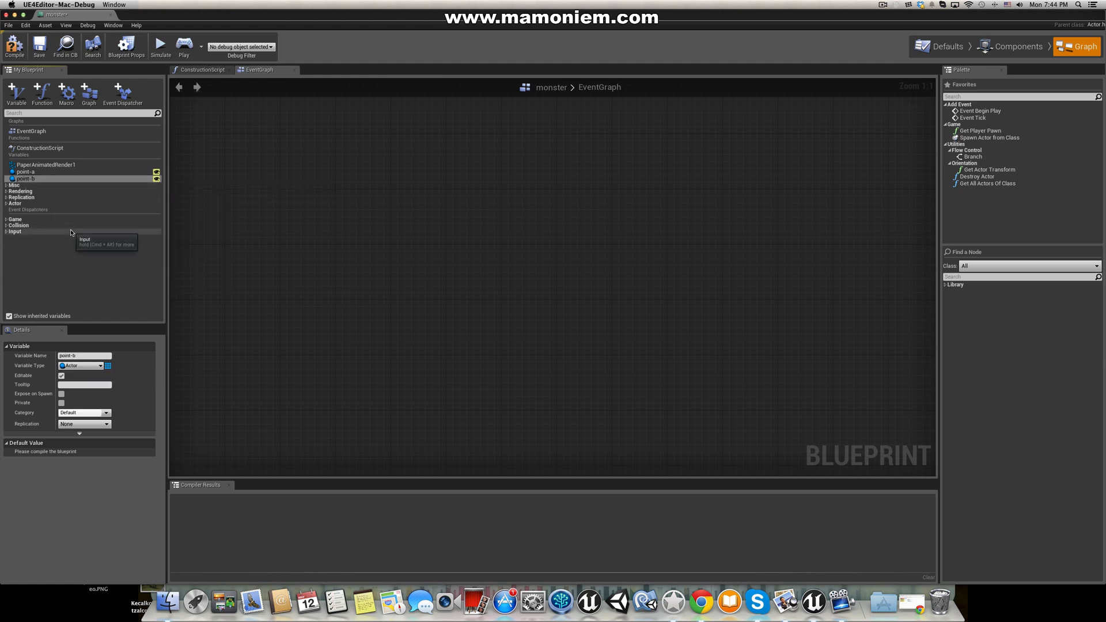
{"action": "mouse_move", "coordinate": [194, 202]}
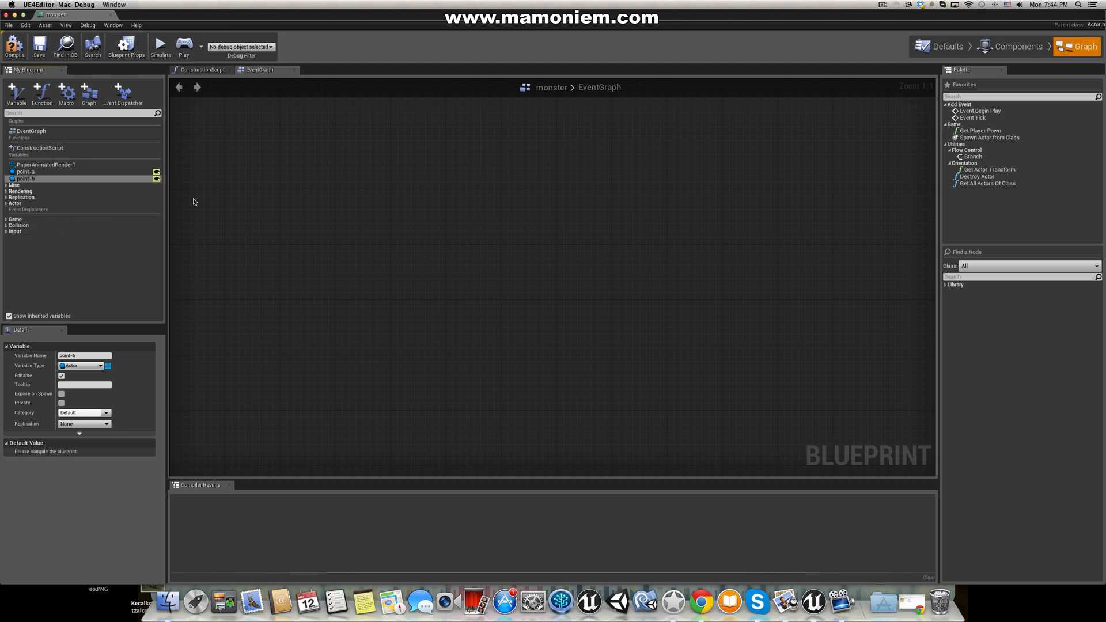
{"action": "mouse_move", "coordinate": [46, 165]}
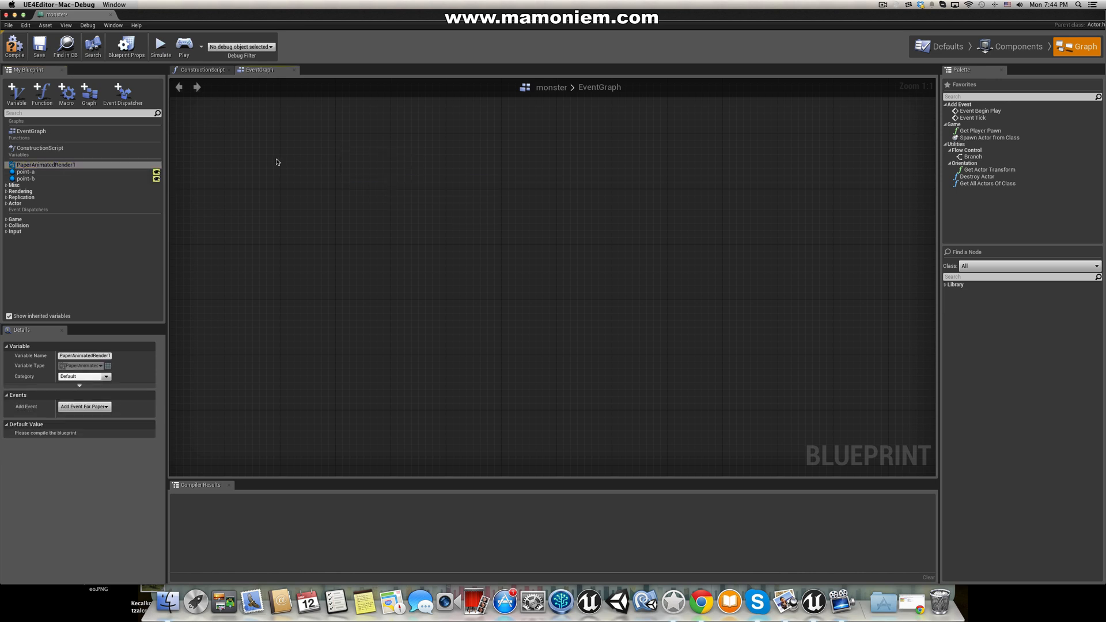
Step: Add Self, a point-a getter, Set Actor Location, and a Lerp (Vector) feeding New Location
{"action": "right_click", "coordinate": [309, 164]}
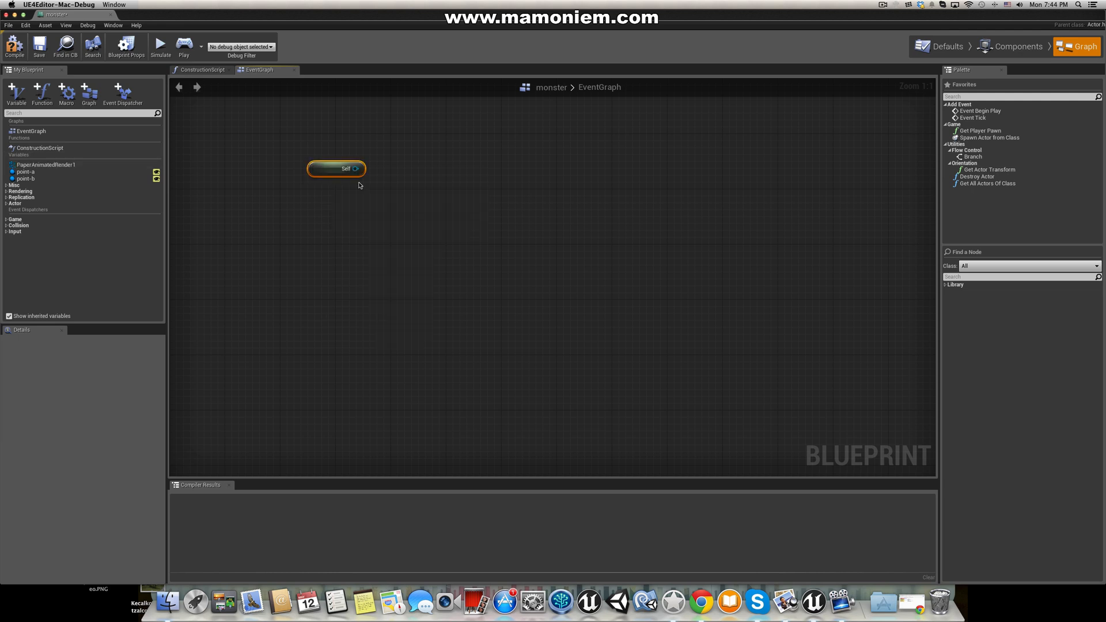
{"action": "left_click_drag", "start_coordinate": [26, 172], "coordinate": [323, 274]}
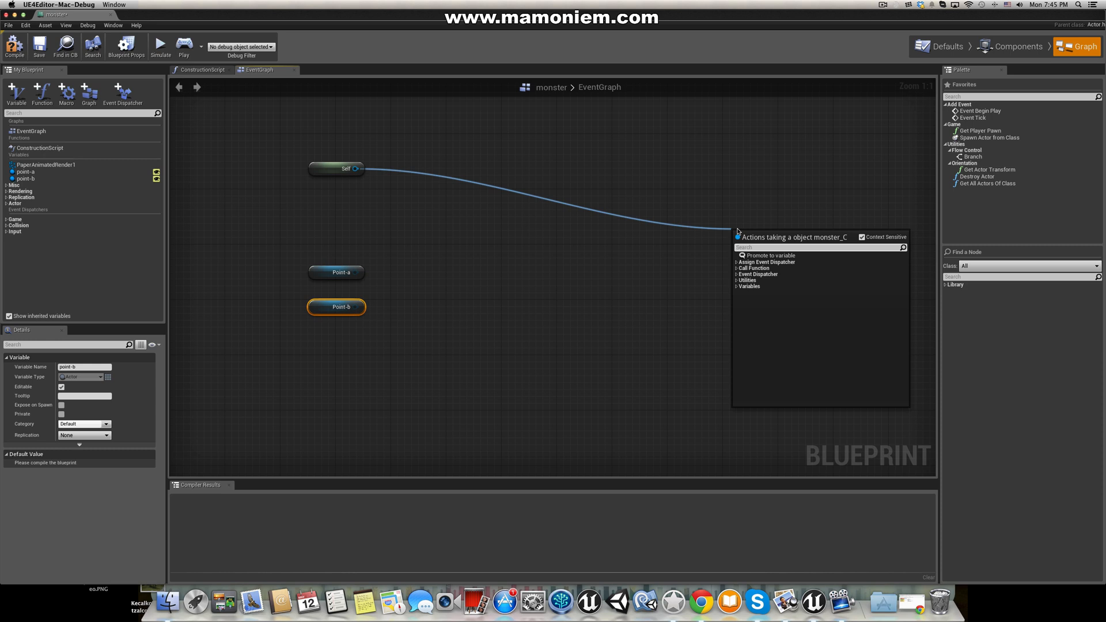
{"action": "type", "text": "set locat"}
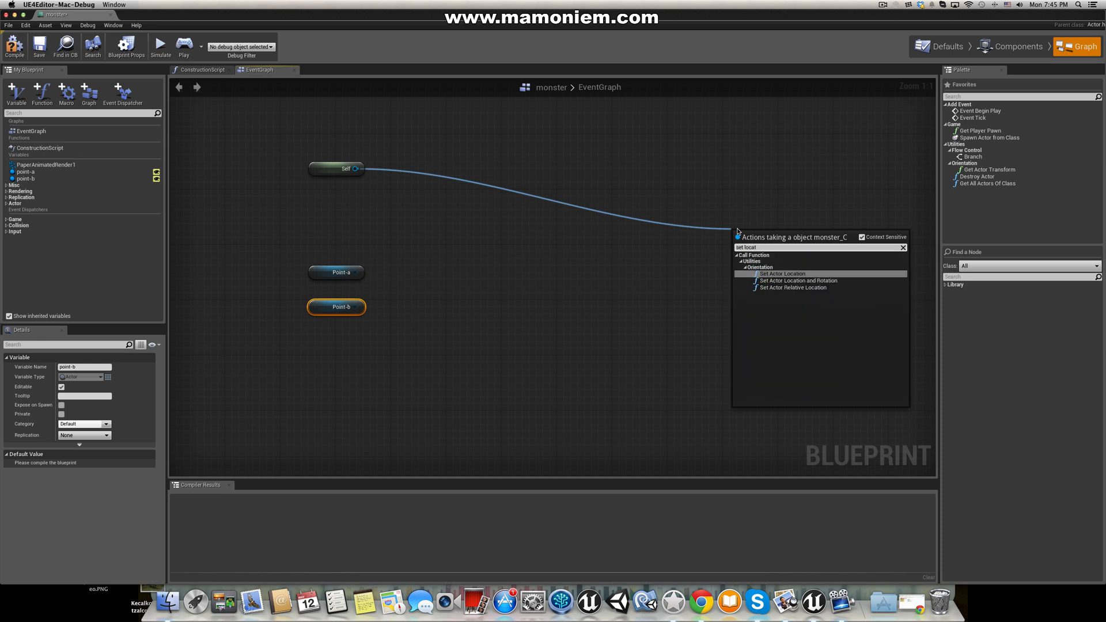
{"action": "left_click", "coordinate": [782, 273]}
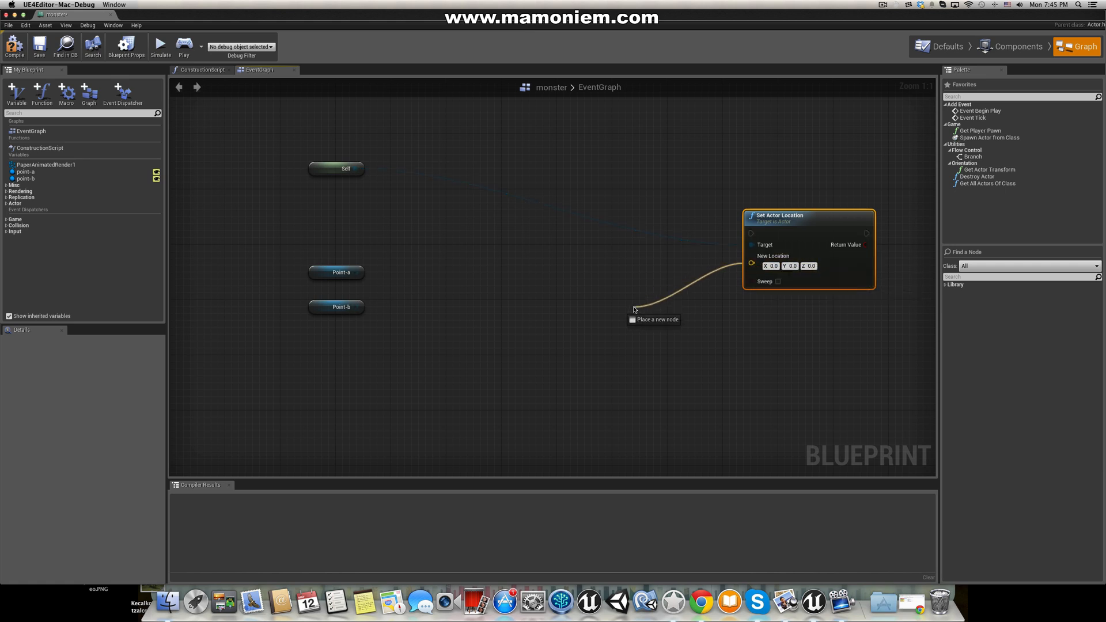
{"action": "left_click", "coordinate": [632, 311]}
{"action": "type", "text": "le"}
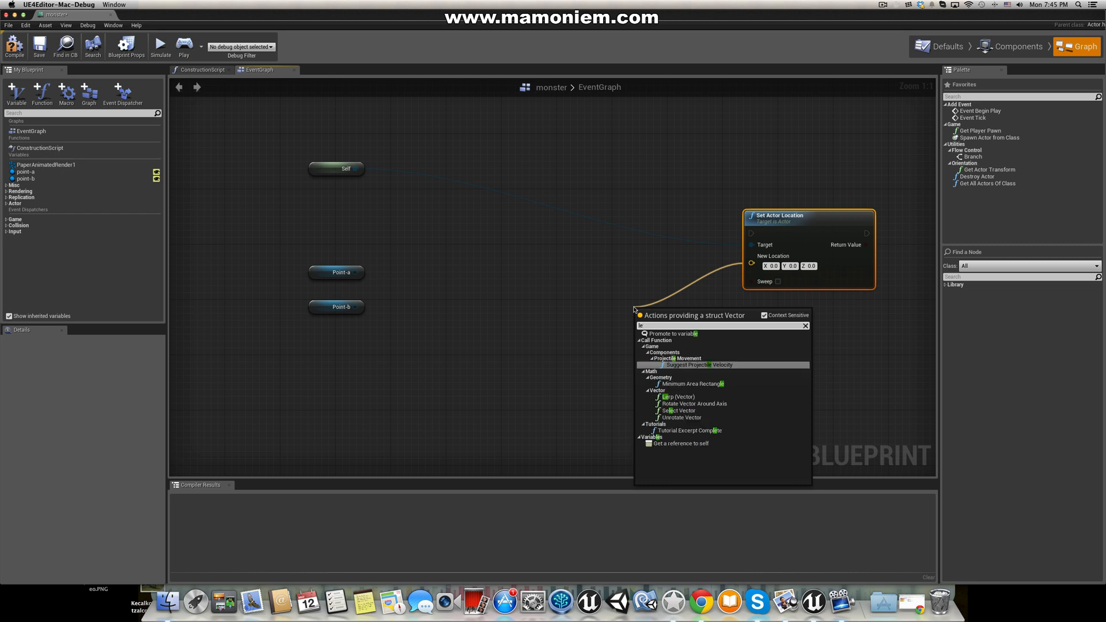
{"action": "left_click", "coordinate": [679, 396]}
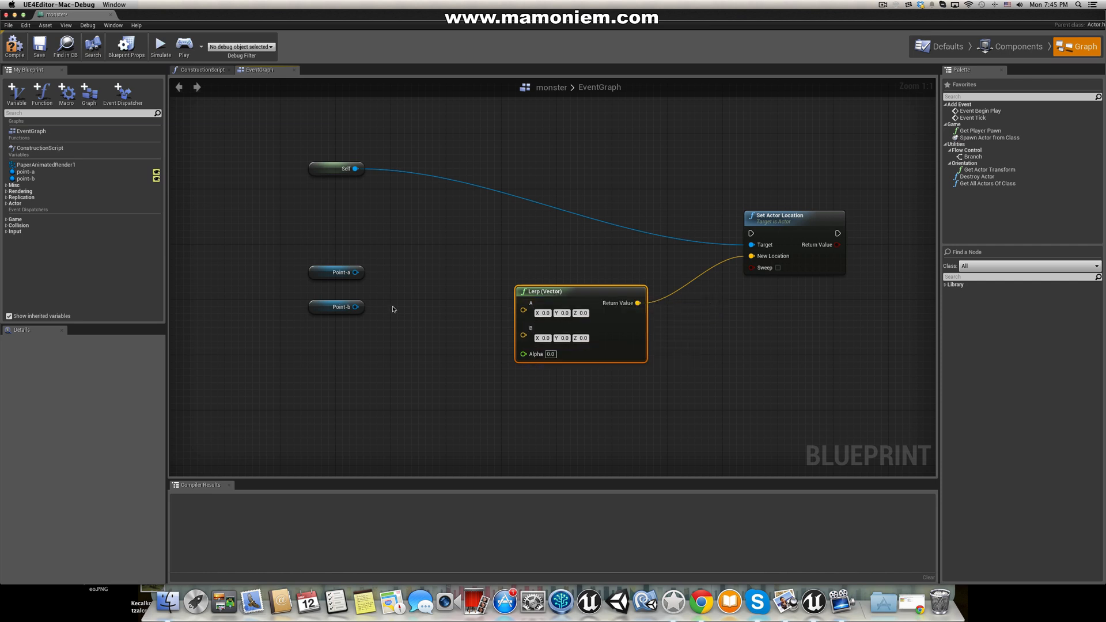
{"action": "mouse_move", "coordinate": [312, 301]}
{"action": "type", "text": "get loc"}
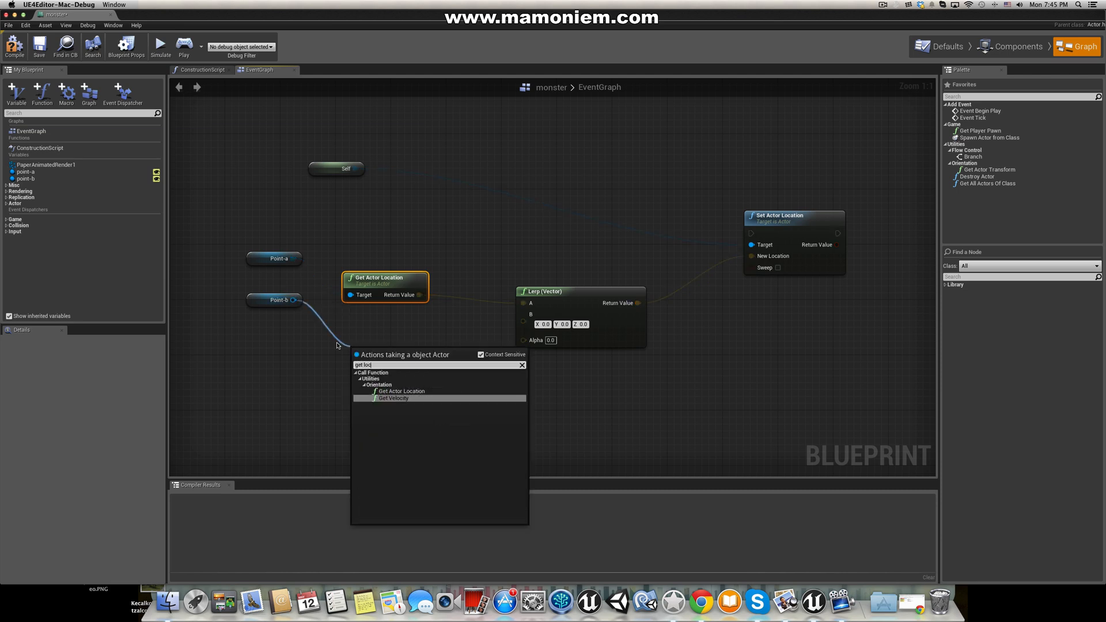
Step: Add a Get Actor Location node for point-b's world location
{"action": "left_click", "coordinate": [402, 391]}
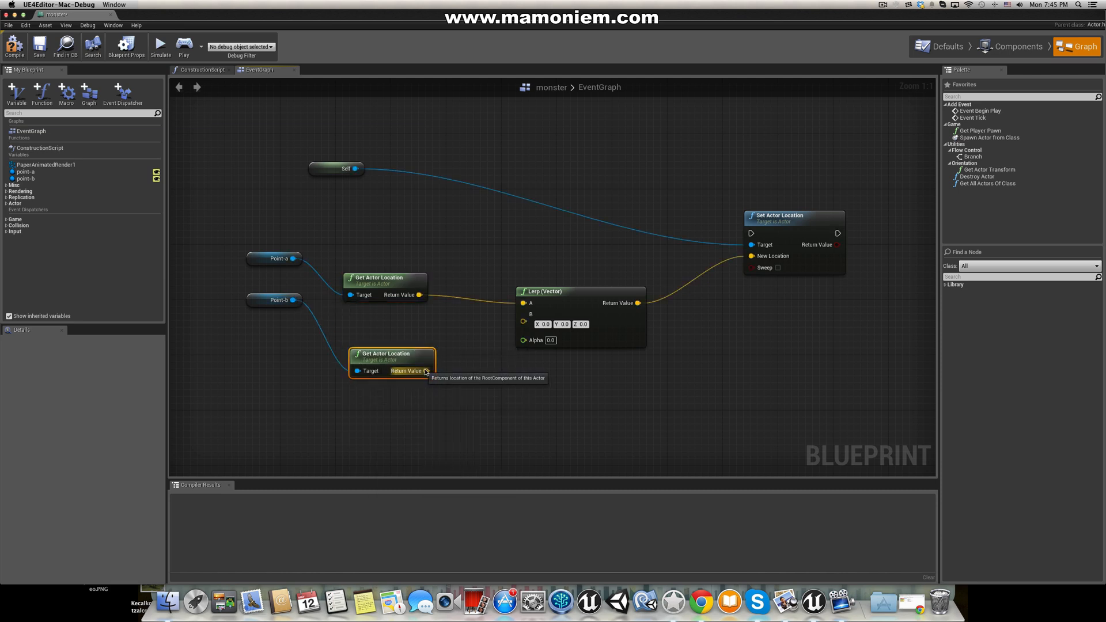
{"action": "mouse_move", "coordinate": [563, 306]}
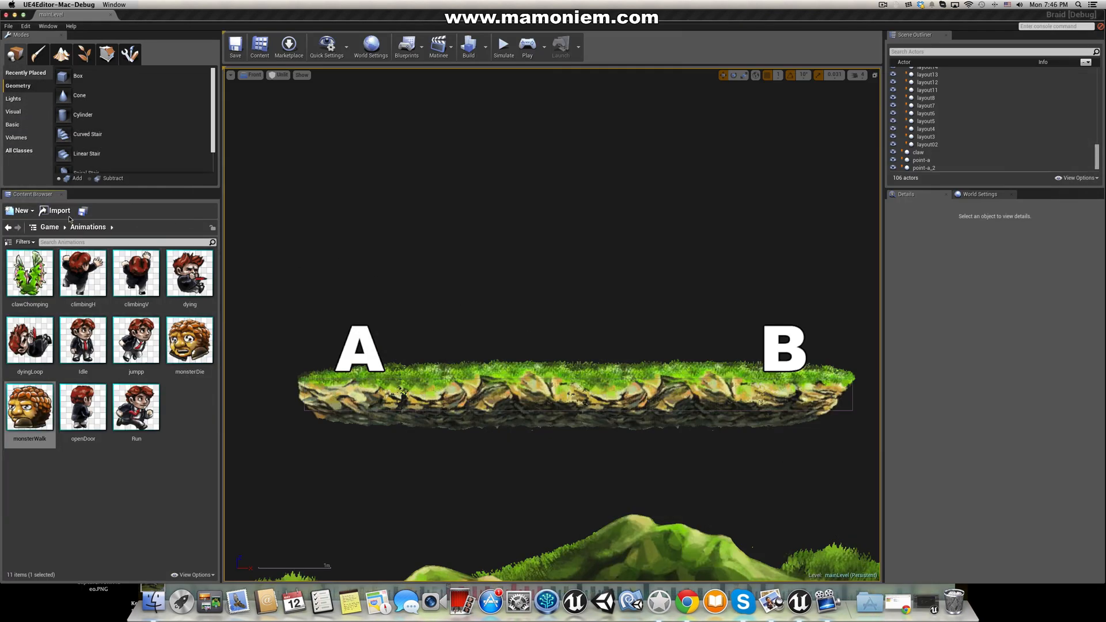
Step: Place the monster between markers A and B and play-test the level twice
{"action": "left_click", "coordinate": [85, 226]}
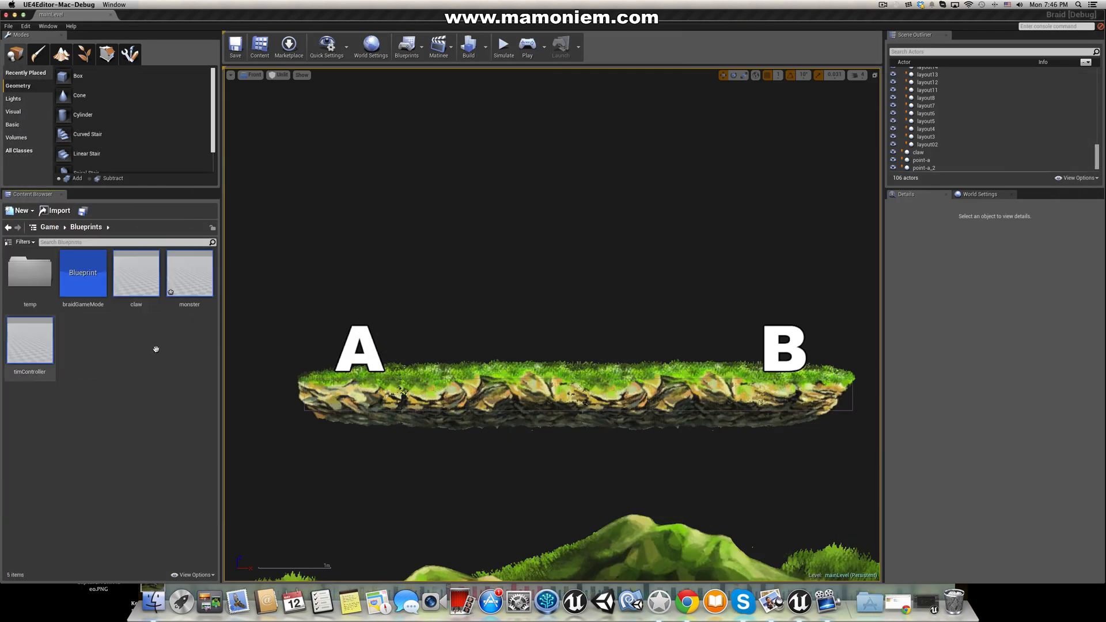
{"action": "mouse_move", "coordinate": [188, 274]}
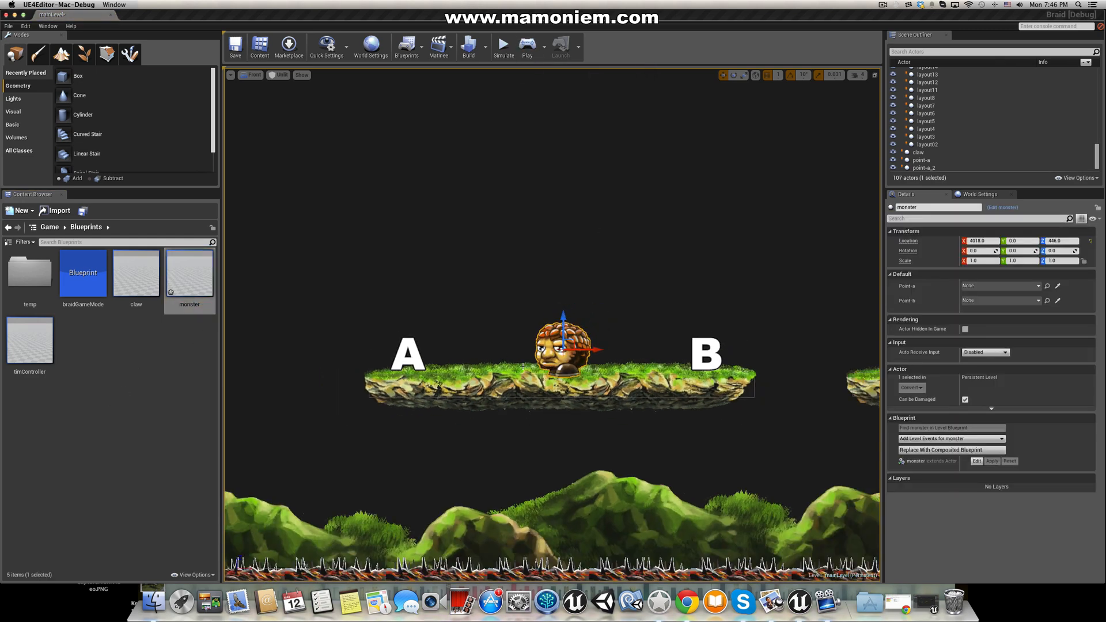
{"action": "scroll", "scroll_direction": "down", "scroll_amount": 3}
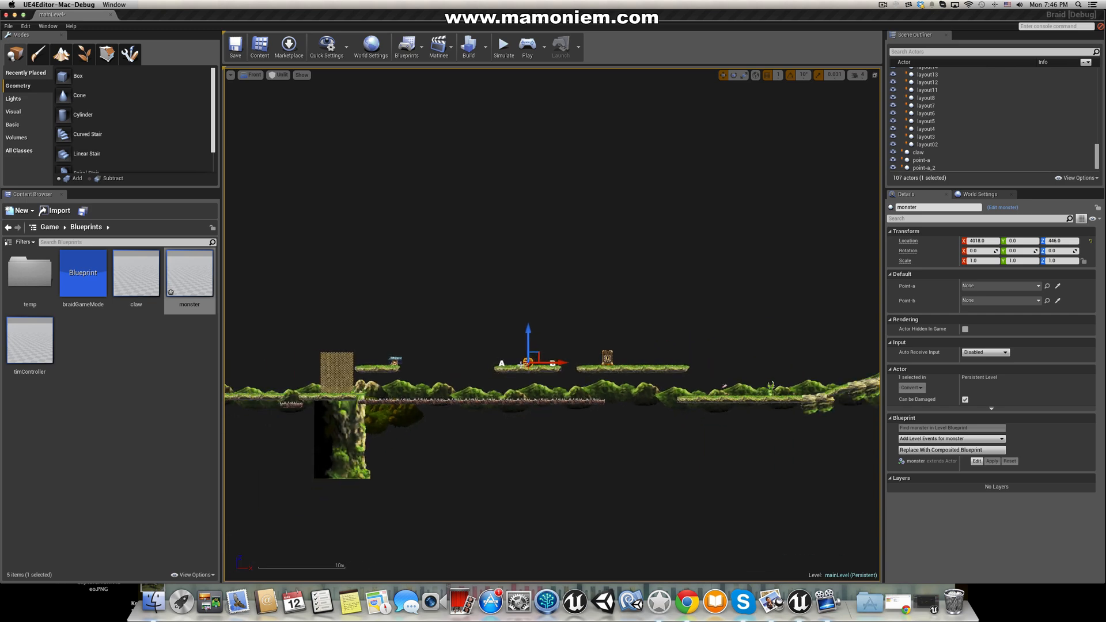
{"action": "left_click", "coordinate": [525, 44]}
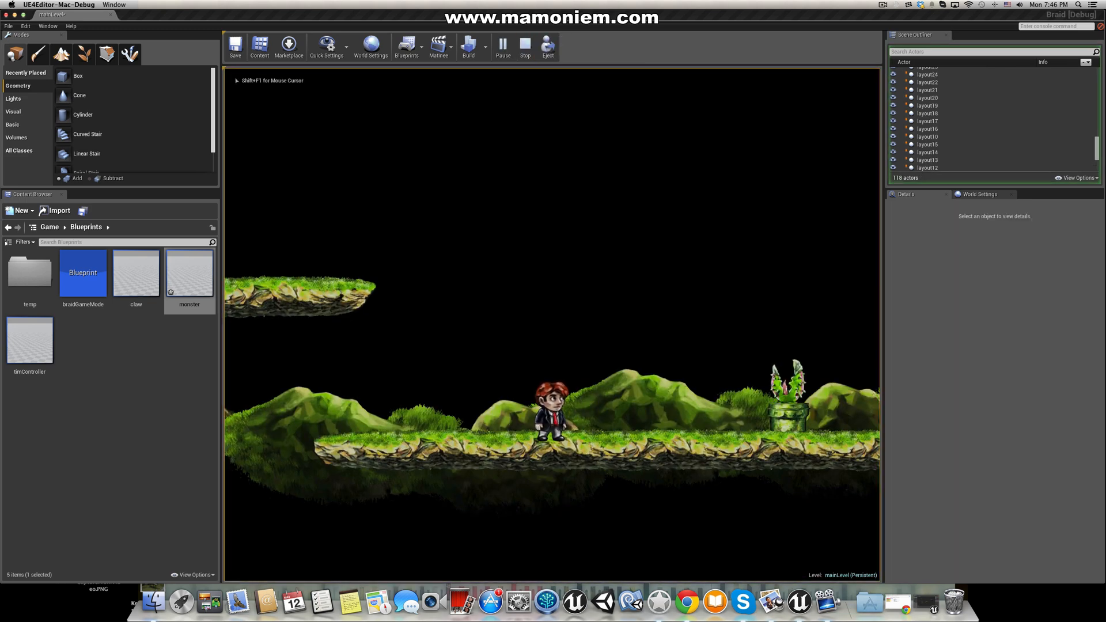
{"action": "left_click", "coordinate": [524, 44]}
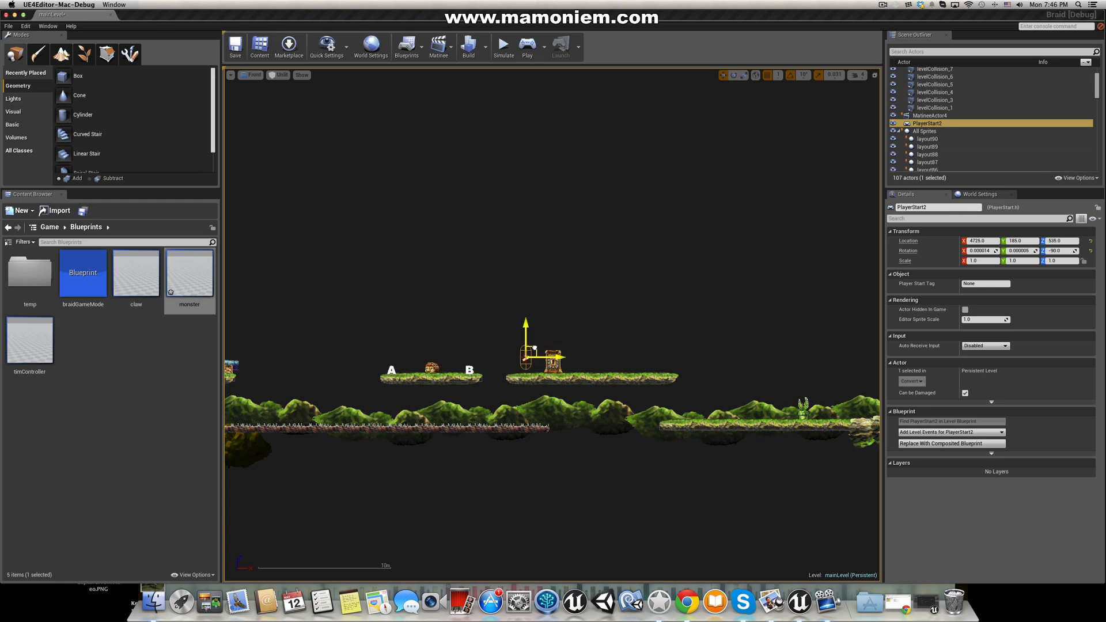
{"action": "left_click", "coordinate": [527, 44]}
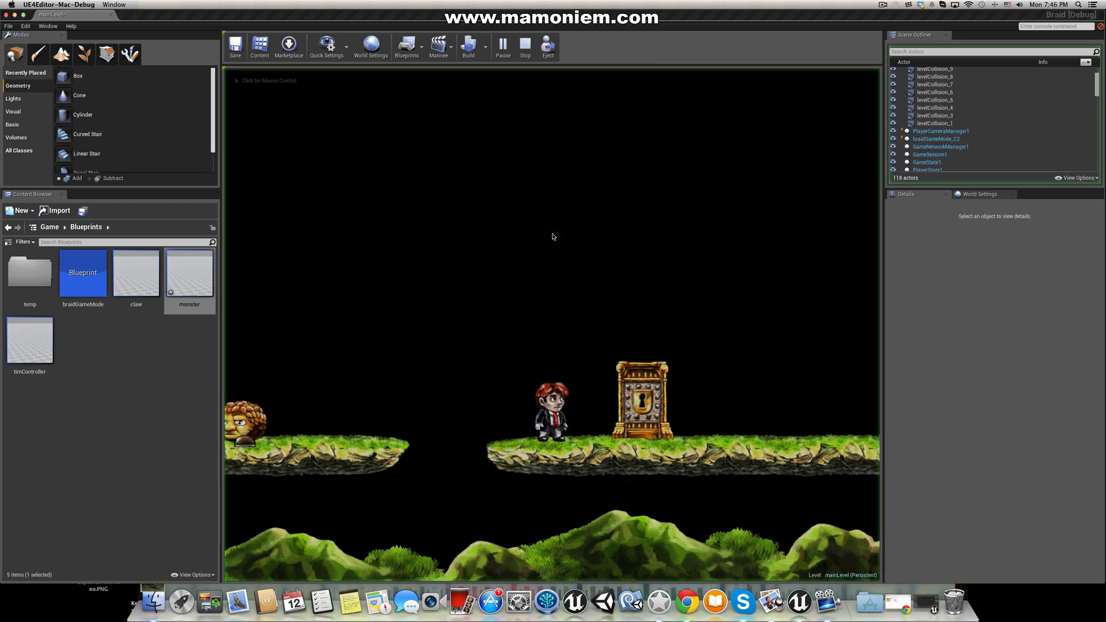
{"action": "mouse_move", "coordinate": [392, 341]}
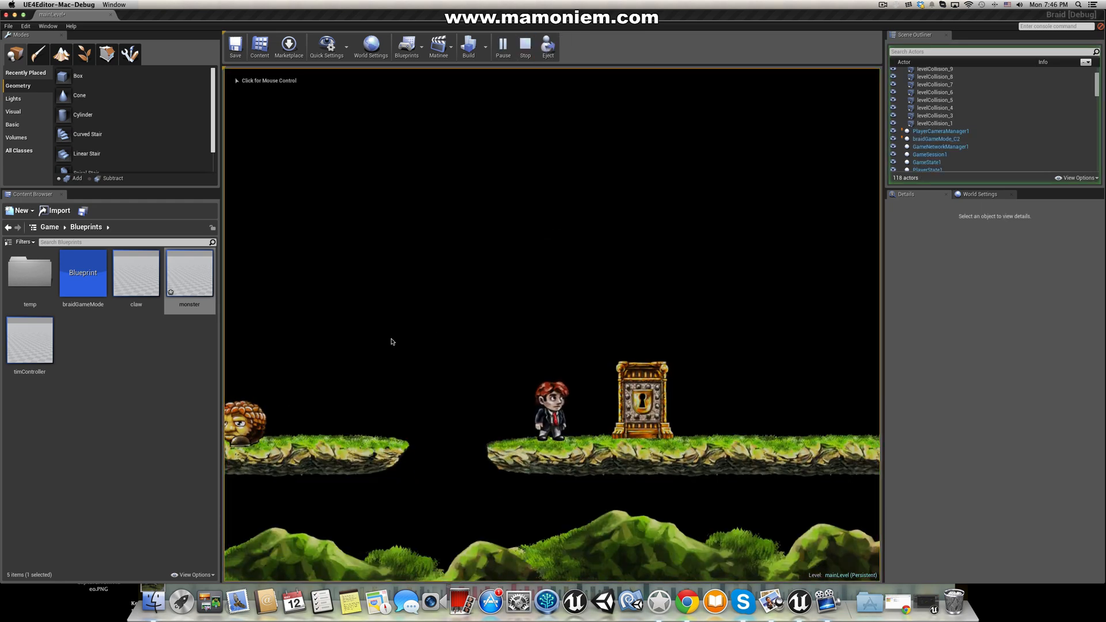
{"action": "left_click", "coordinate": [524, 42]}
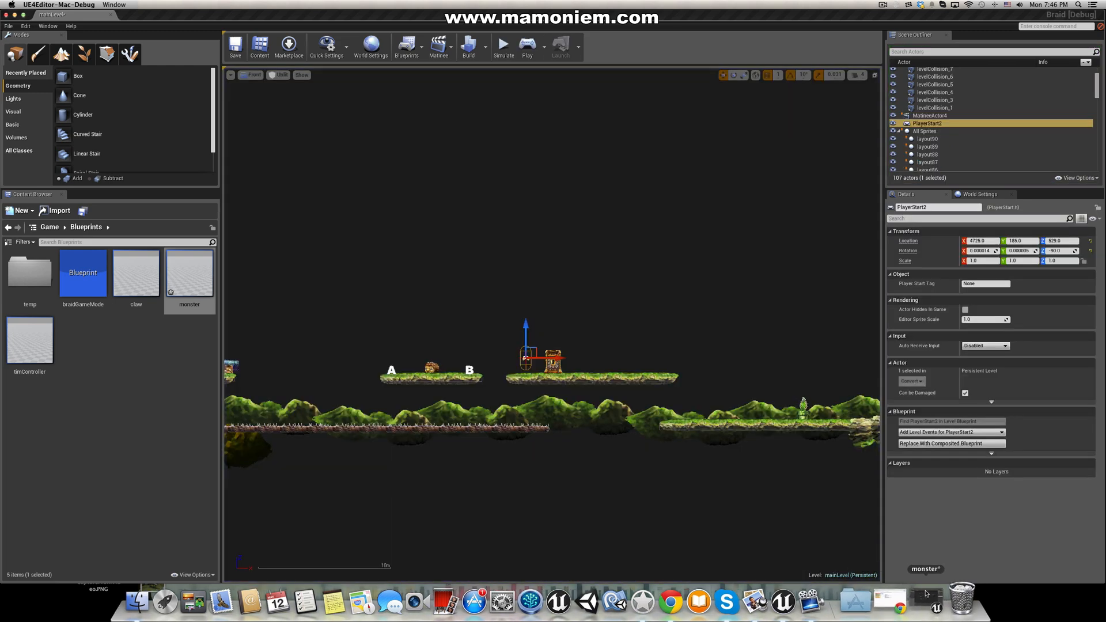
{"action": "double_click", "coordinate": [189, 273]}
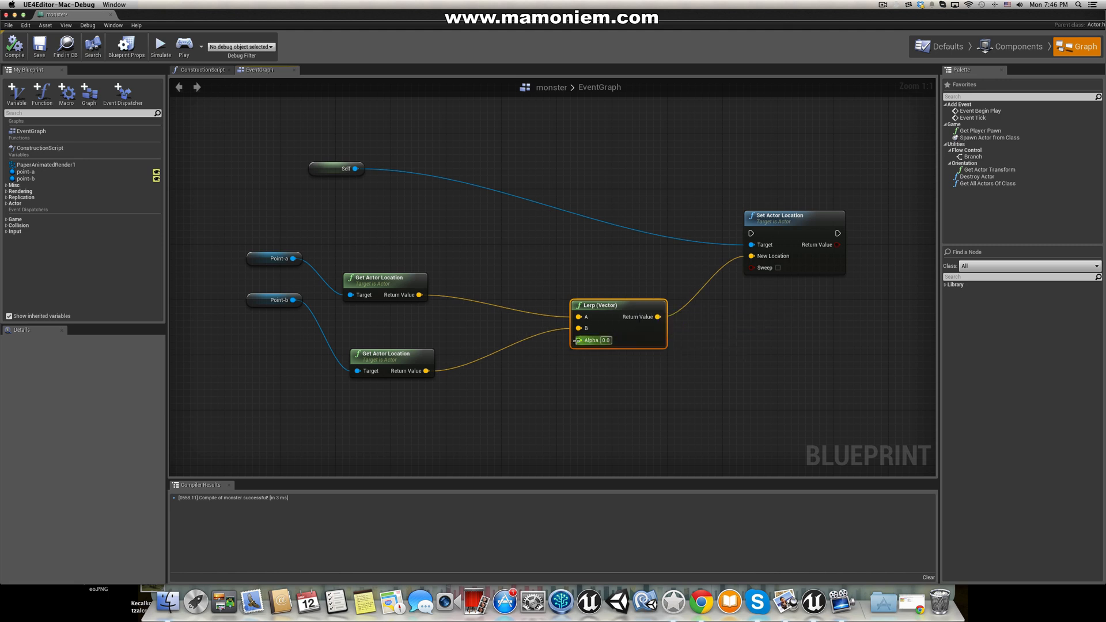
{"action": "mouse_move", "coordinate": [578, 340]}
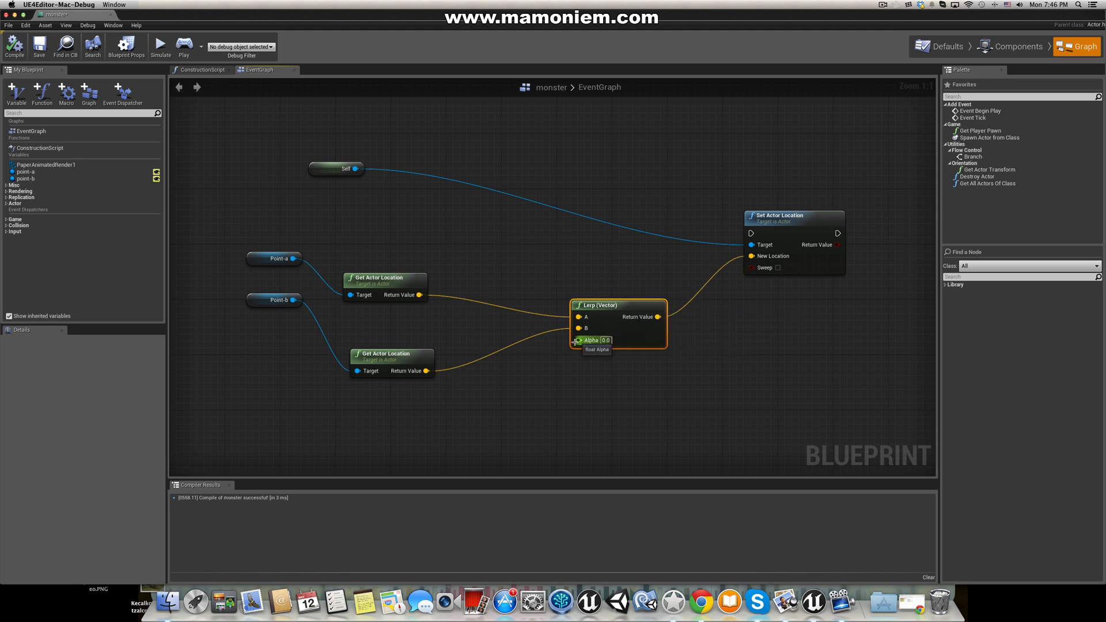
Step: Add Timeline_0 to the monster's event graph with Add Timeline
{"action": "right_click", "coordinate": [506, 390]}
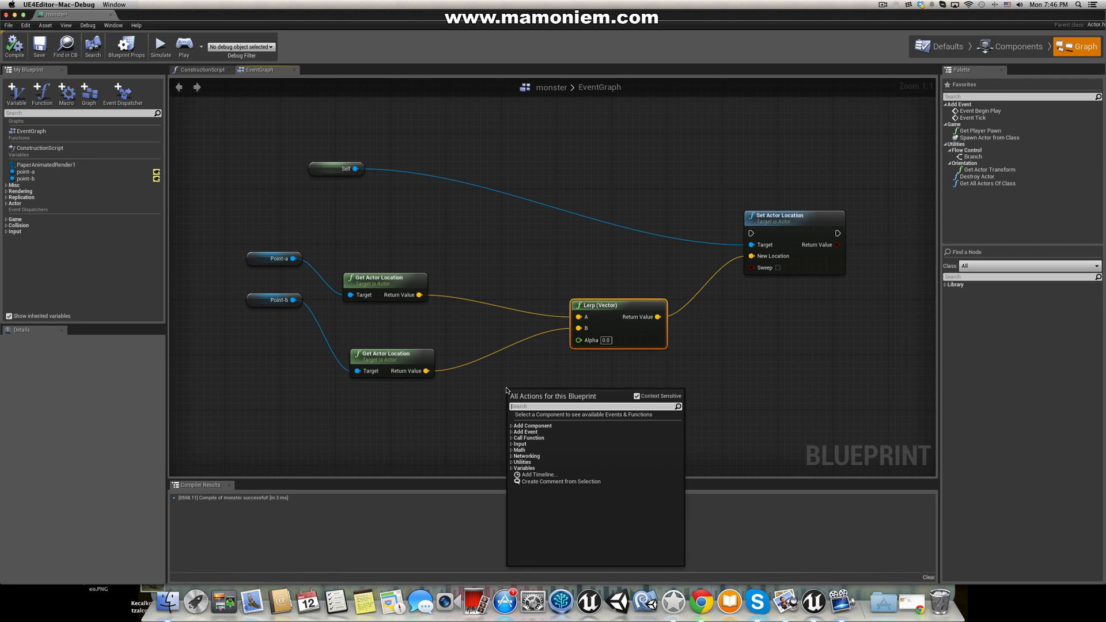
{"action": "left_click", "coordinate": [538, 474]}
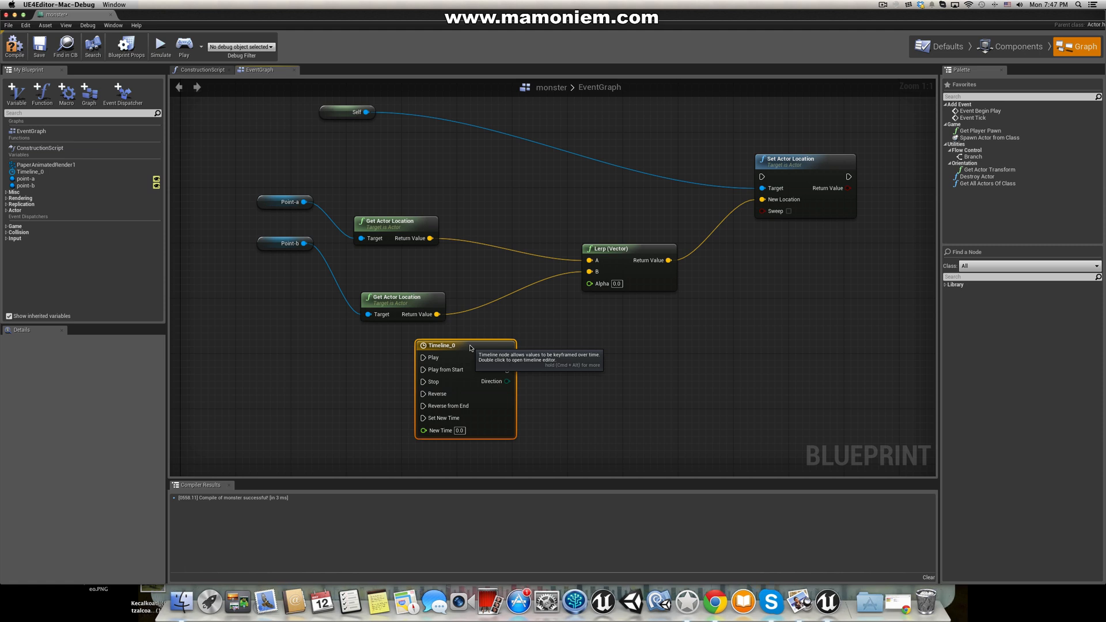
{"action": "mouse_move", "coordinate": [538, 355]}
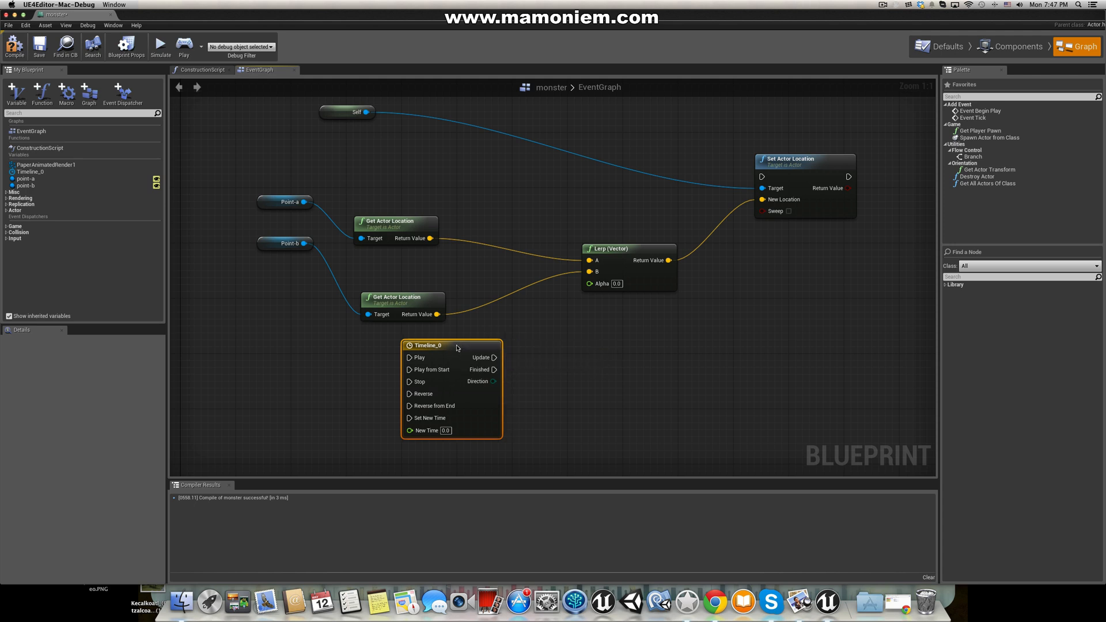
Step: Give Timeline_0 a 6-second alphaValue track keyed 0 at 0s, peak at 3s, 0 at 6s
{"action": "double_click", "coordinate": [428, 346]}
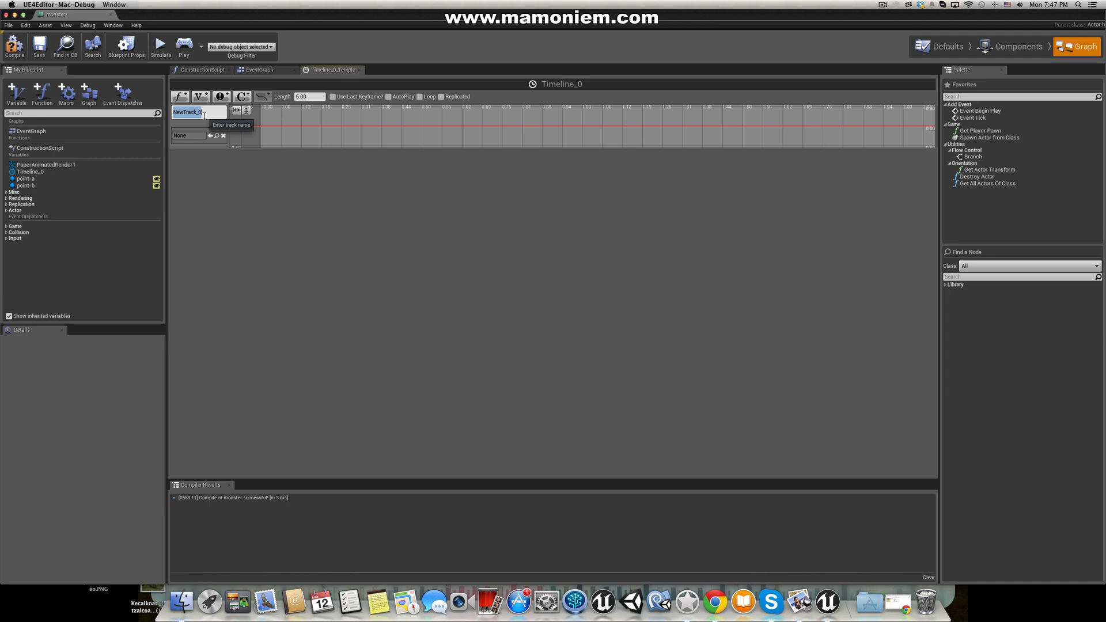
{"action": "type", "text": "alphaValue"}
{"action": "left_click", "coordinate": [310, 96]}
{"action": "type", "text": "6"}
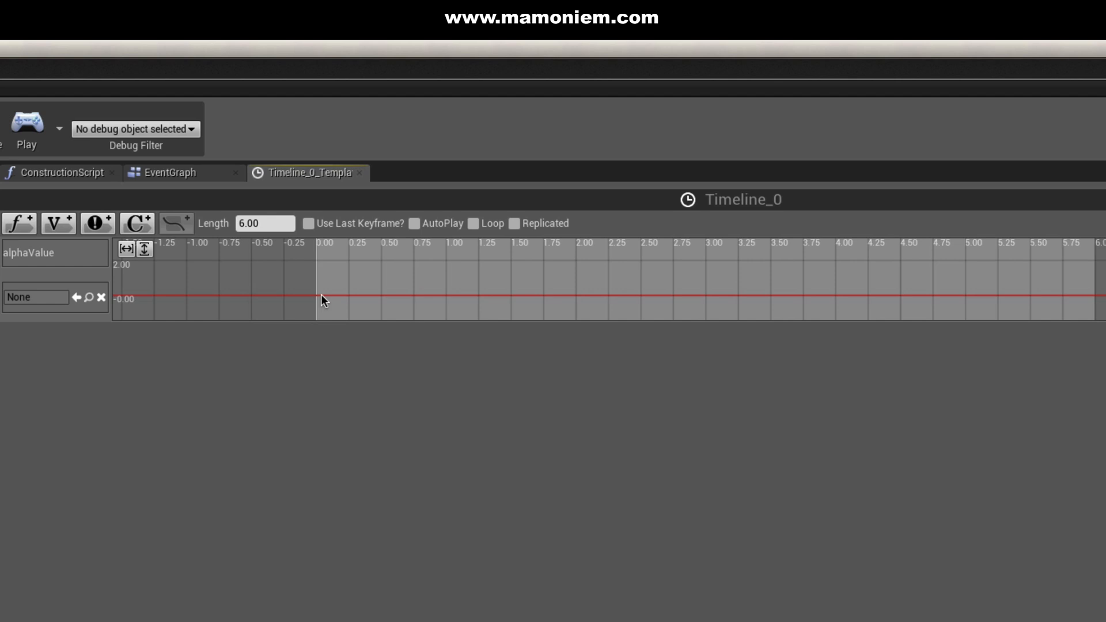
{"action": "mouse_move", "coordinate": [318, 299]}
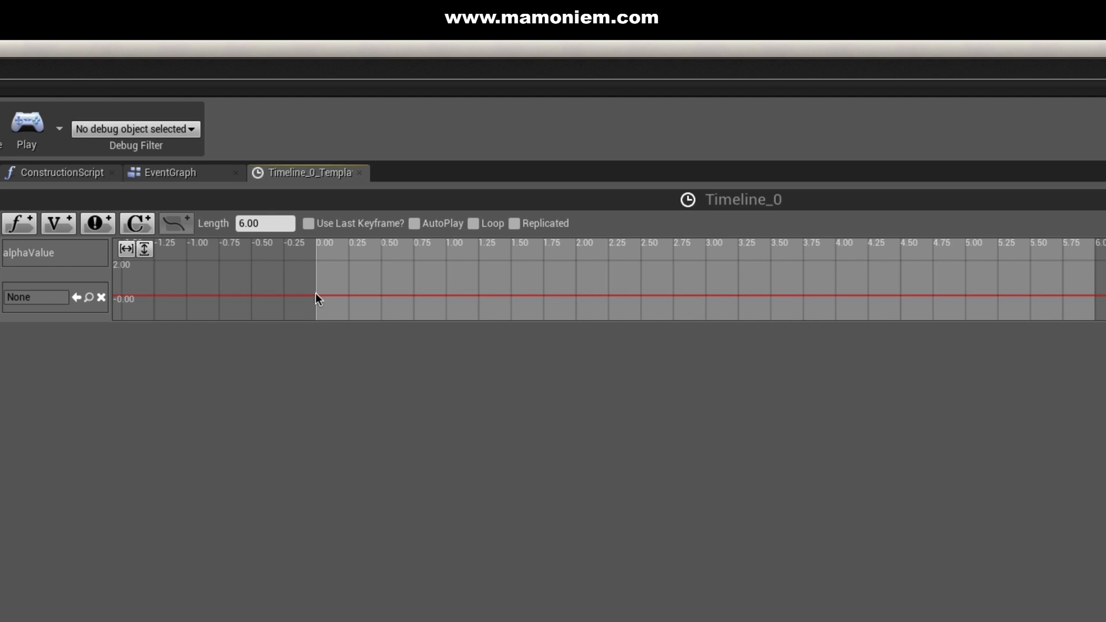
{"action": "left_click", "coordinate": [317, 295]}
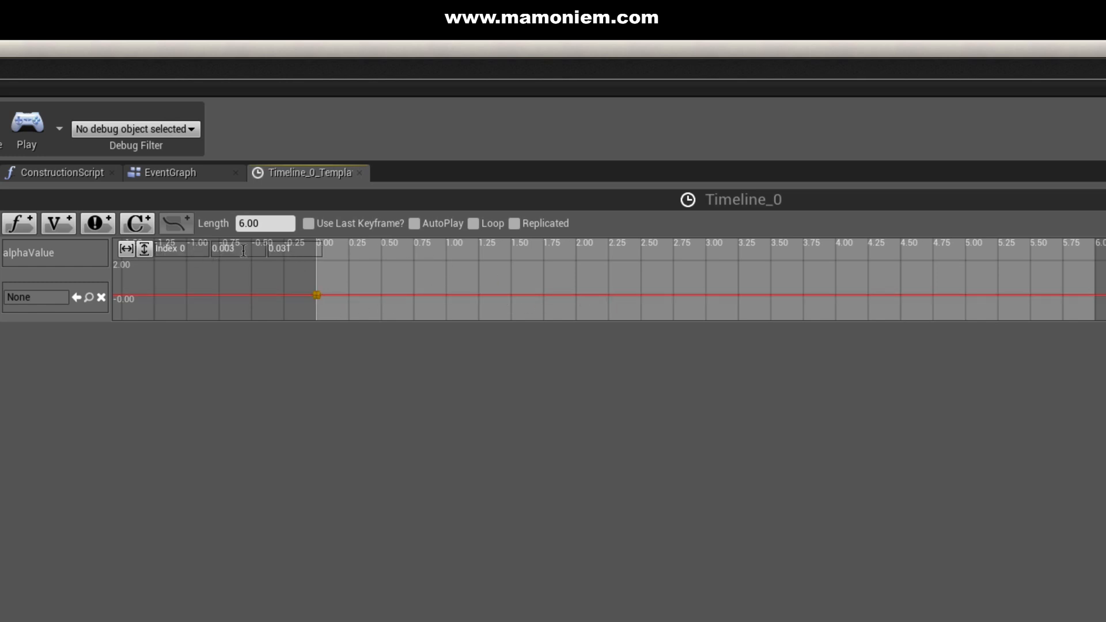
{"action": "double_click", "coordinate": [222, 248]}
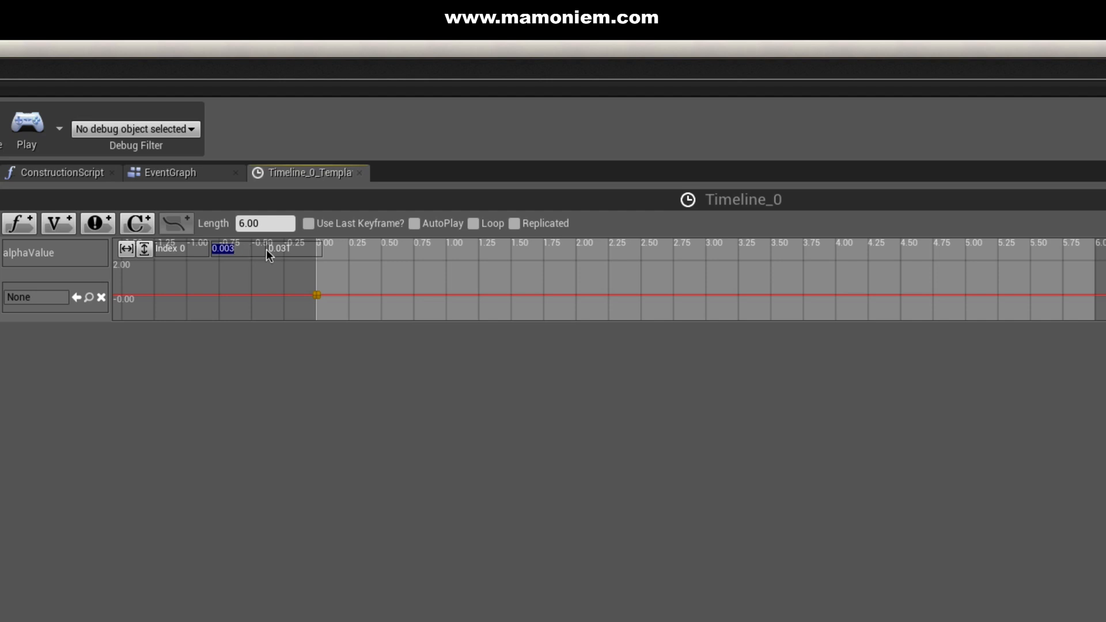
{"action": "left_click", "coordinate": [280, 248]}
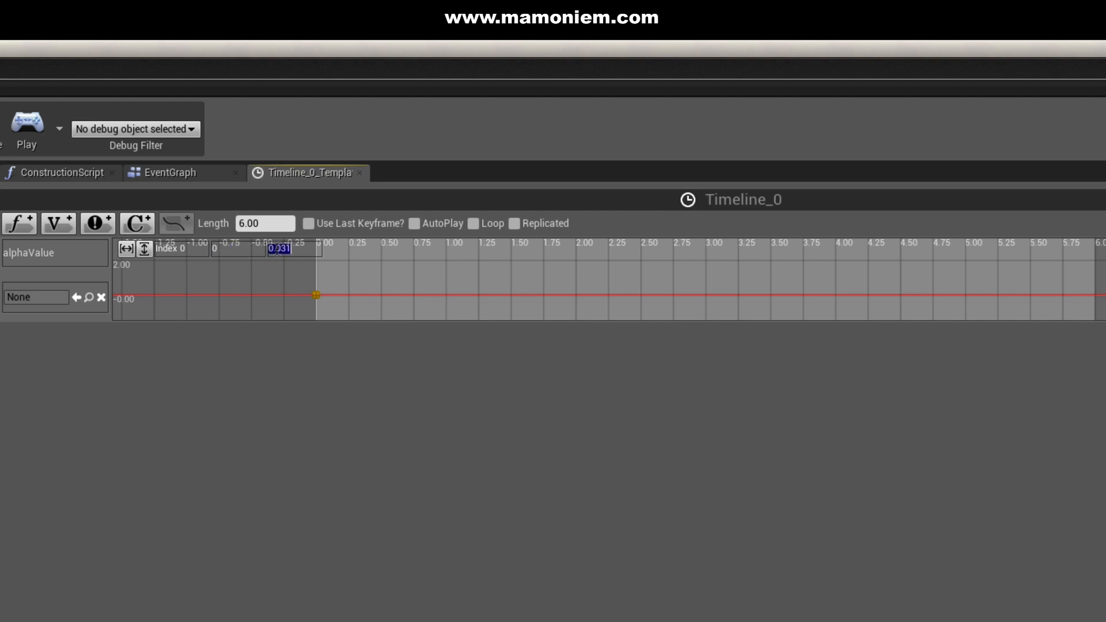
{"action": "left_click", "coordinate": [666, 333]}
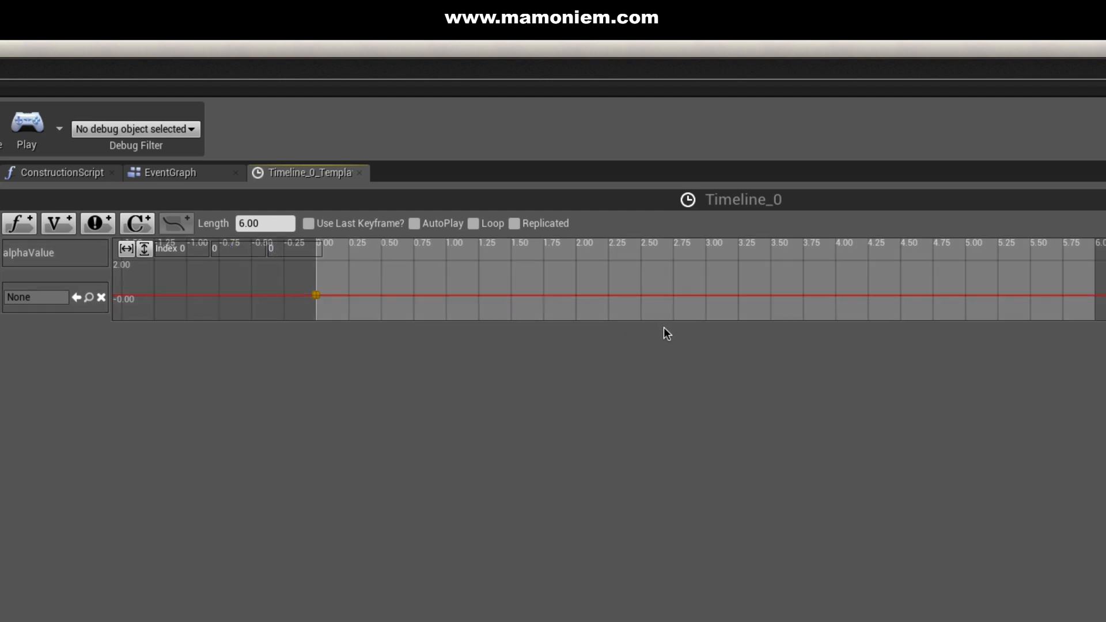
{"action": "mouse_move", "coordinate": [708, 303]}
{"action": "type", "text": "1"}
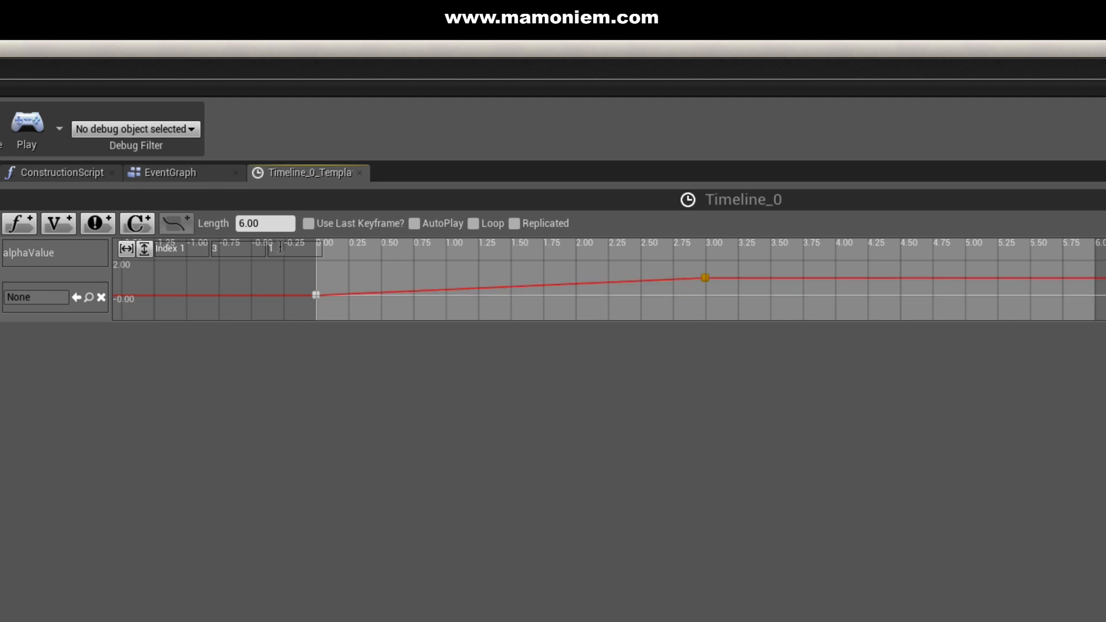
{"action": "mouse_move", "coordinate": [1098, 283]}
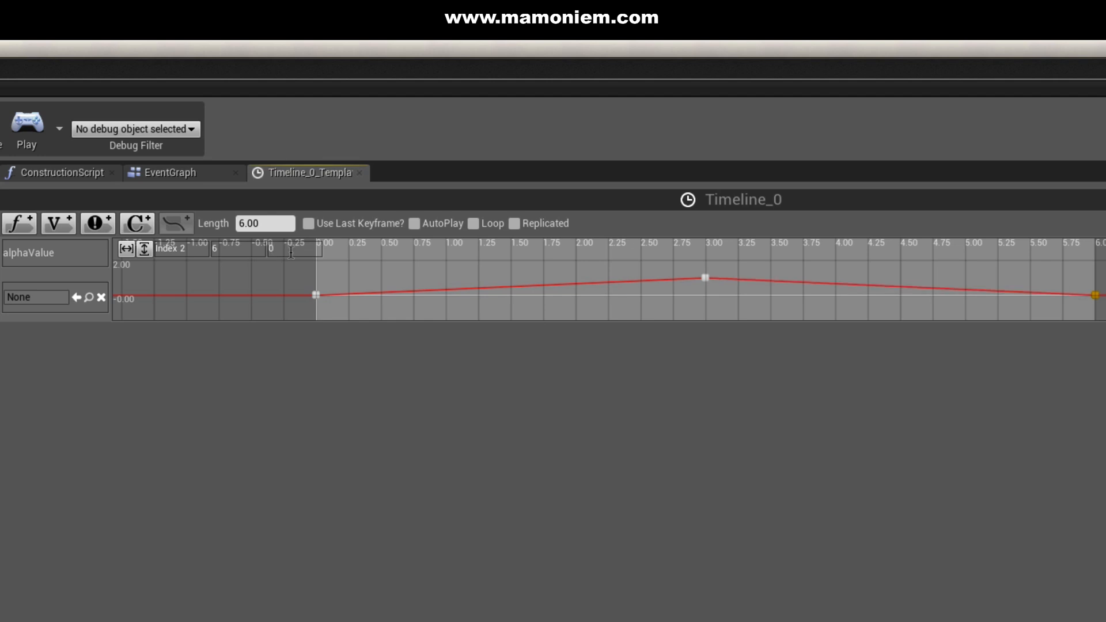
{"action": "left_click", "coordinate": [40, 47]}
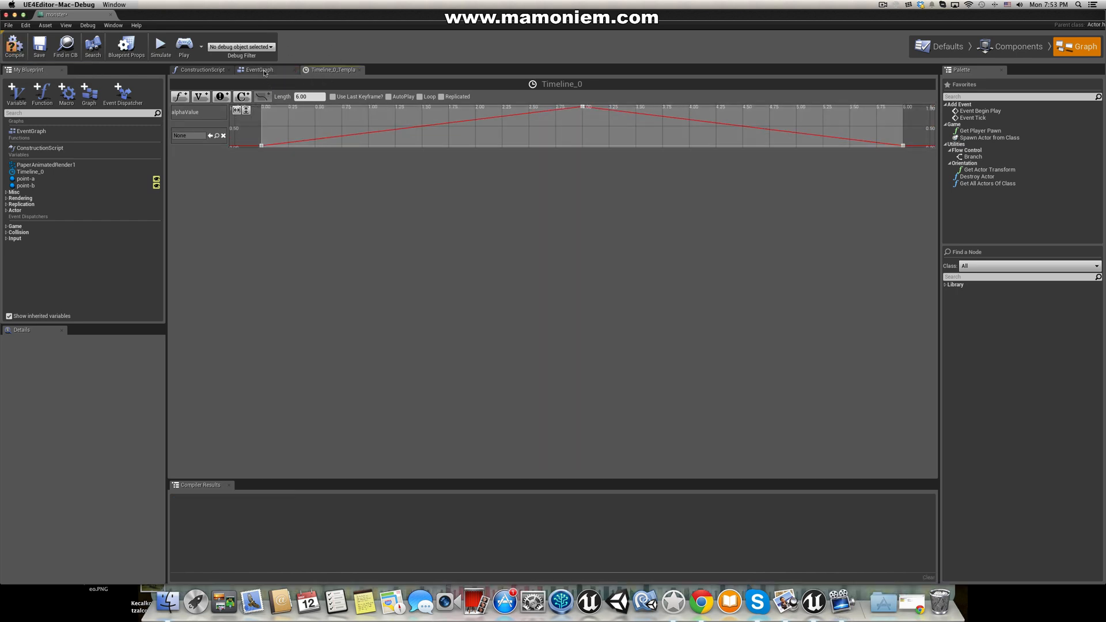
{"action": "mouse_move", "coordinate": [261, 69]}
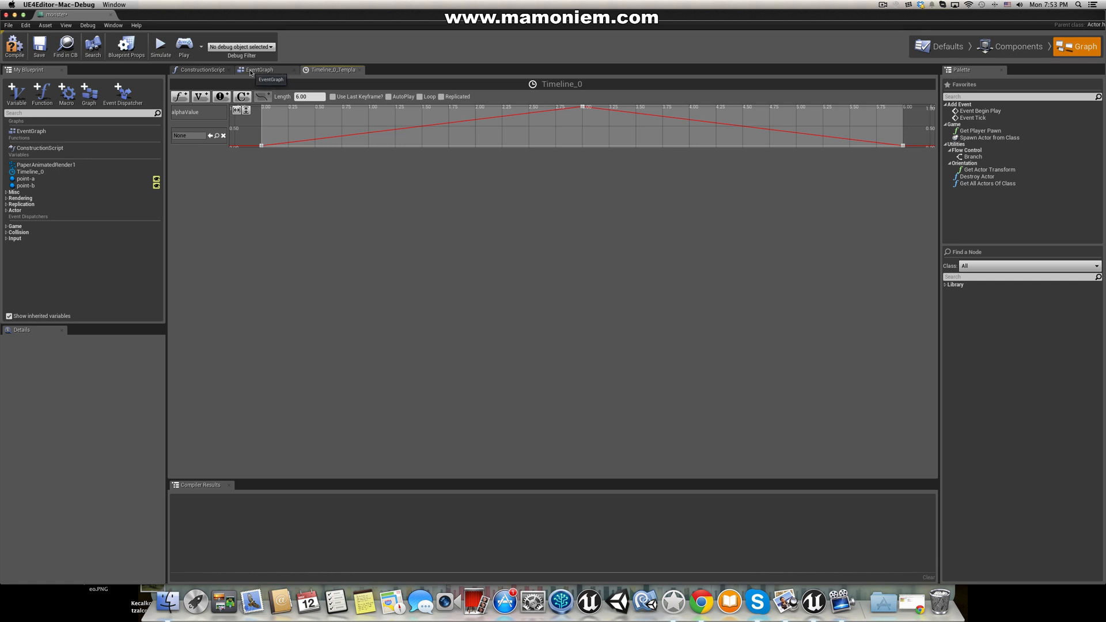
{"action": "mouse_move", "coordinate": [266, 73]}
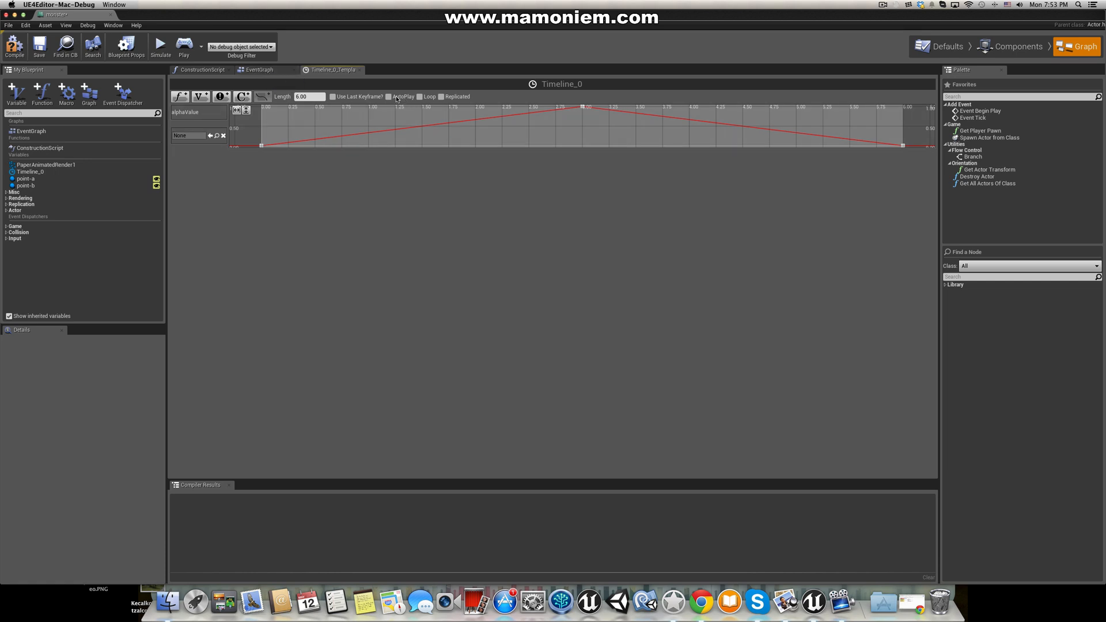
Step: Enable AutoPlay and Loop on Timeline_0, then save the monster blueprint
{"action": "left_click", "coordinate": [388, 97]}
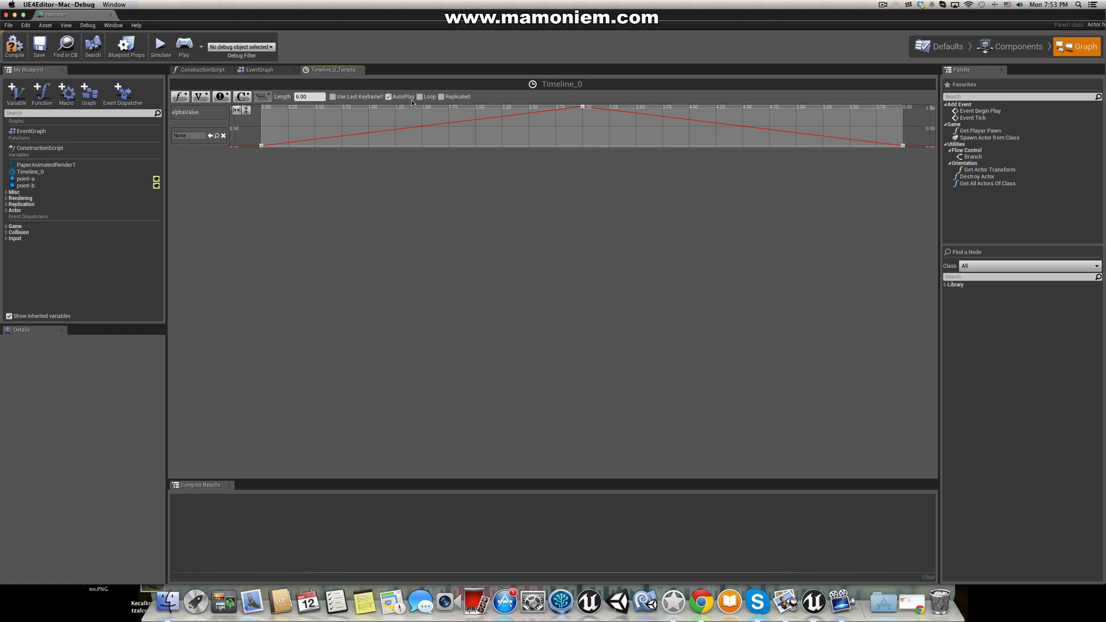
{"action": "mouse_move", "coordinate": [889, 152]}
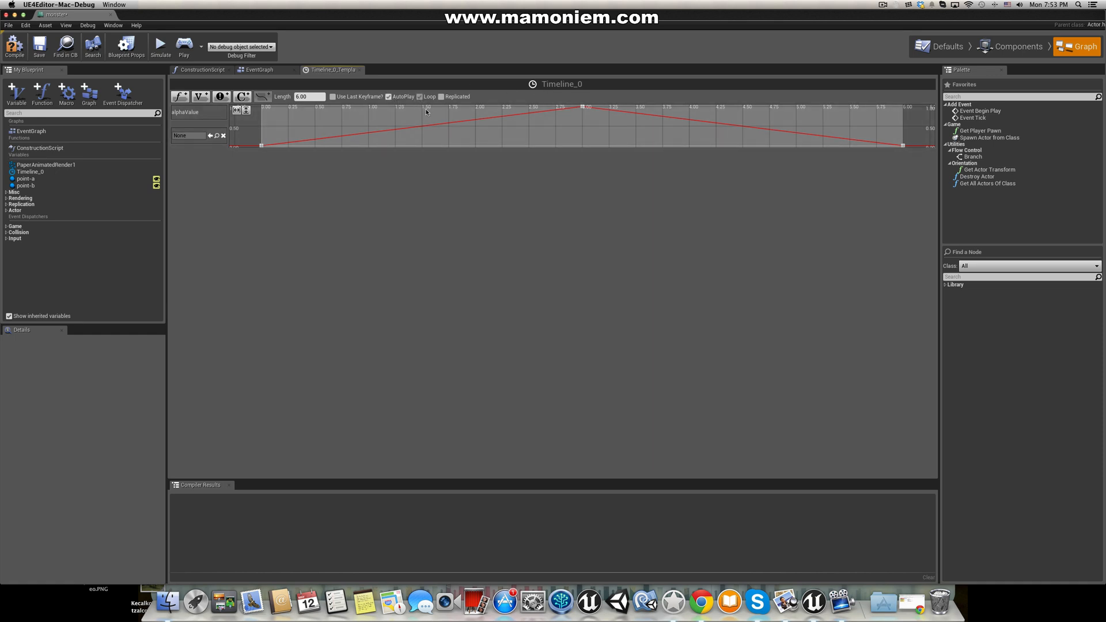
{"action": "mouse_move", "coordinate": [38, 44]}
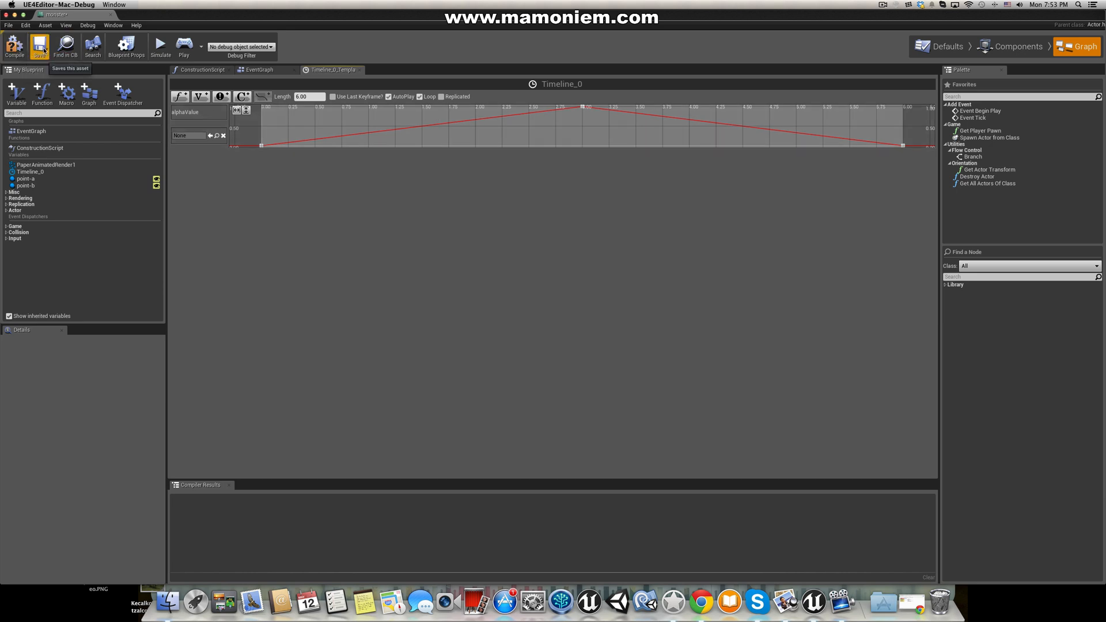
{"action": "left_click", "coordinate": [14, 46]}
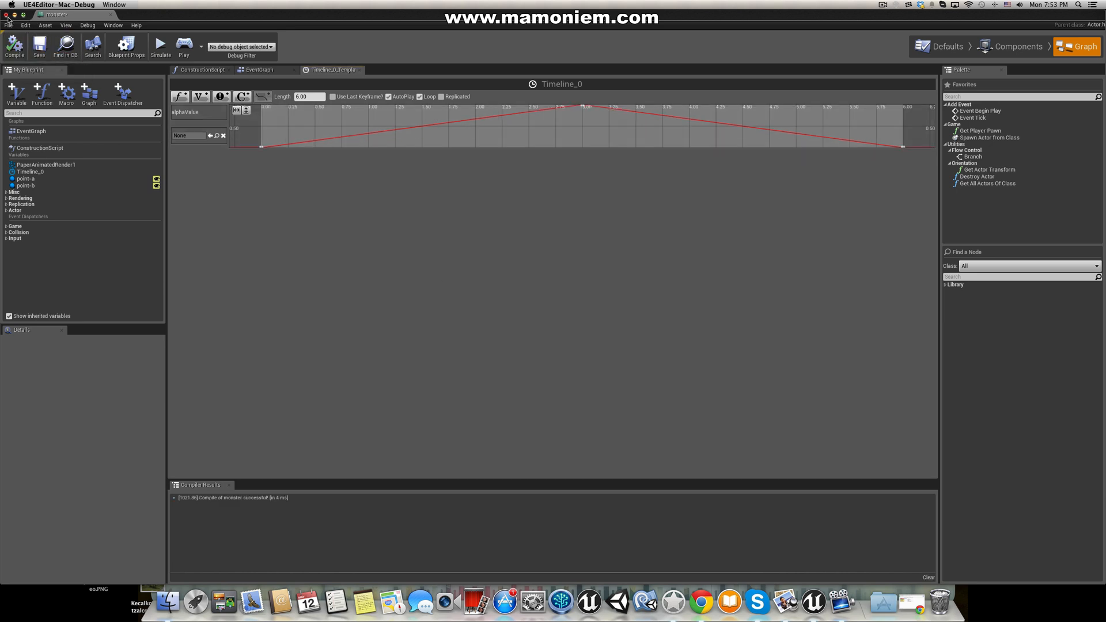
{"action": "left_click", "coordinate": [258, 69]}
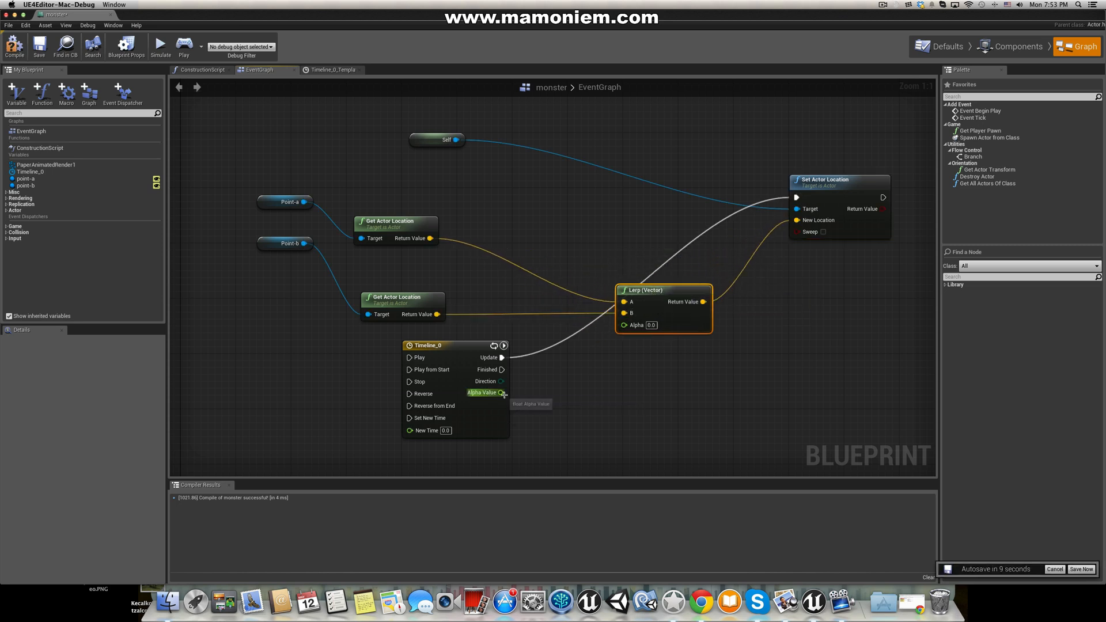
{"action": "mouse_move", "coordinate": [503, 393]}
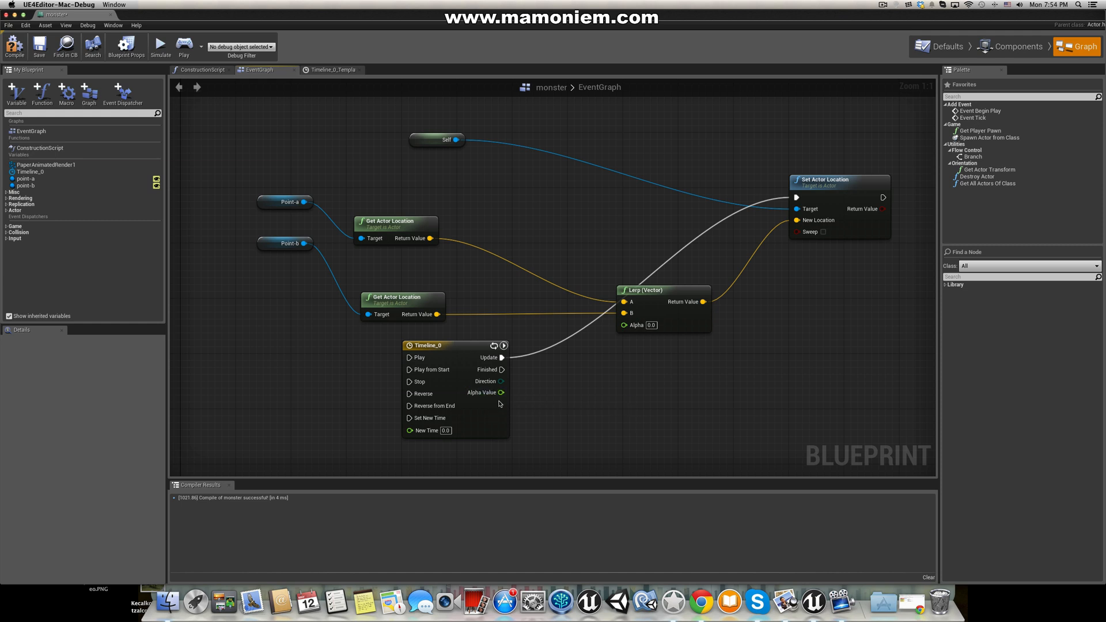
{"action": "mouse_move", "coordinate": [484, 393]}
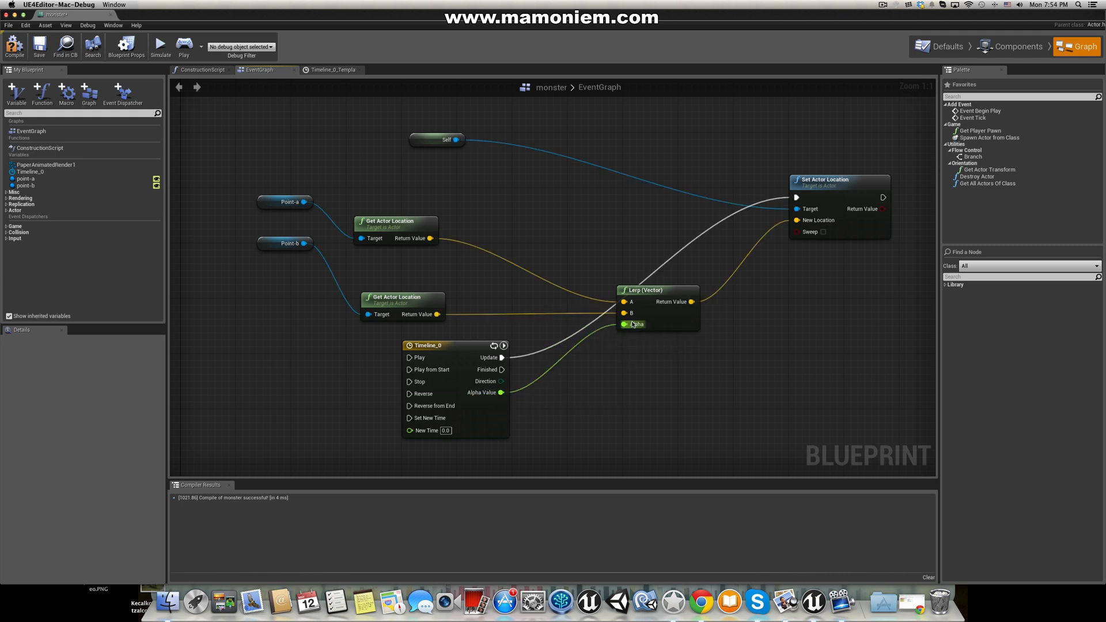
{"action": "mouse_move", "coordinate": [633, 324]}
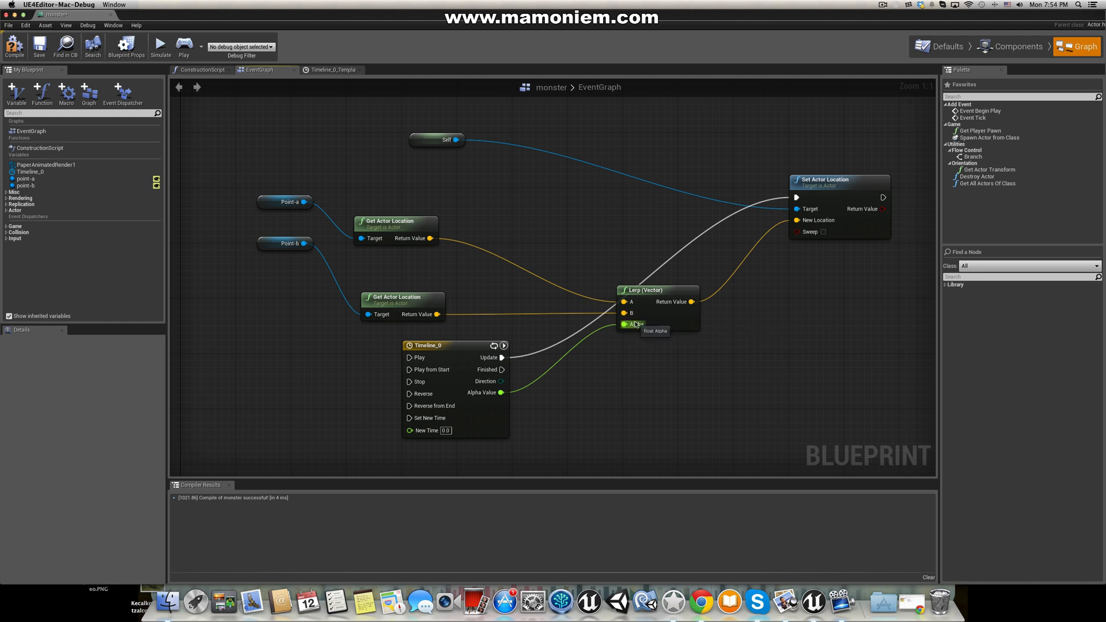
{"action": "mouse_move", "coordinate": [638, 324]}
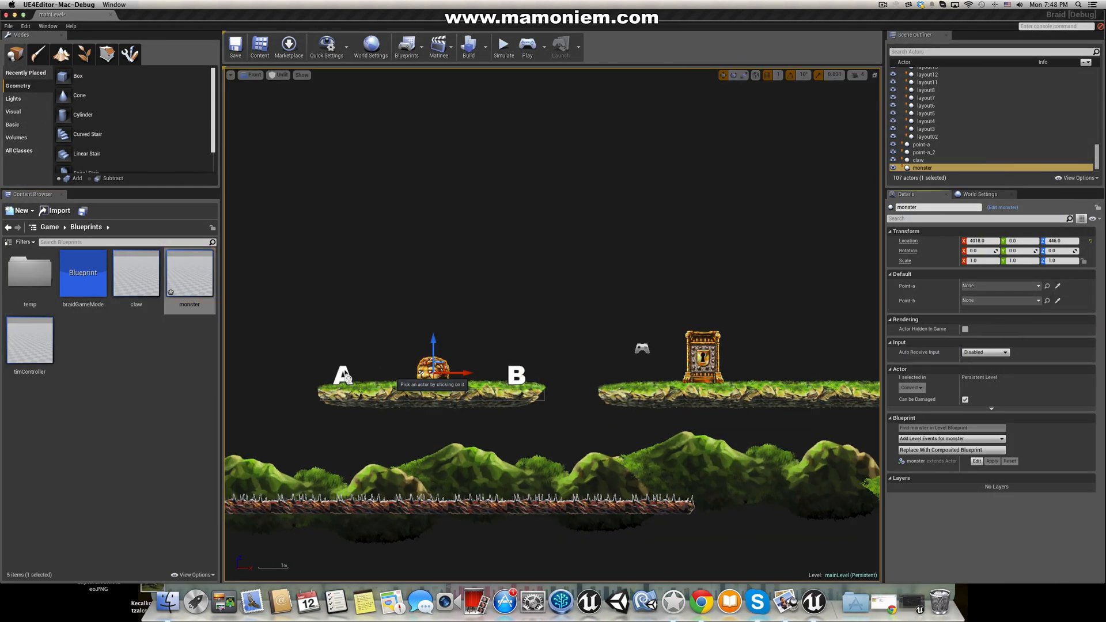
Step: Assign marker A as the monster's point-a and start simulating the level
{"action": "left_click", "coordinate": [999, 286]}
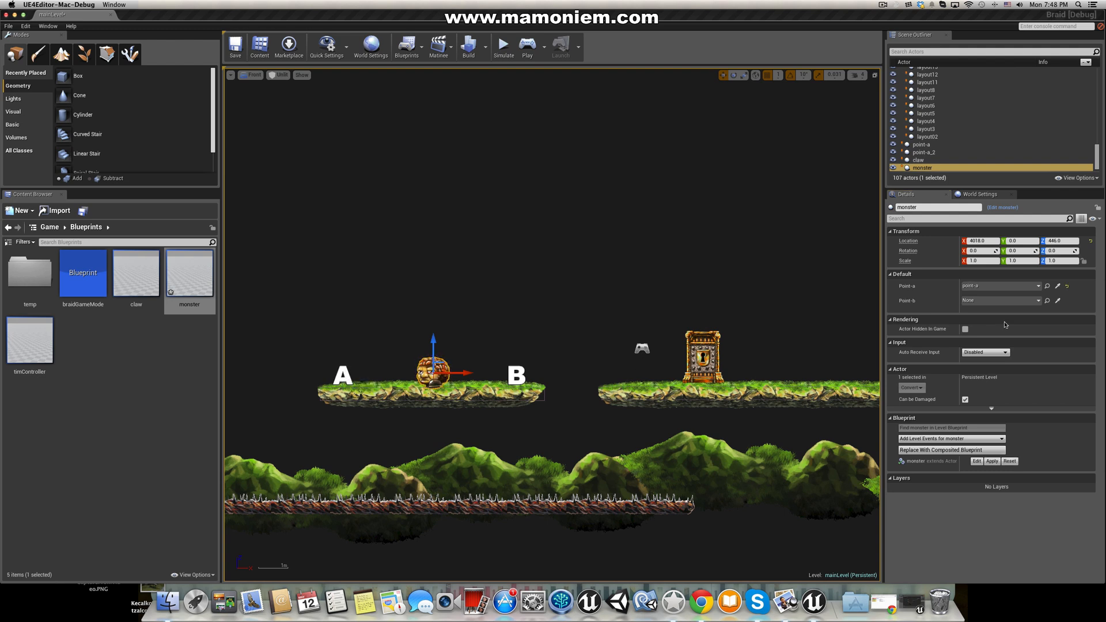
{"action": "mouse_move", "coordinate": [515, 375]}
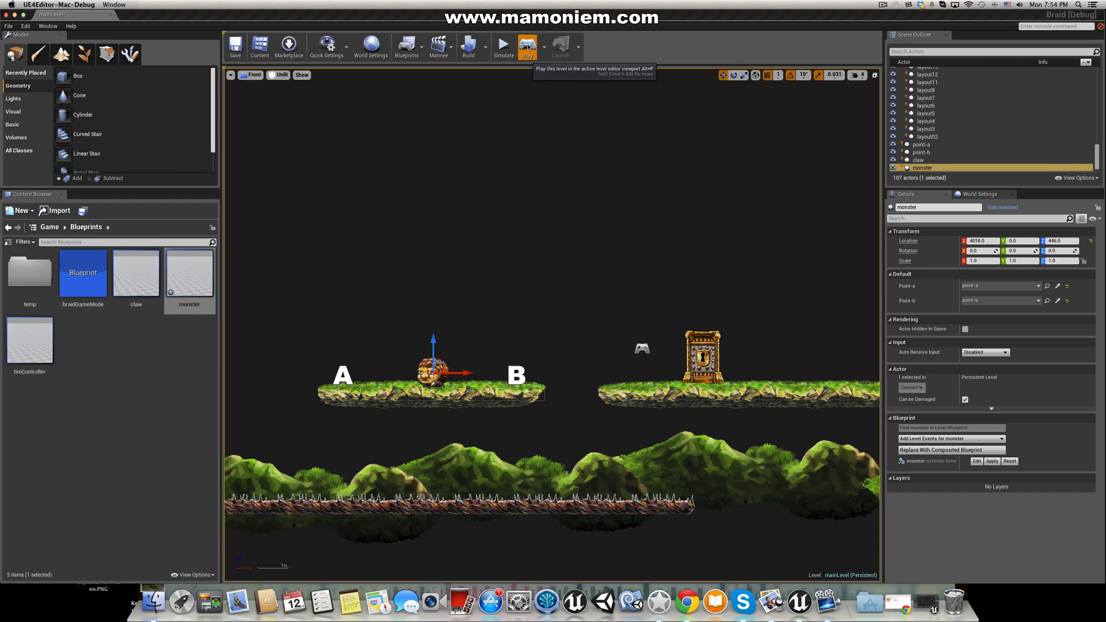
{"action": "left_click", "coordinate": [526, 45]}
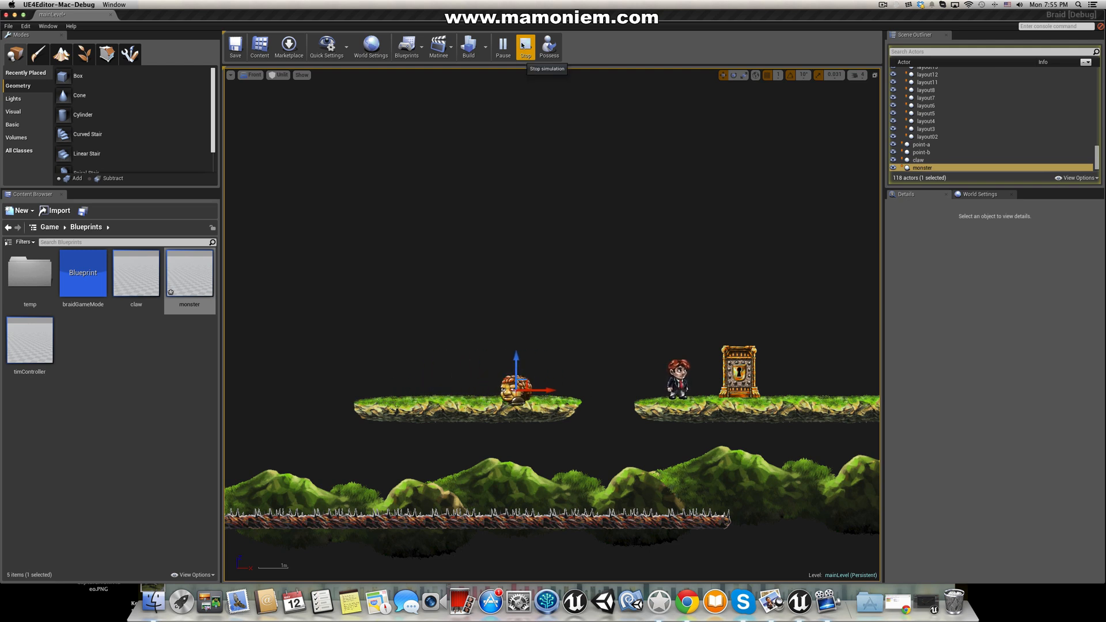
Step: Stop the simulation, check marker A, and reopen the monster blueprint's event graph
{"action": "left_click", "coordinate": [524, 46]}
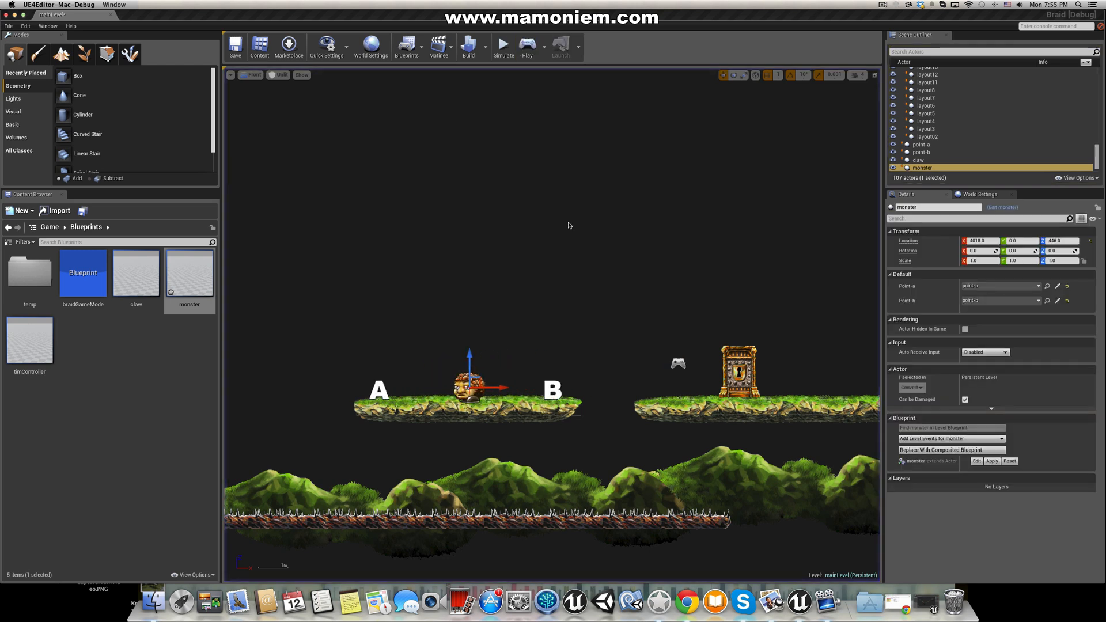
{"action": "left_click", "coordinate": [922, 151]}
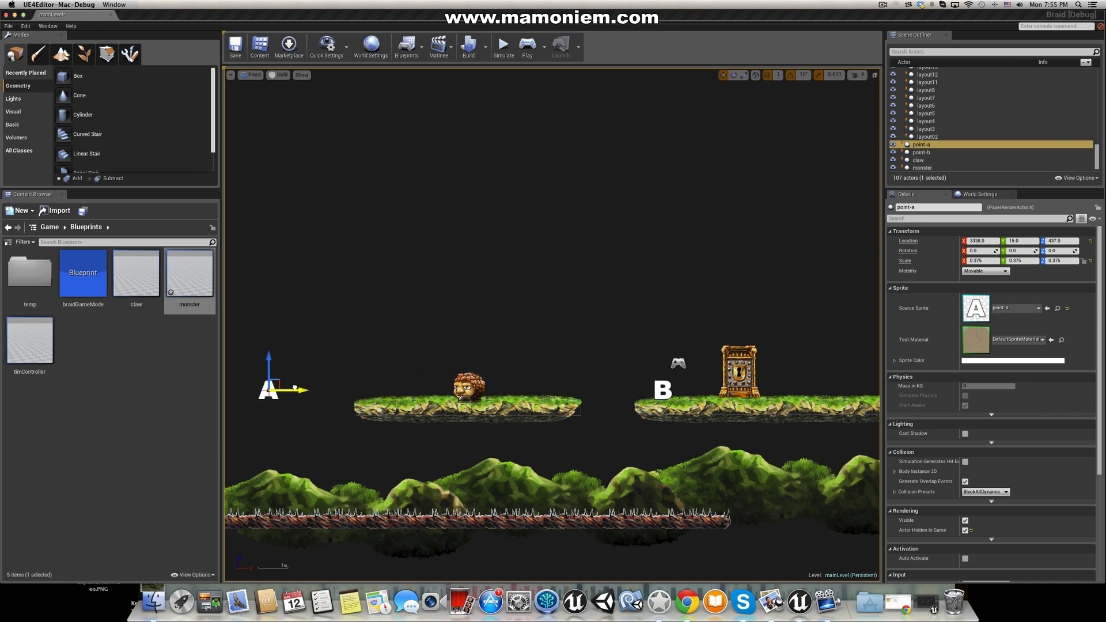
{"action": "left_click", "coordinate": [526, 44]}
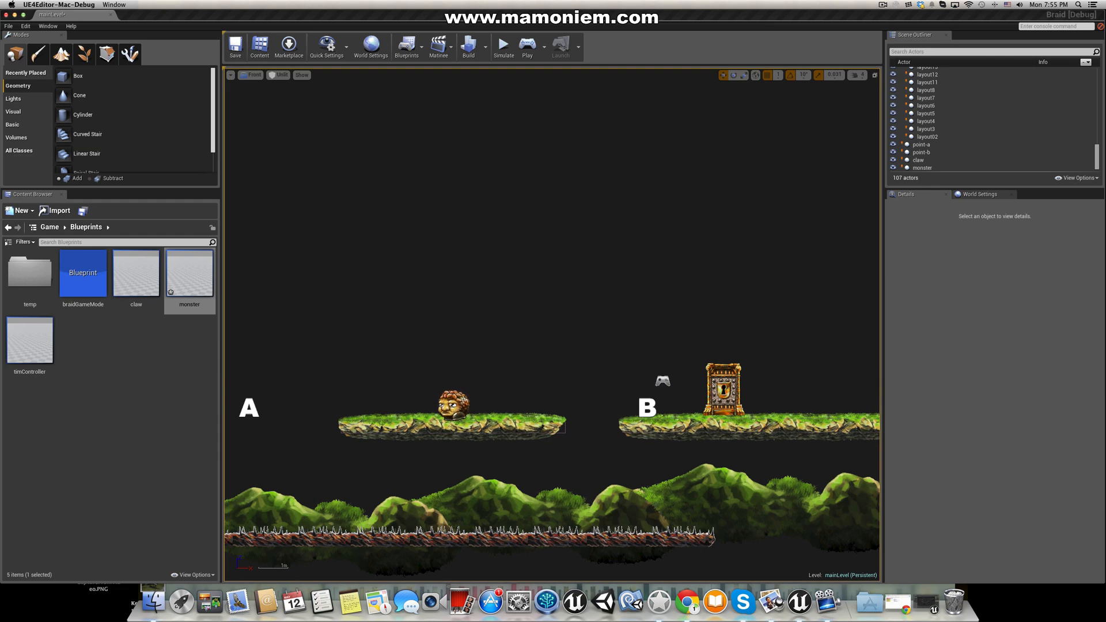
{"action": "double_click", "coordinate": [189, 273]}
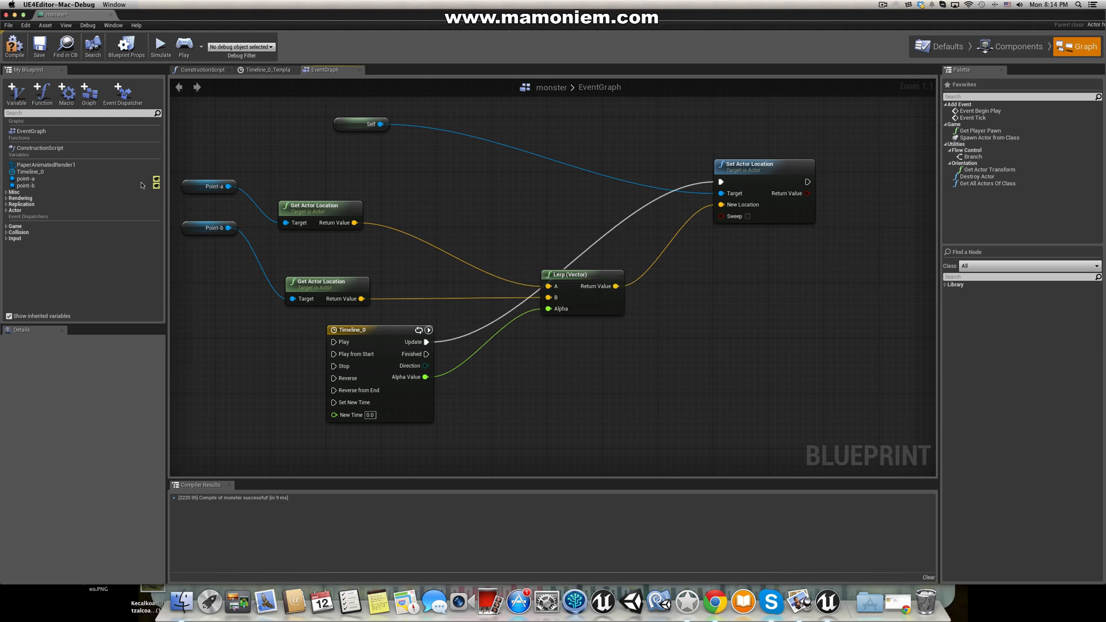
Step: Place a PaperAnimatedRender1 getter and add a Set World Scale 3D node from it
{"action": "left_click", "coordinate": [45, 164]}
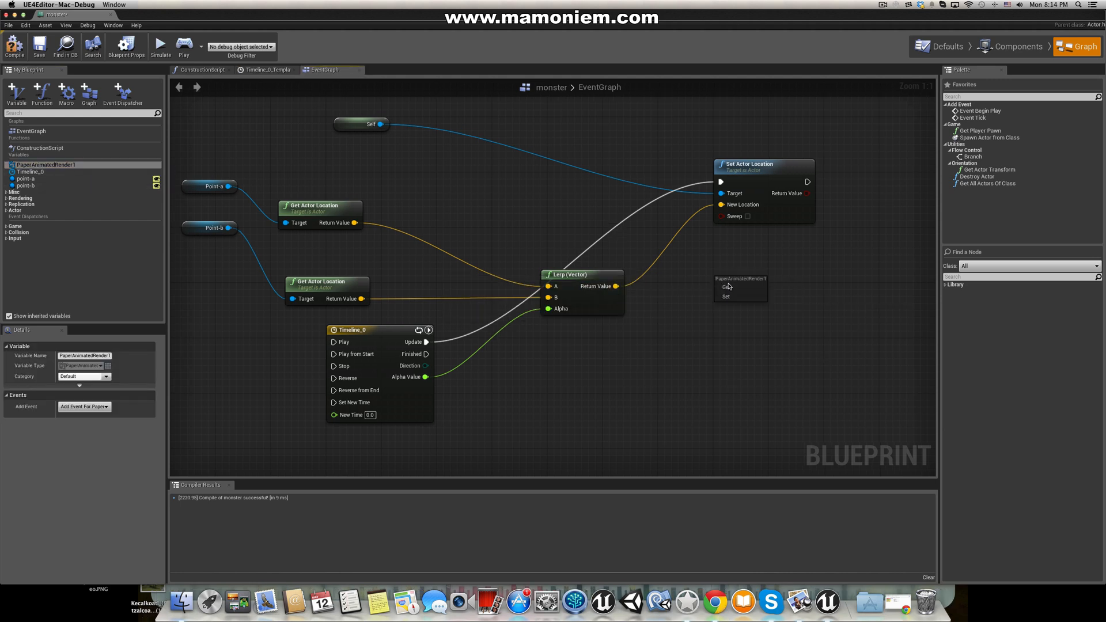
{"action": "left_click", "coordinate": [741, 283]}
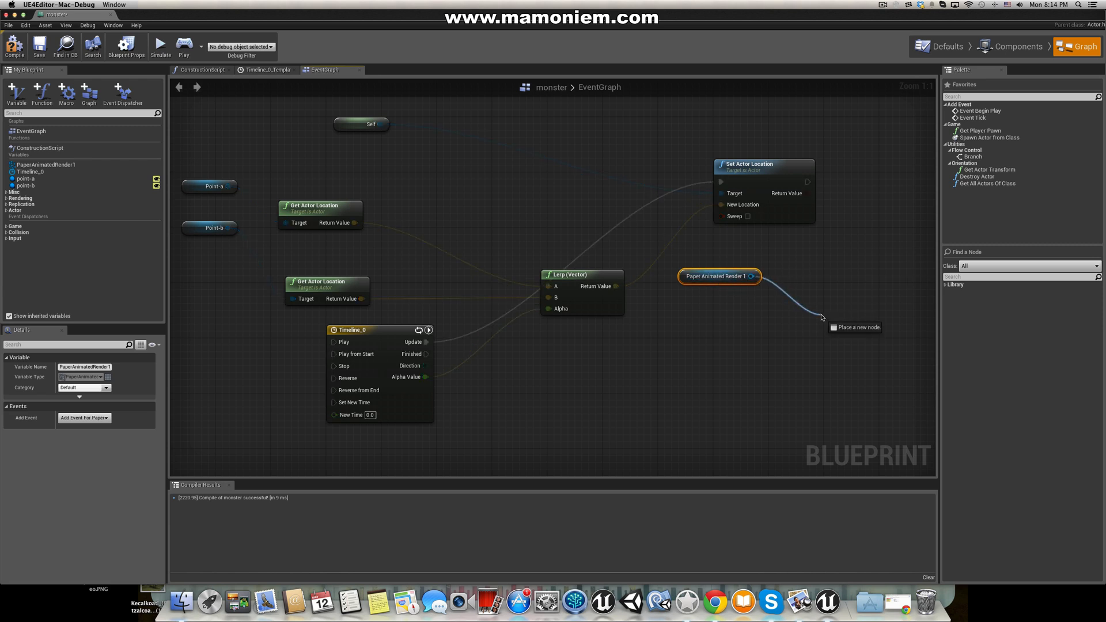
{"action": "left_click", "coordinate": [821, 327]}
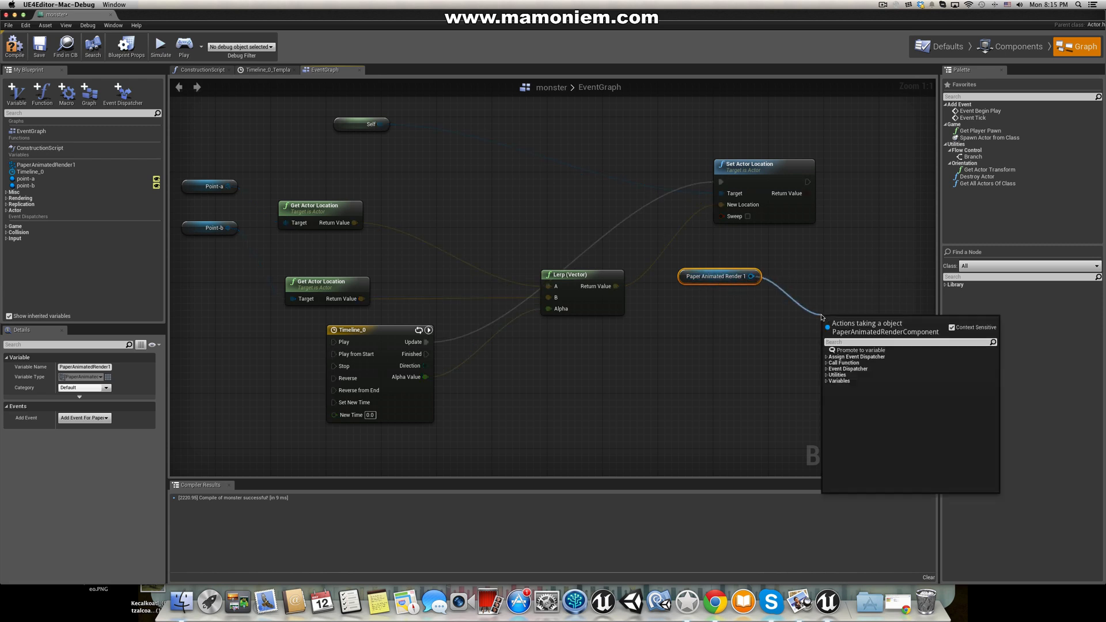
{"action": "type", "text": "set scale"}
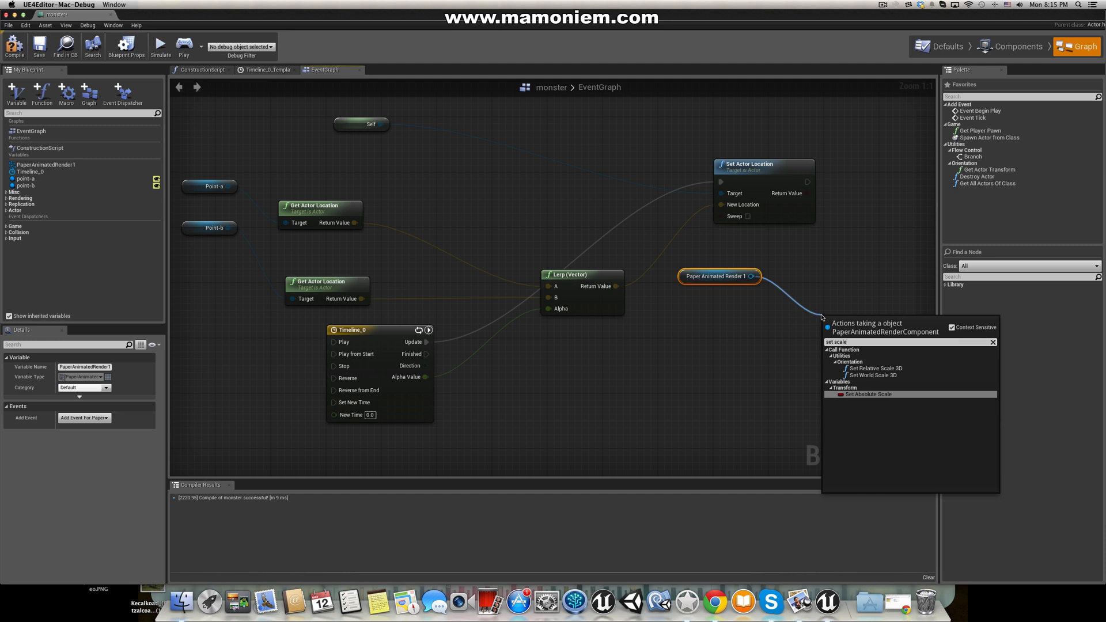
{"action": "left_click", "coordinate": [873, 367]}
{"action": "type", "text": "-1"}
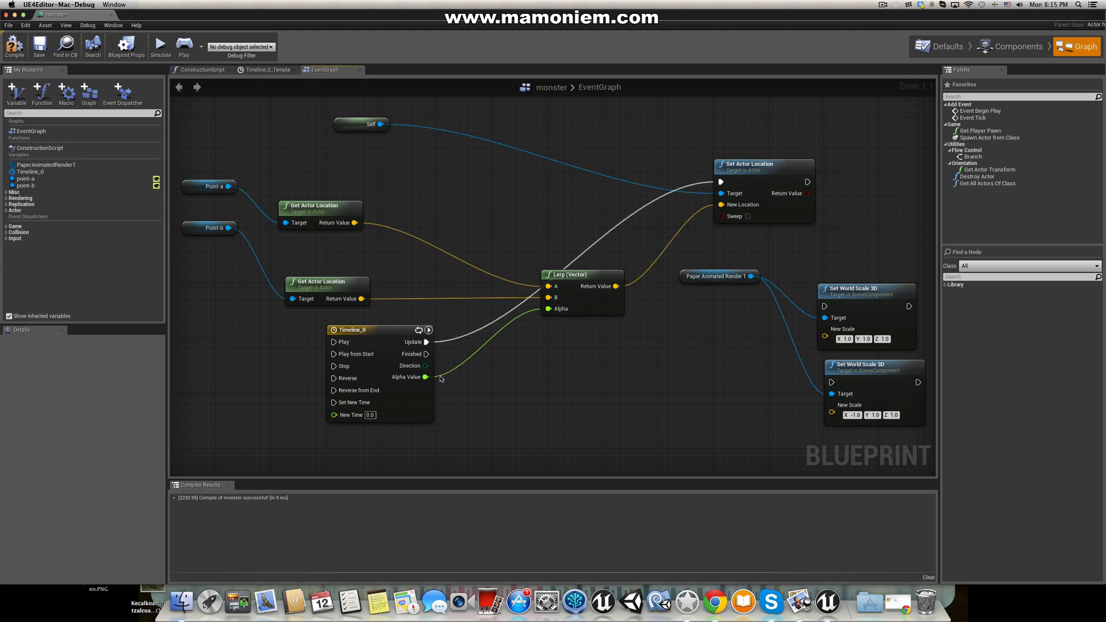
{"action": "mouse_move", "coordinate": [424, 376]}
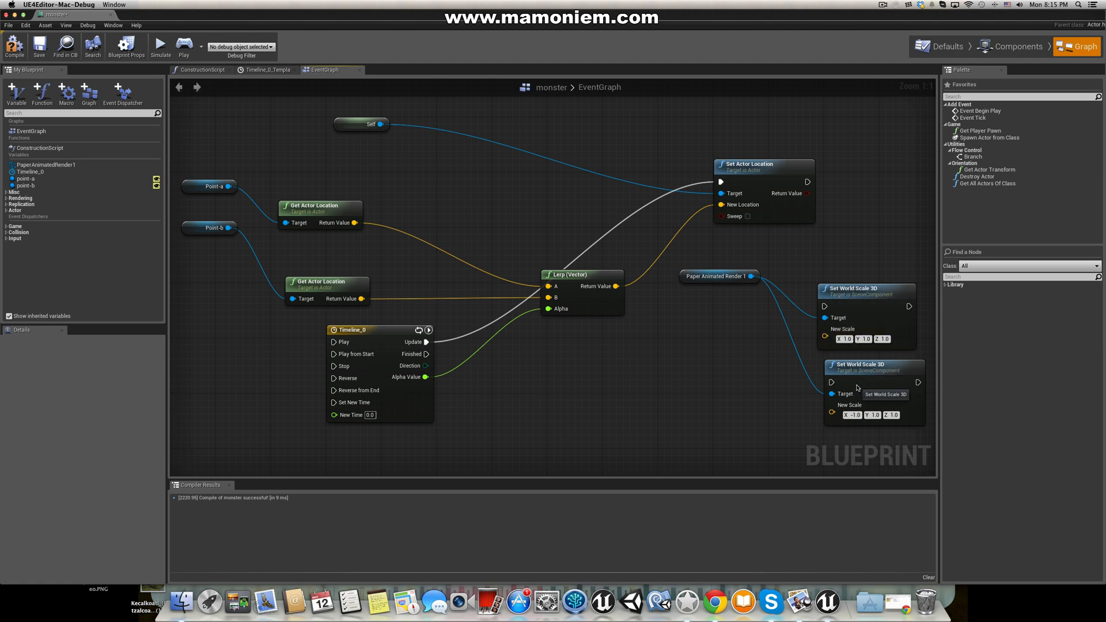
{"action": "mouse_move", "coordinate": [837, 405]}
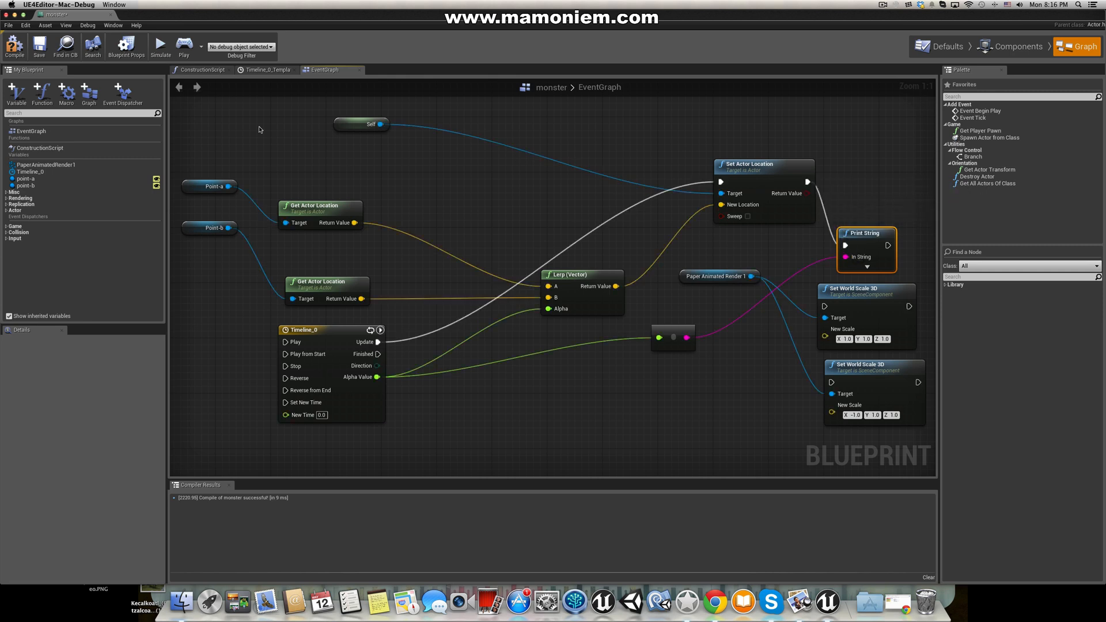
{"action": "mouse_move", "coordinate": [14, 46]}
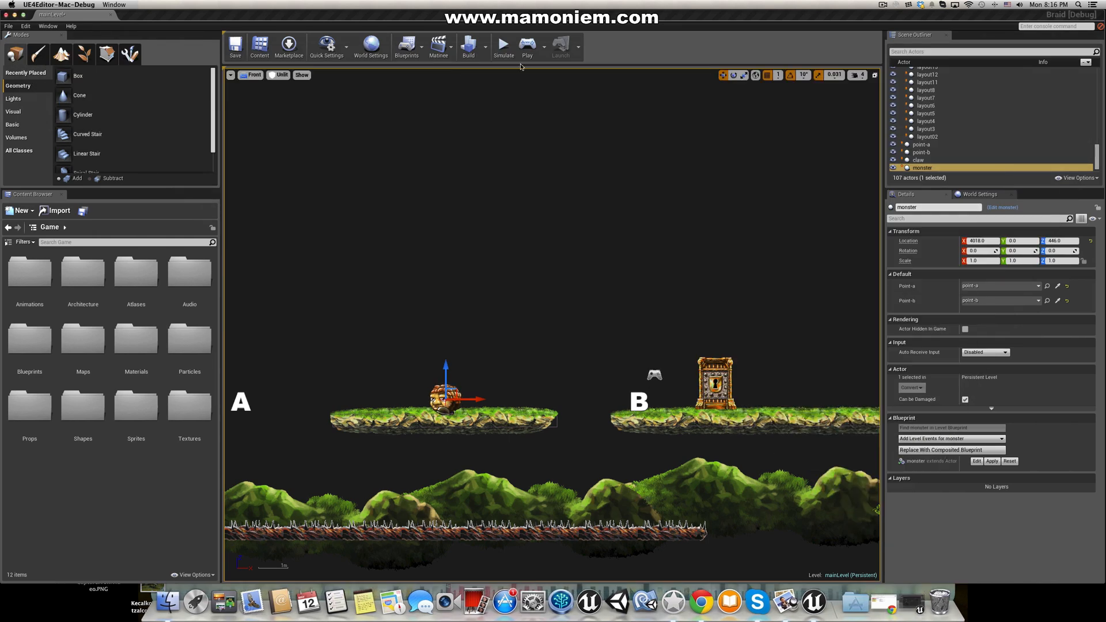
Step: Reposition markers A and B, then simulate, pausing and resuming to read alpha values
{"action": "left_click", "coordinate": [922, 144]}
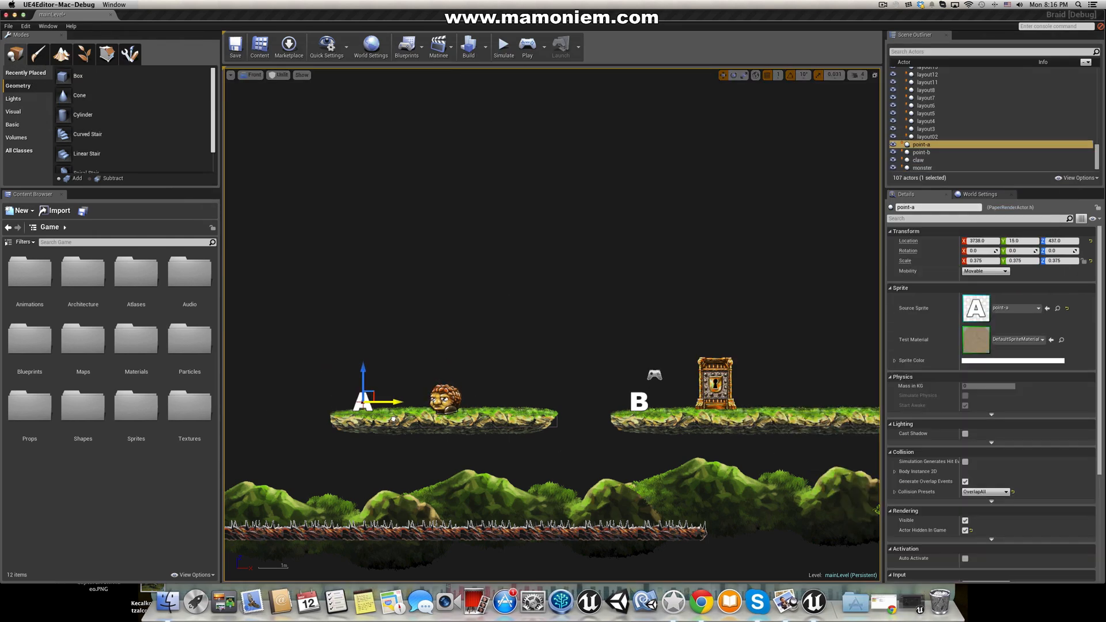
{"action": "left_click", "coordinate": [922, 151]}
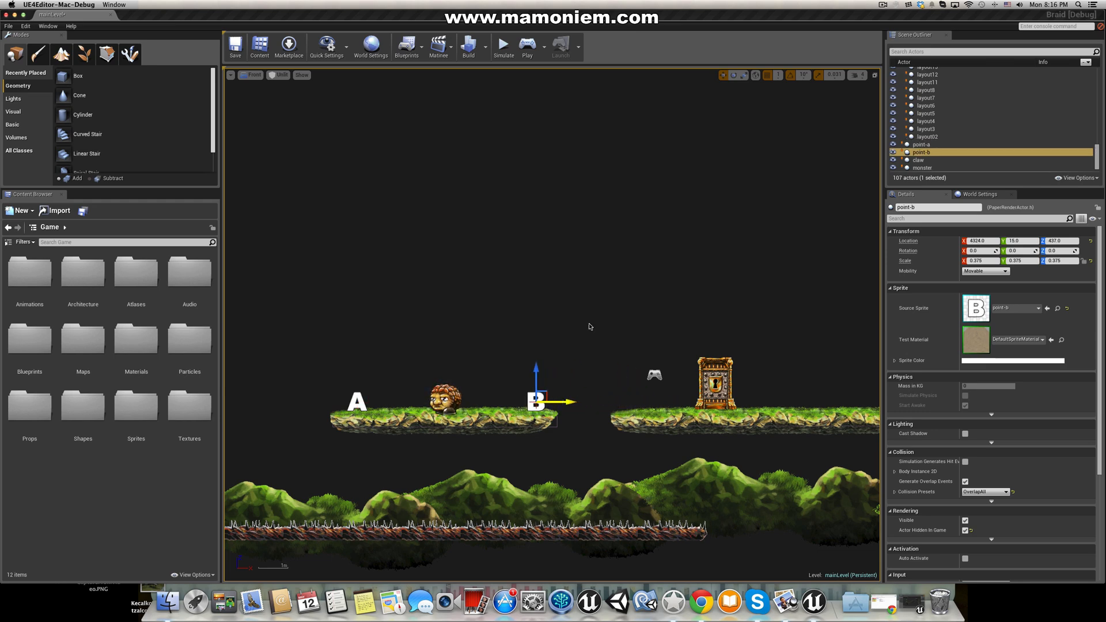
{"action": "left_click", "coordinate": [526, 44]}
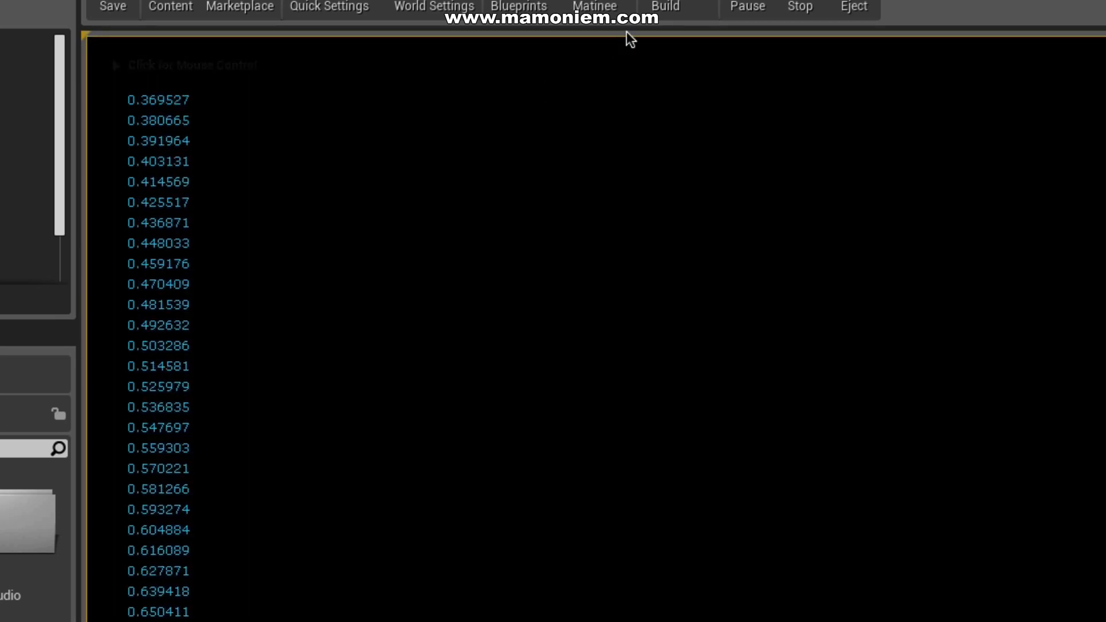
{"action": "mouse_move", "coordinate": [747, 6]}
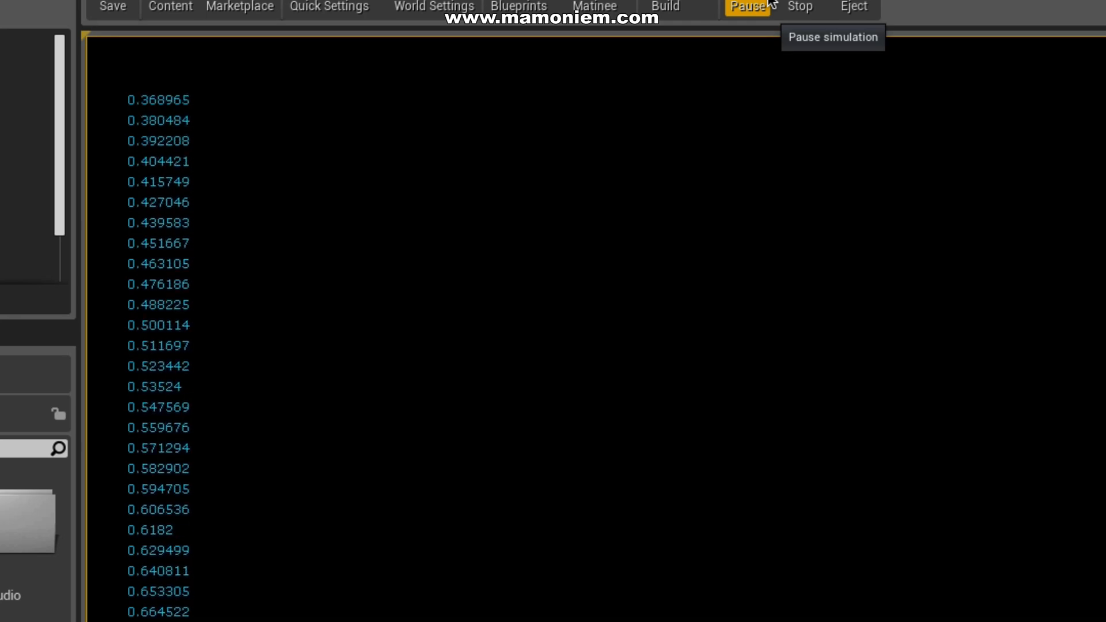
{"action": "left_click", "coordinate": [745, 6]}
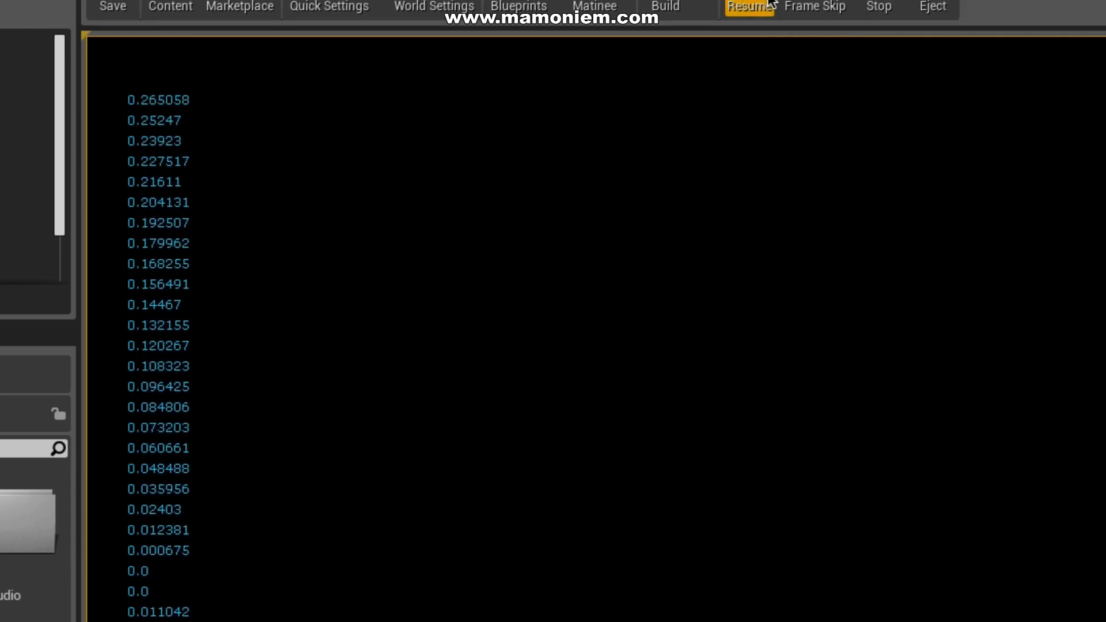
{"action": "left_click", "coordinate": [748, 7]}
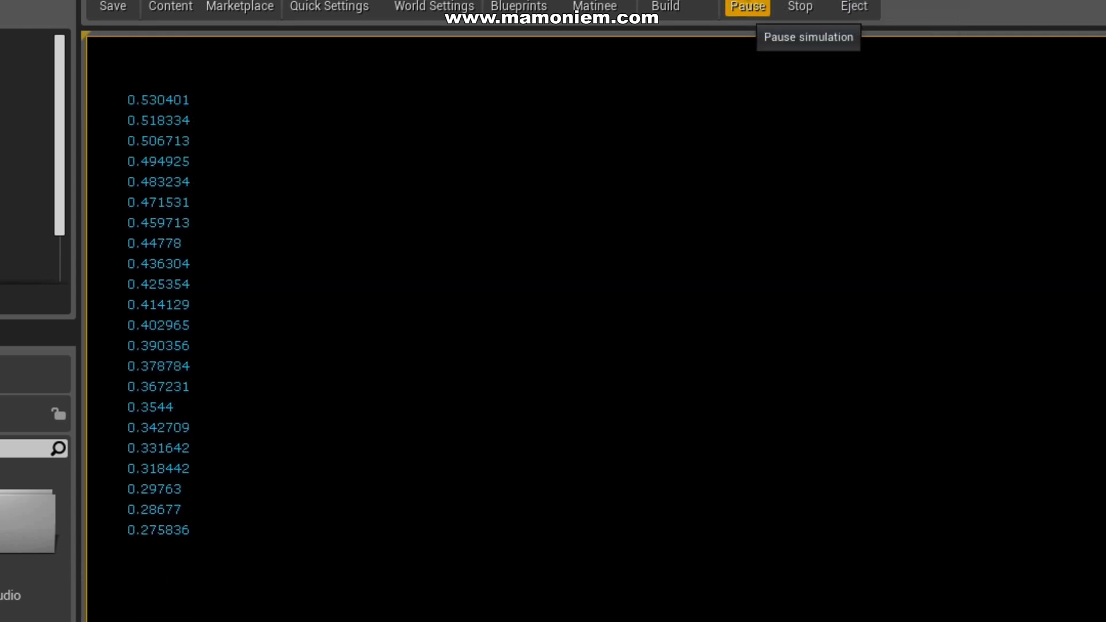
{"action": "left_click", "coordinate": [747, 6]}
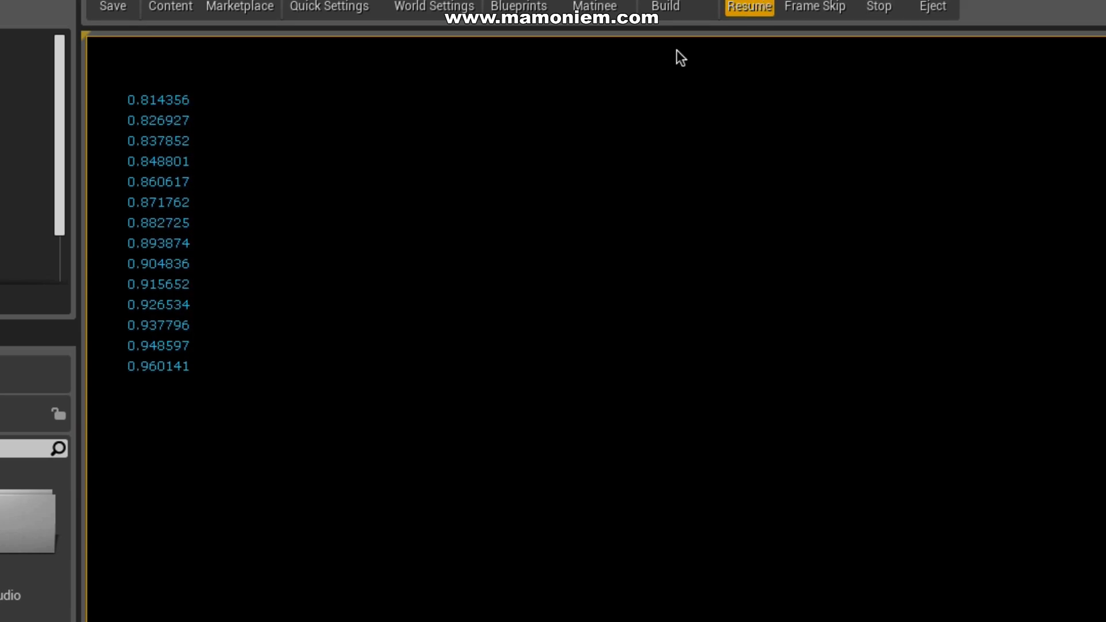
{"action": "left_click", "coordinate": [879, 6]}
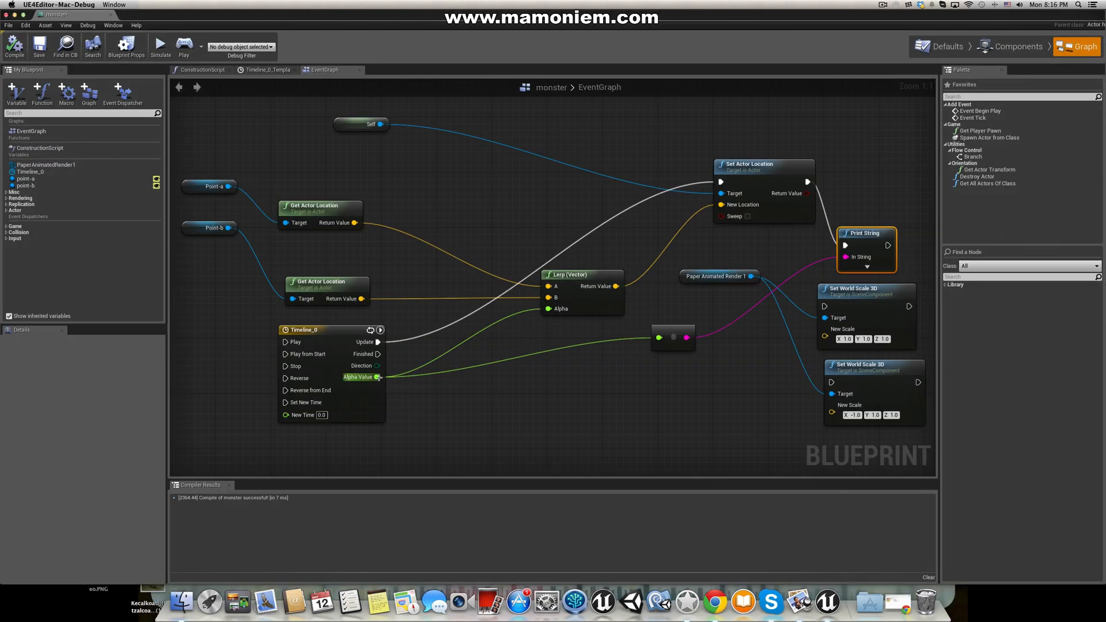
{"action": "mouse_move", "coordinate": [378, 377]}
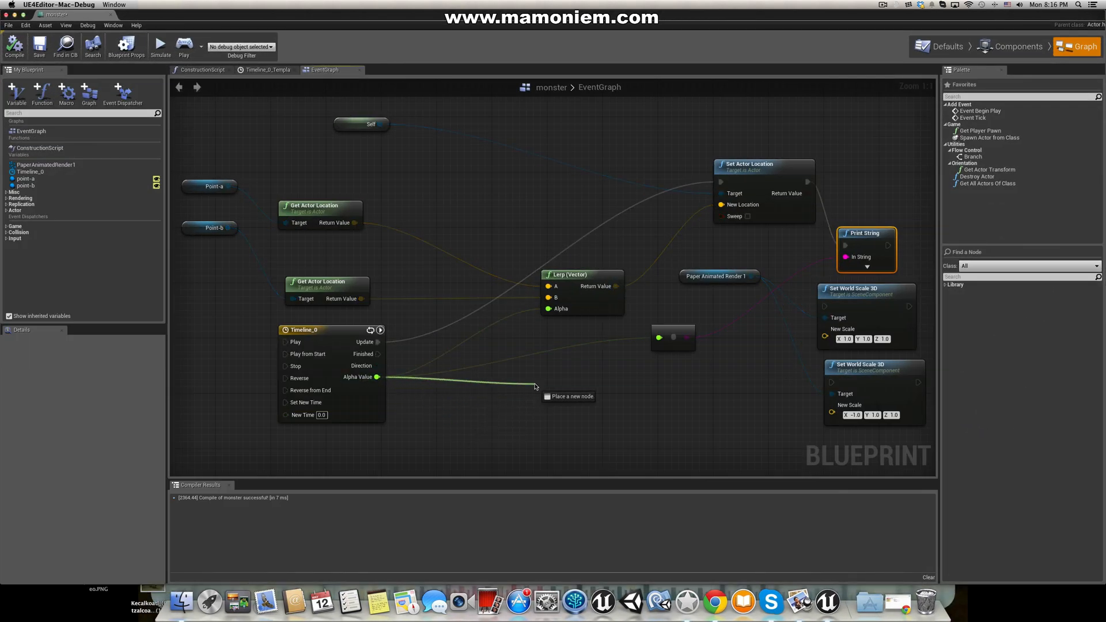
Step: Open the node list from Timeline_0's Alpha Value output to add comparisons
{"action": "left_click", "coordinate": [535, 386]}
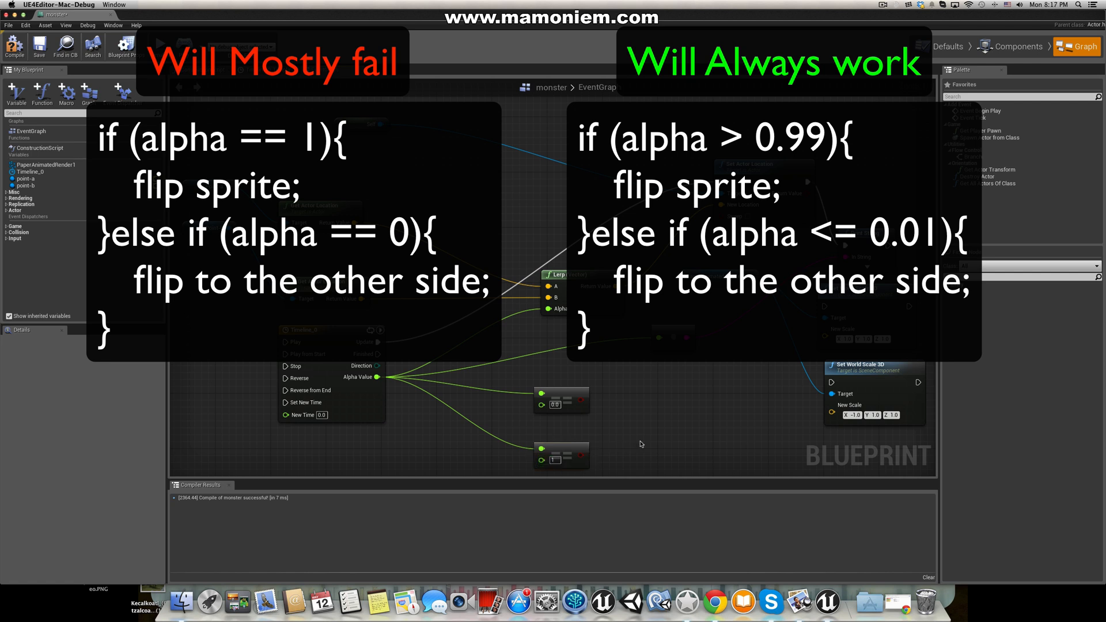
{"action": "mouse_move", "coordinate": [600, 428]}
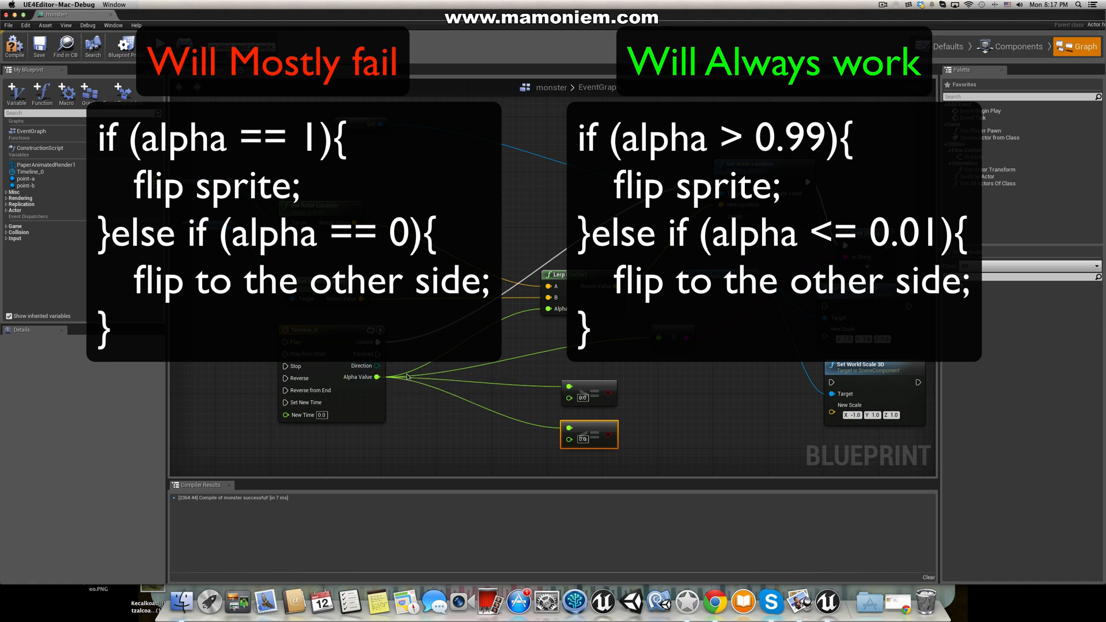
{"action": "mouse_move", "coordinate": [582, 397]}
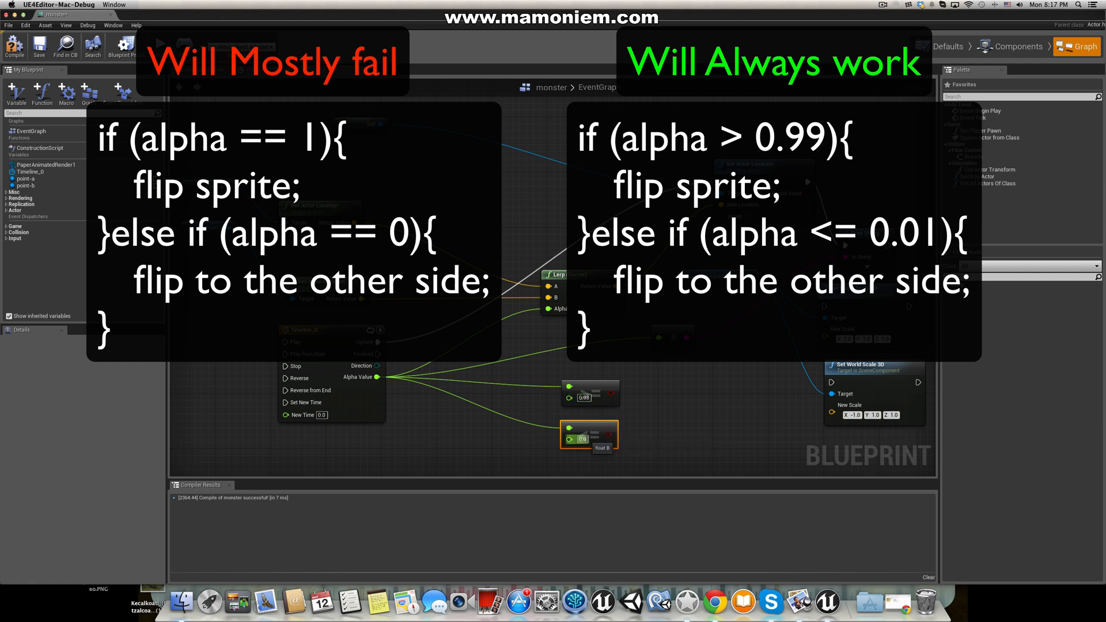
{"action": "mouse_move", "coordinate": [589, 434]}
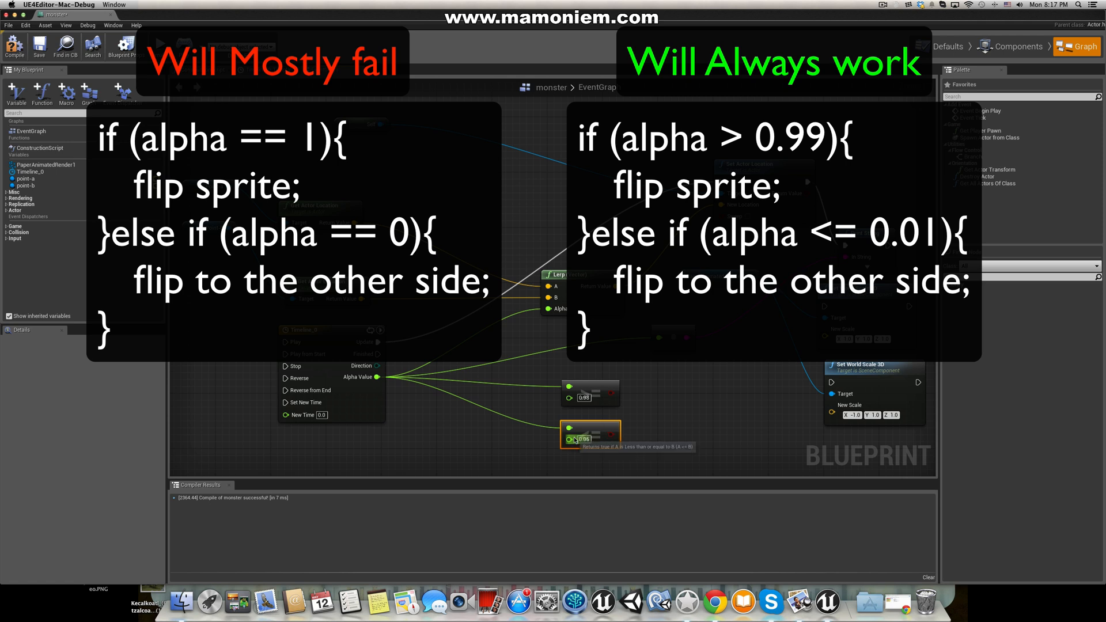
{"action": "mouse_move", "coordinate": [644, 428]}
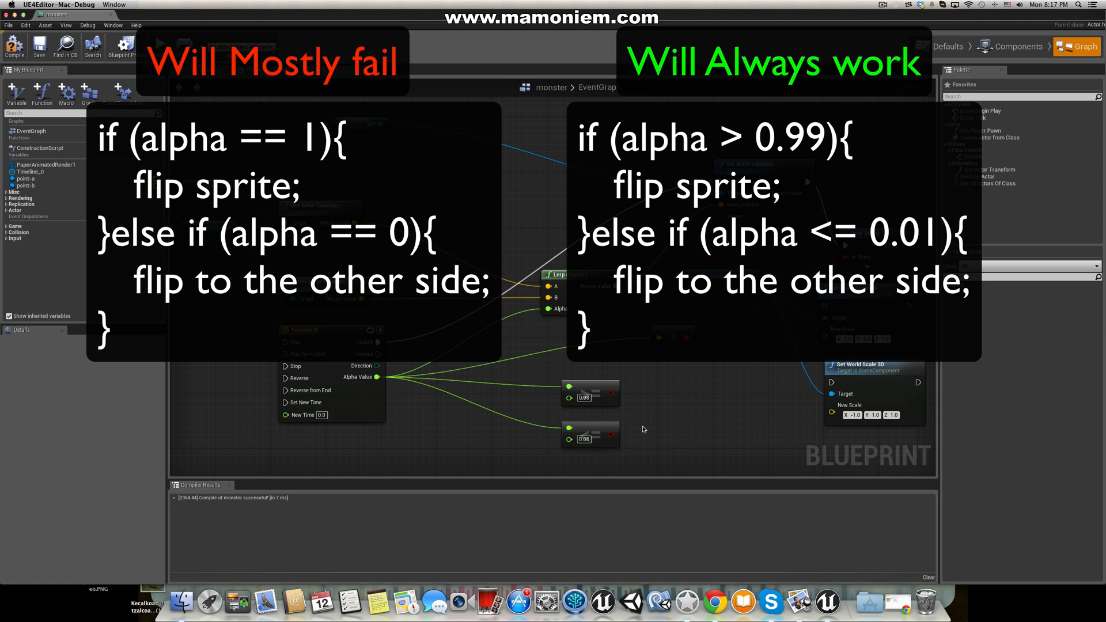
{"action": "mouse_move", "coordinate": [616, 391]}
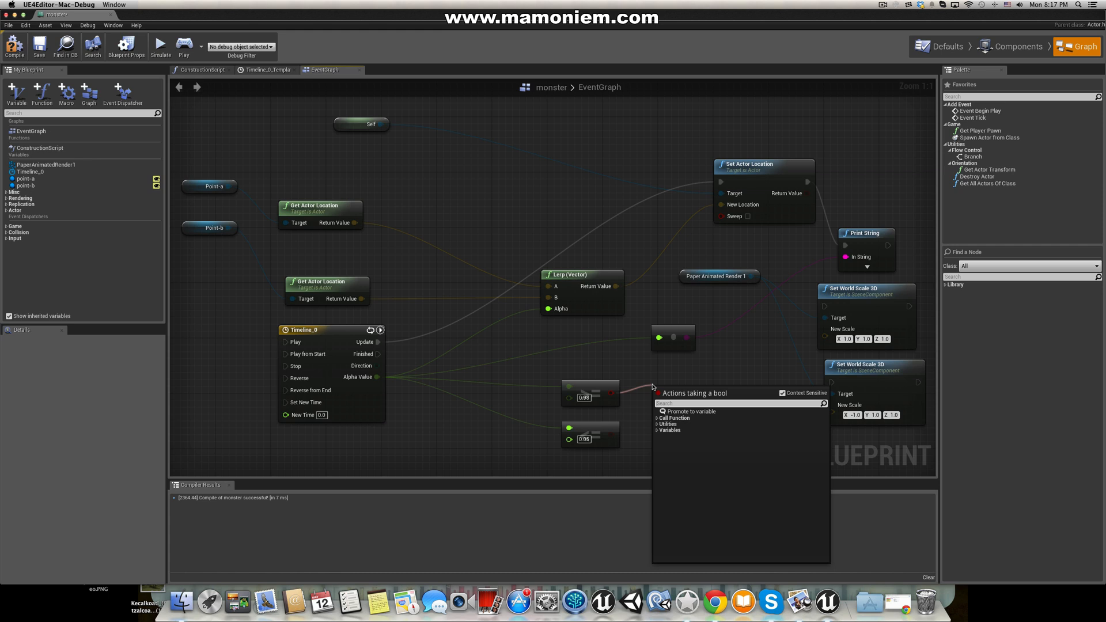
Step: Create a Branch from the alpha comparison and add a Print String for the alpha
{"action": "left_click", "coordinate": [676, 418]}
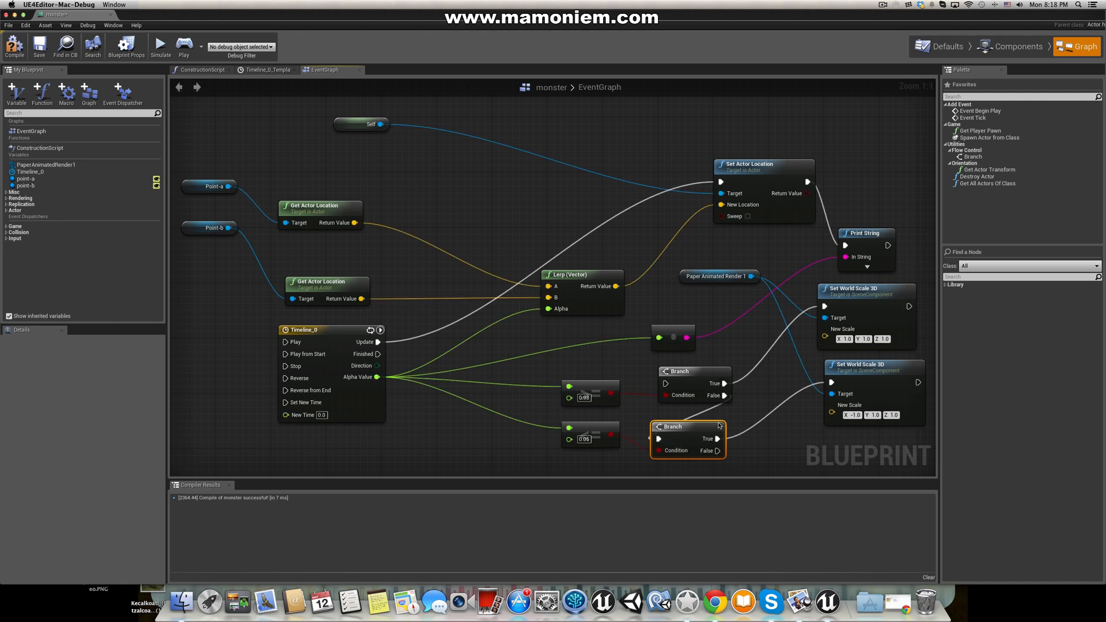
{"action": "mouse_move", "coordinate": [698, 431]}
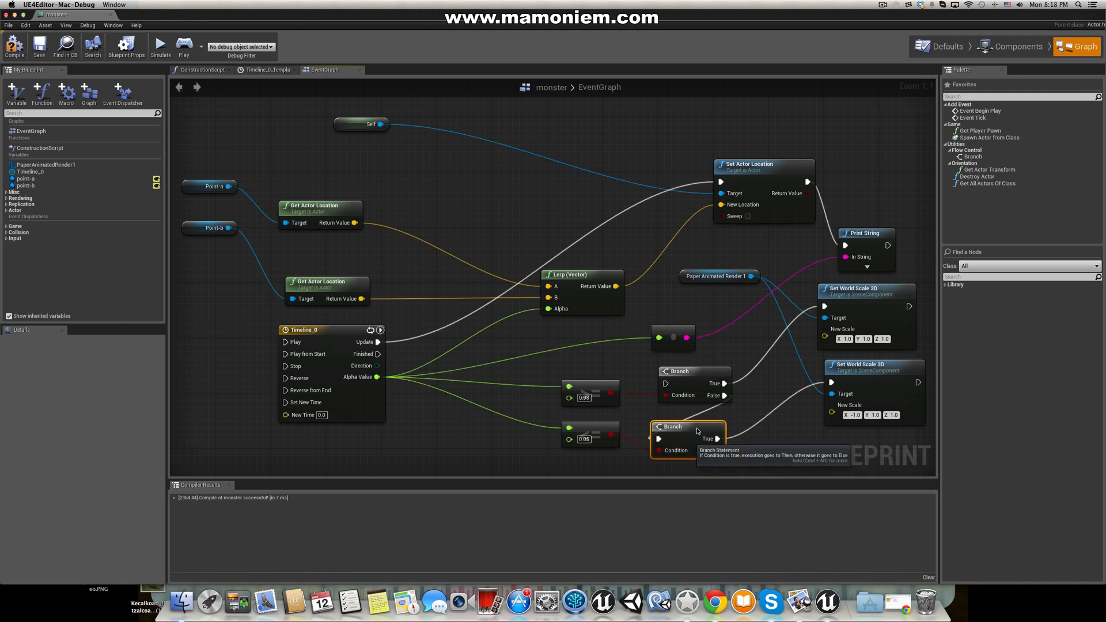
{"action": "mouse_move", "coordinate": [668, 381]}
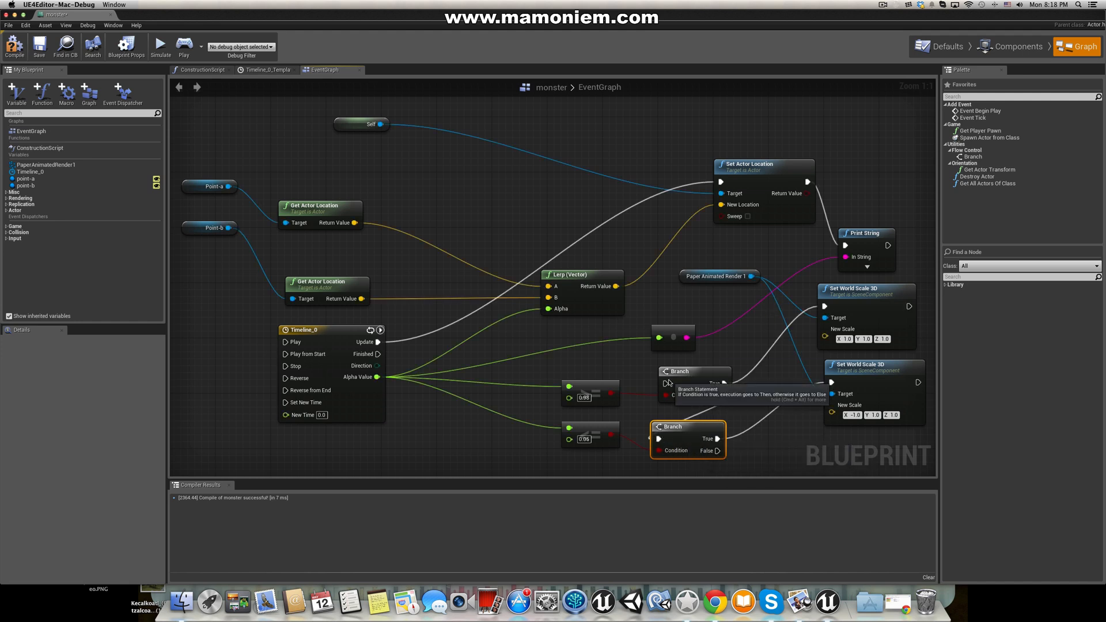
{"action": "mouse_move", "coordinate": [816, 198]}
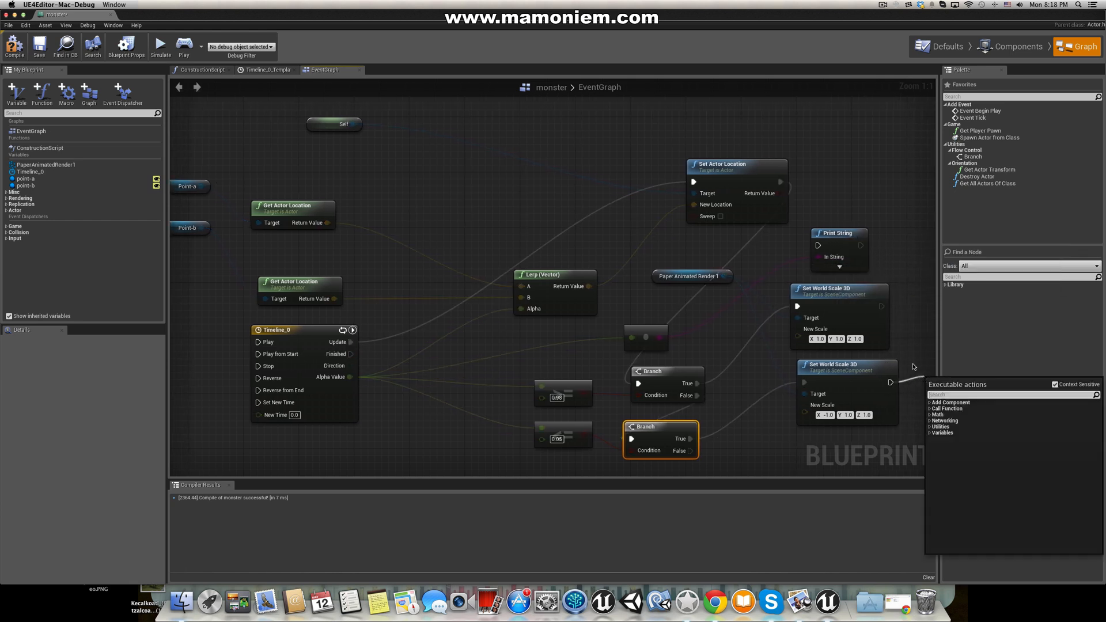
{"action": "mouse_move", "coordinate": [845, 226]}
{"action": "type", "text": "prin"}
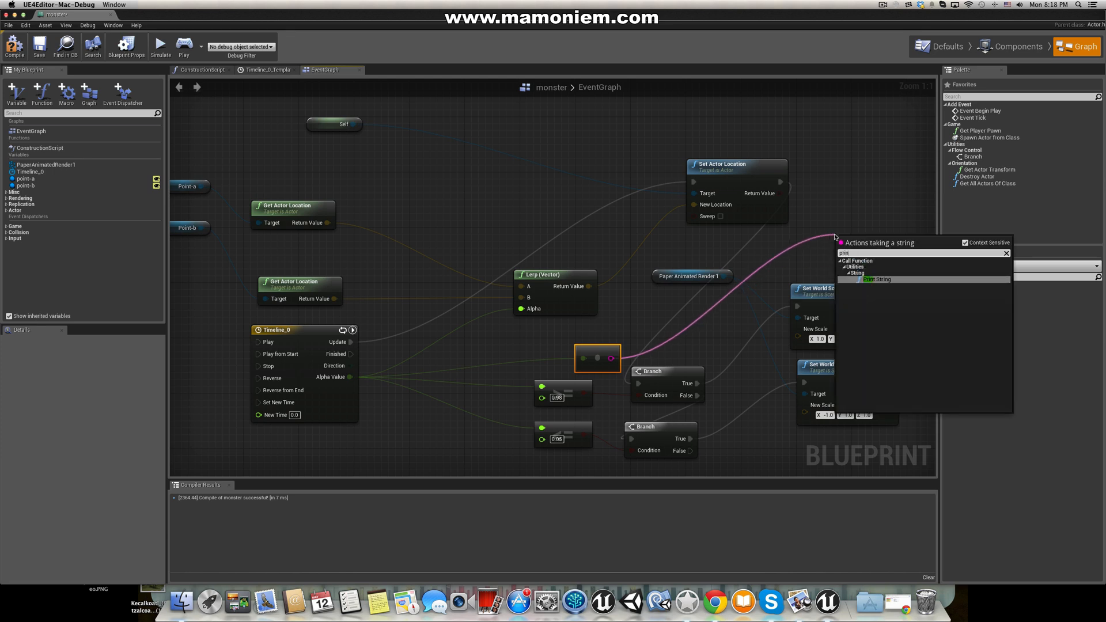
{"action": "left_click", "coordinate": [877, 278]}
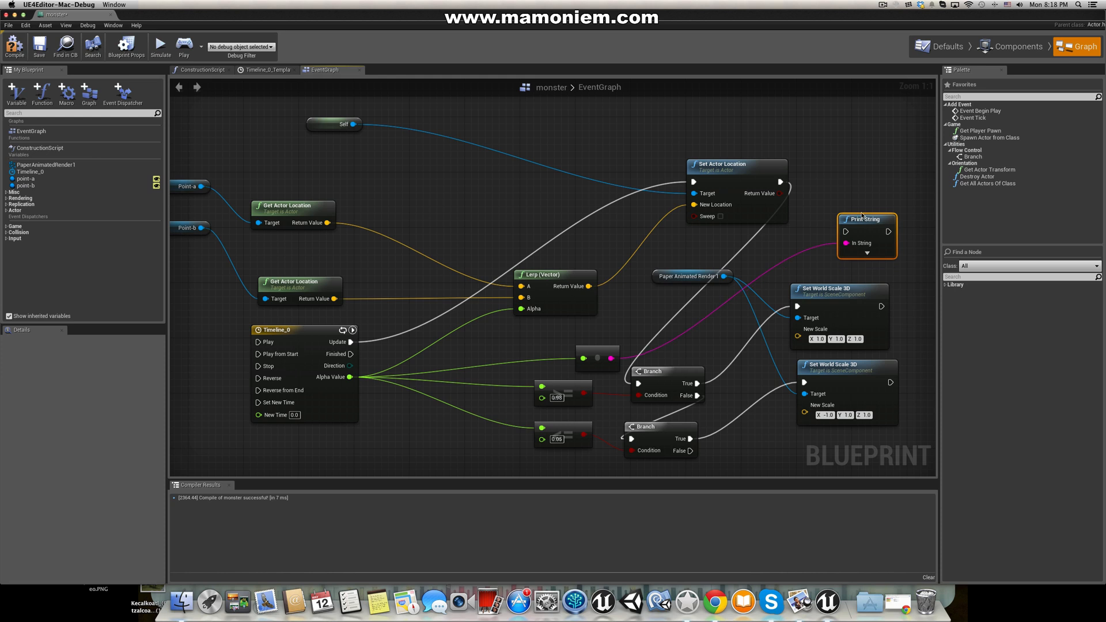
{"action": "mouse_move", "coordinate": [831, 318]}
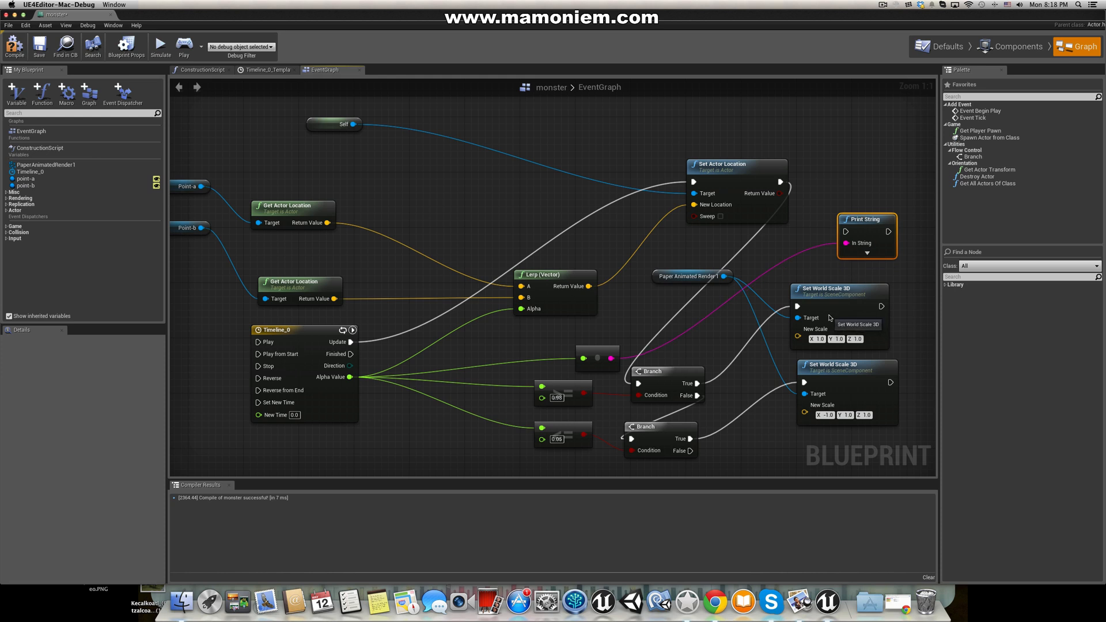
{"action": "mouse_move", "coordinate": [691, 384]}
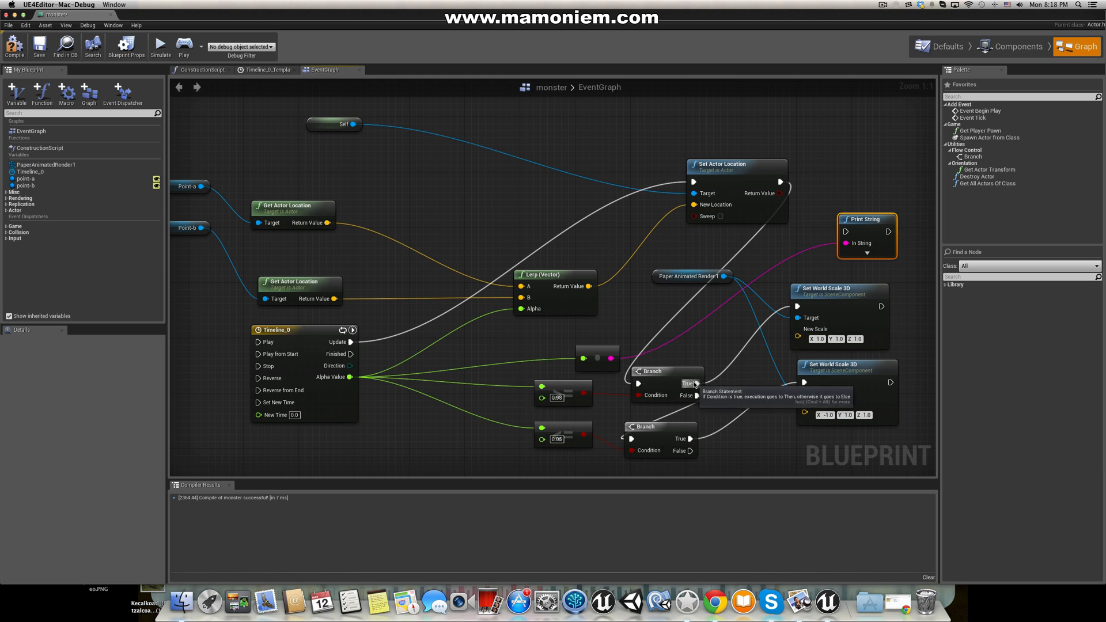
{"action": "mouse_move", "coordinate": [697, 396]}
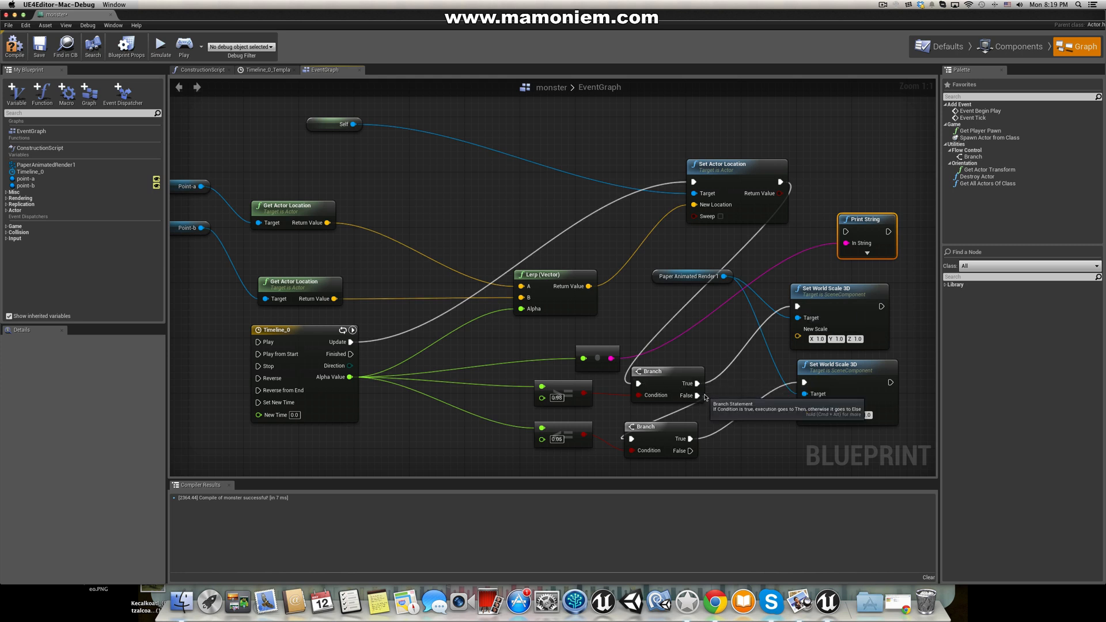
{"action": "mouse_move", "coordinate": [632, 437]}
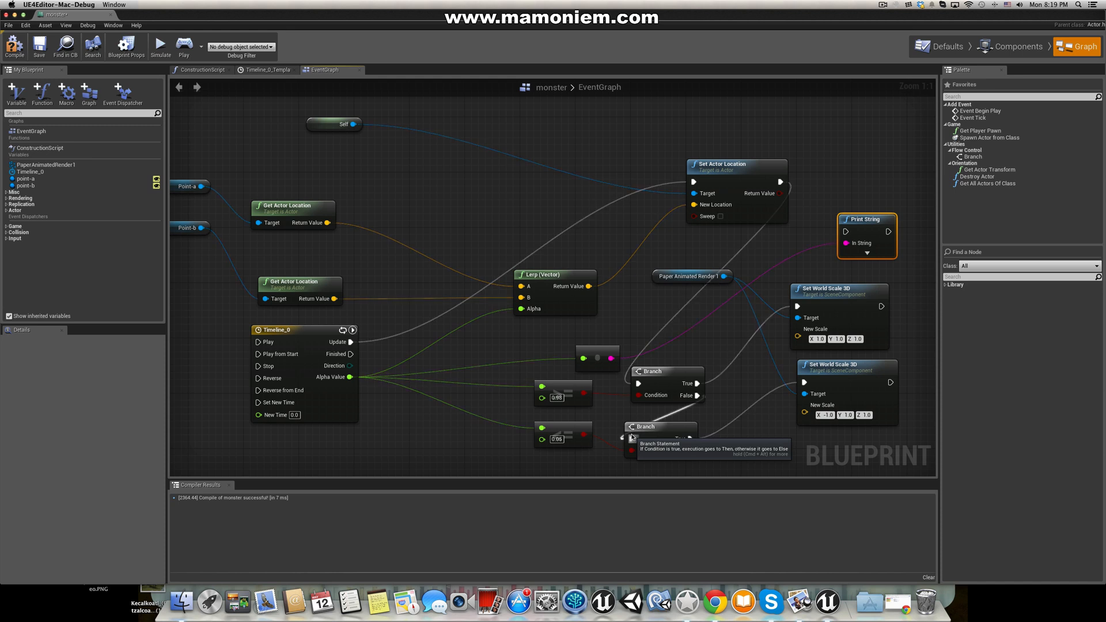
{"action": "mouse_move", "coordinate": [774, 399]}
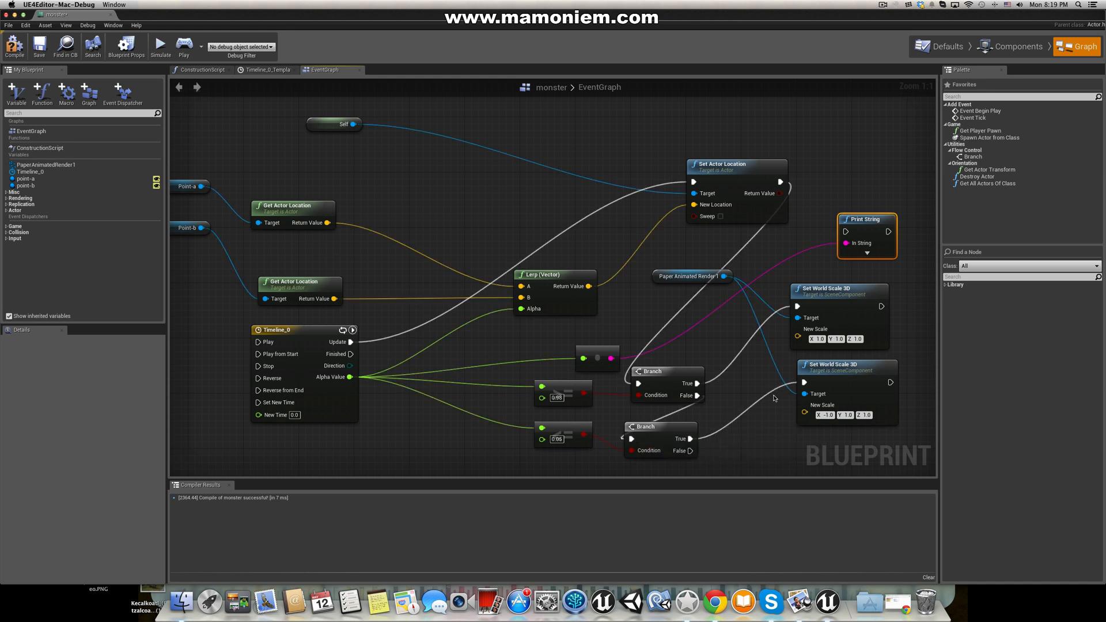
{"action": "mouse_move", "coordinate": [865, 219]}
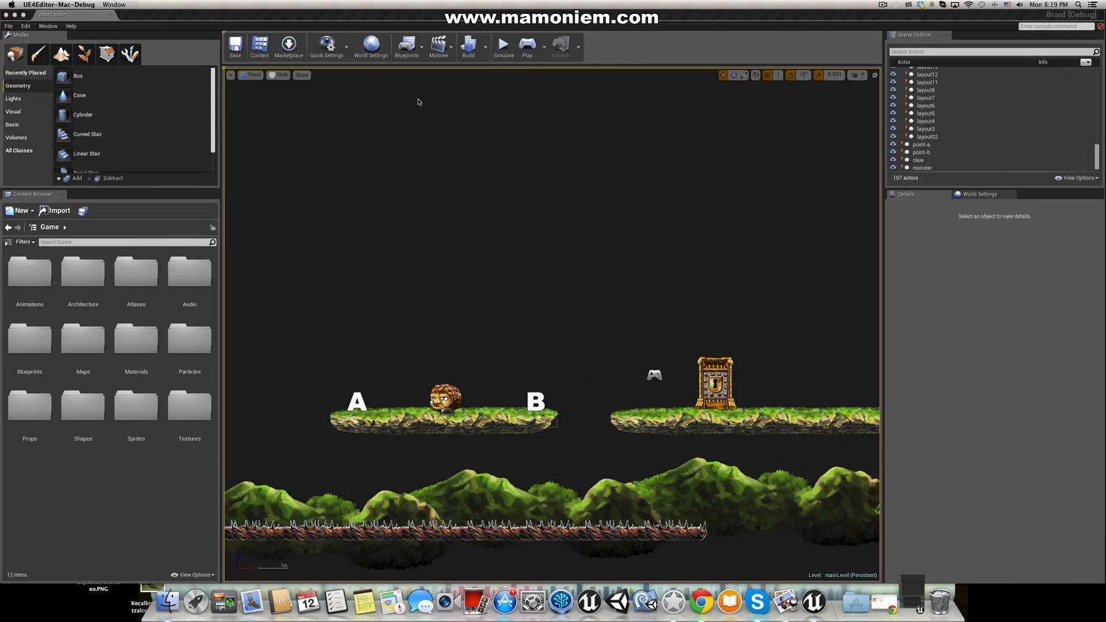
Step: Play-test the monster patrol, stop, then play again to check the changes
{"action": "left_click", "coordinate": [526, 44]}
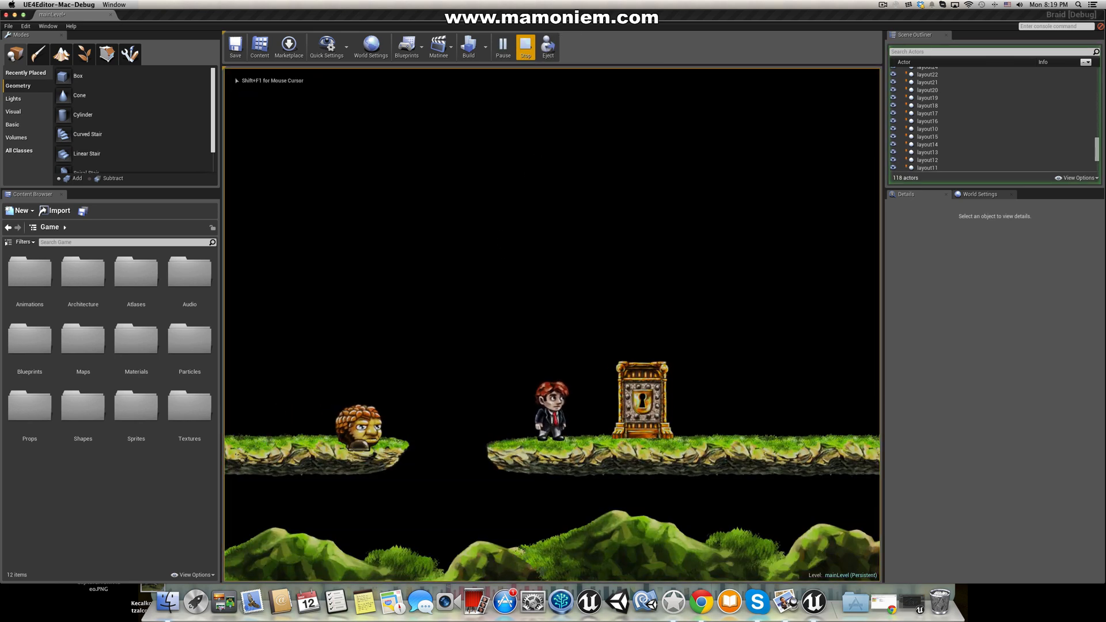
{"action": "left_click", "coordinate": [548, 46]}
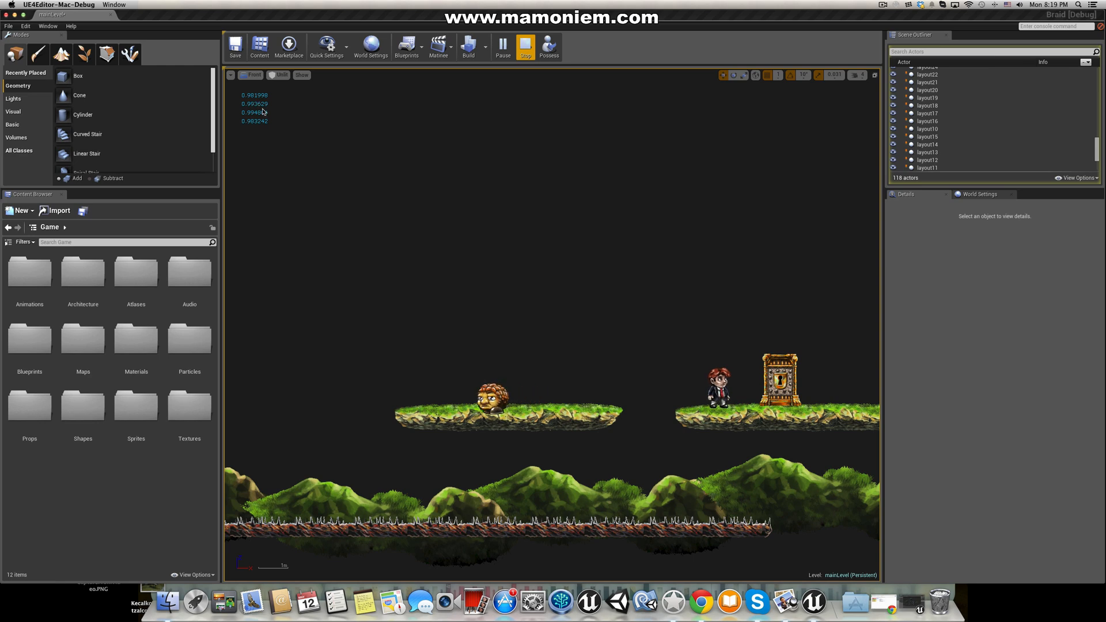
{"action": "left_click", "coordinate": [525, 46]}
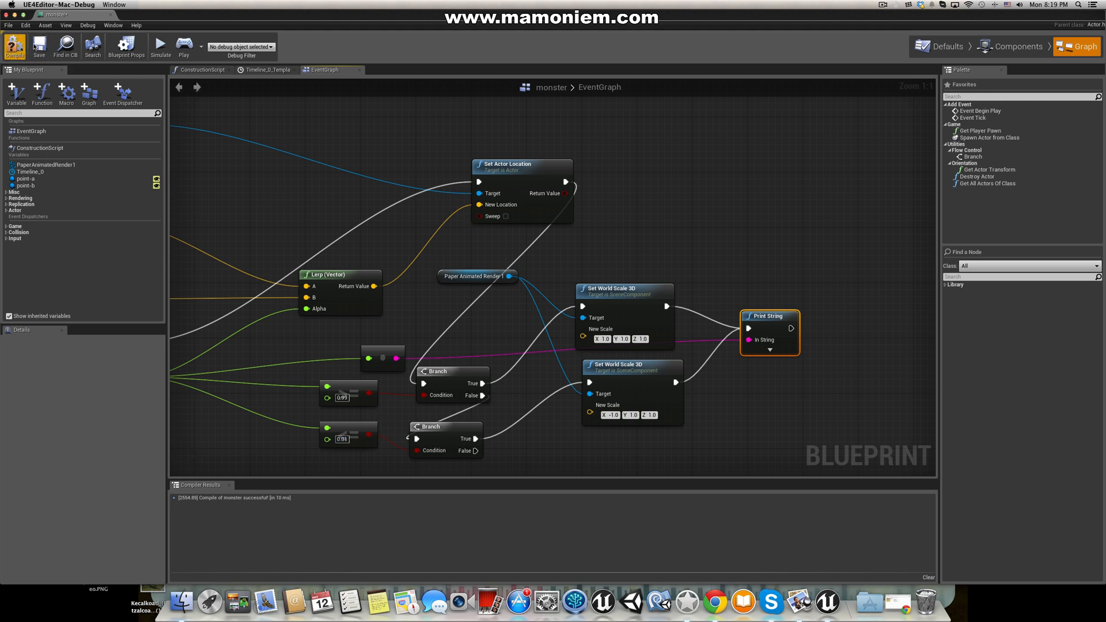
{"action": "mouse_move", "coordinate": [15, 46]}
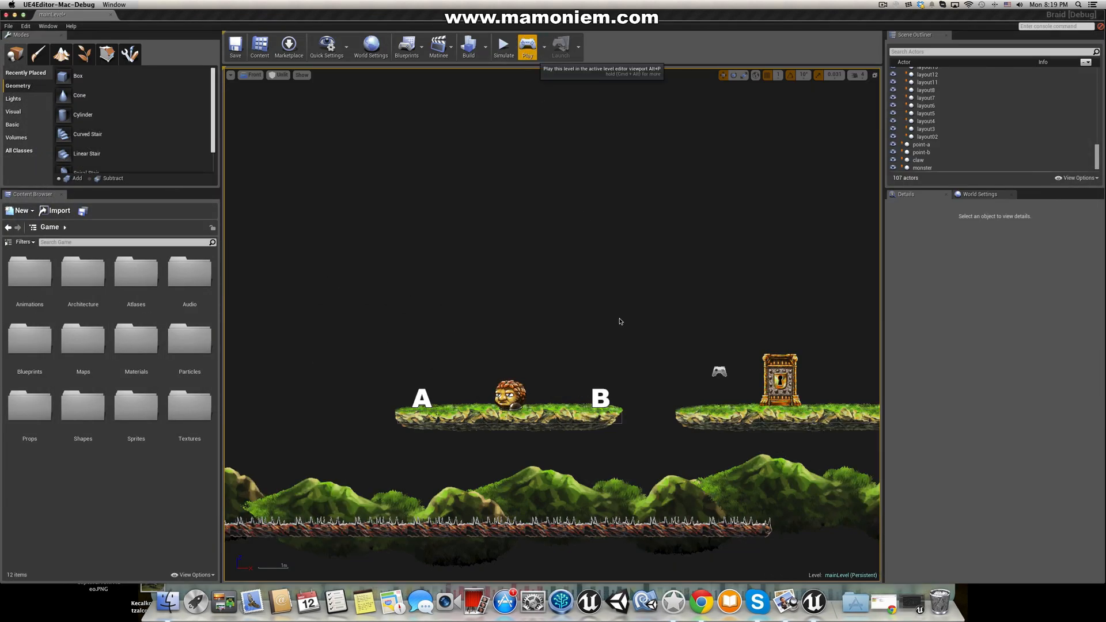
{"action": "left_click", "coordinate": [526, 47]}
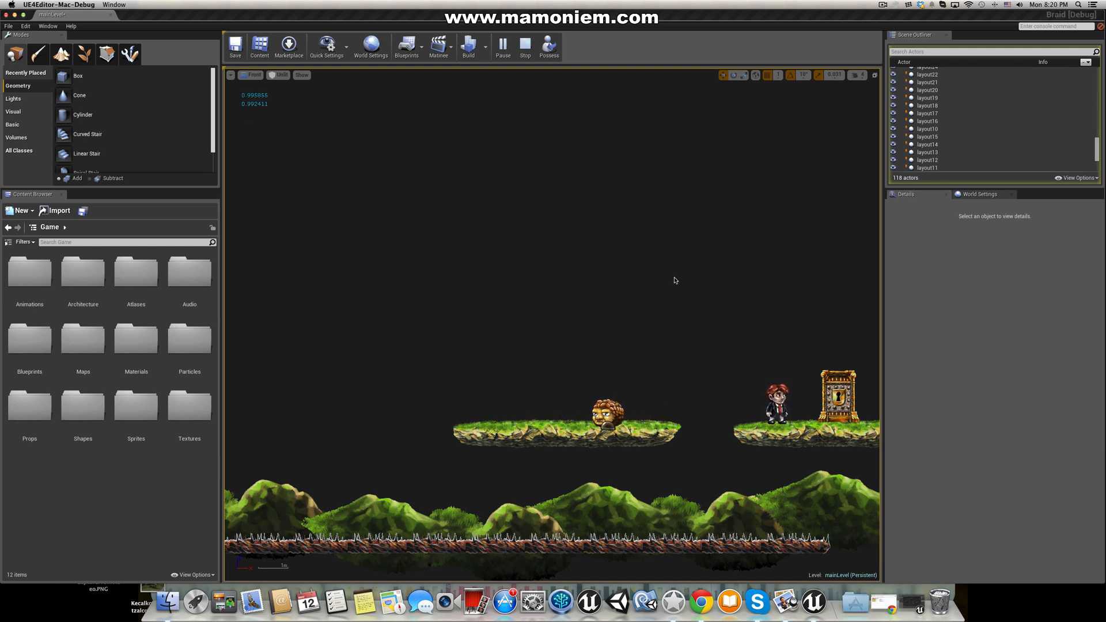
{"action": "left_click", "coordinate": [524, 46]}
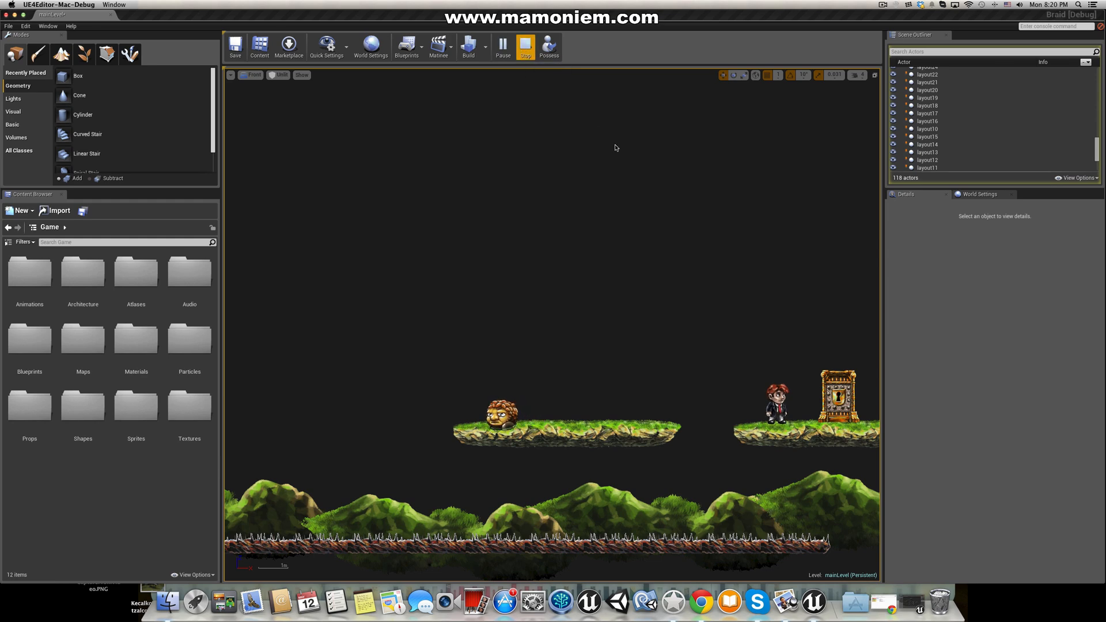
Step: Stop play, select markers A, B and the monster, then play-test both monsters
{"action": "left_click", "coordinate": [525, 47]}
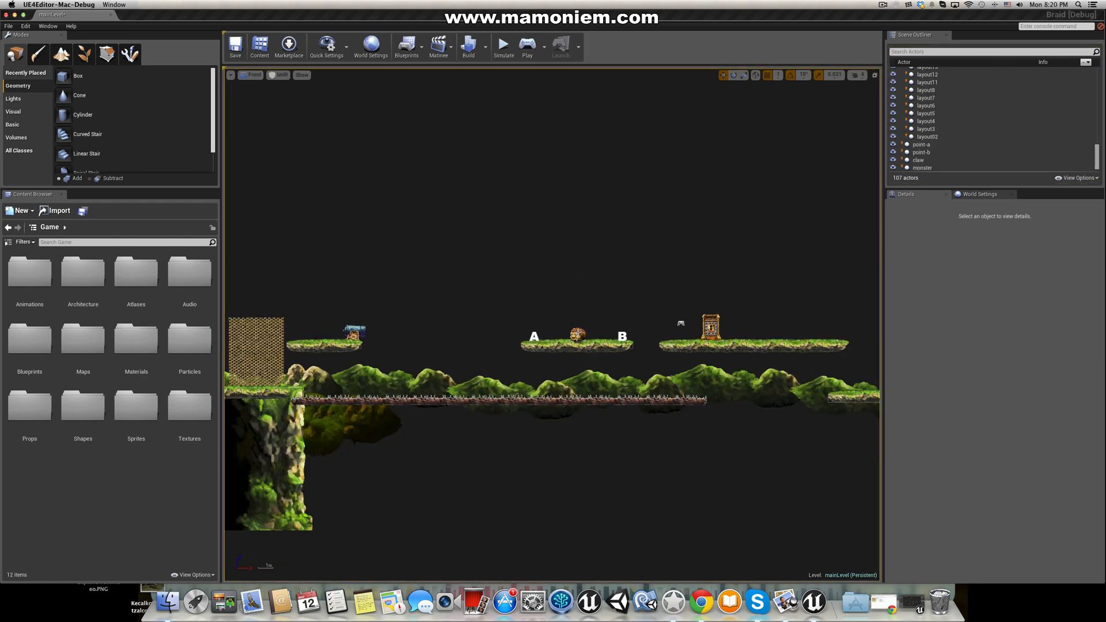
{"action": "left_click", "coordinate": [921, 167]}
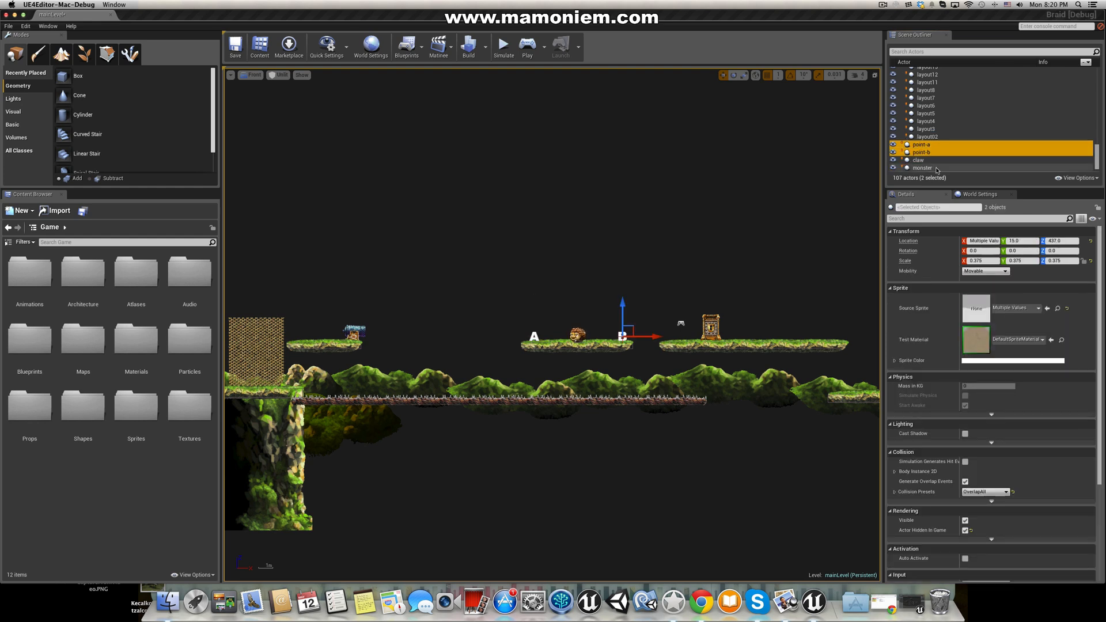
{"action": "left_click", "coordinate": [922, 168]}
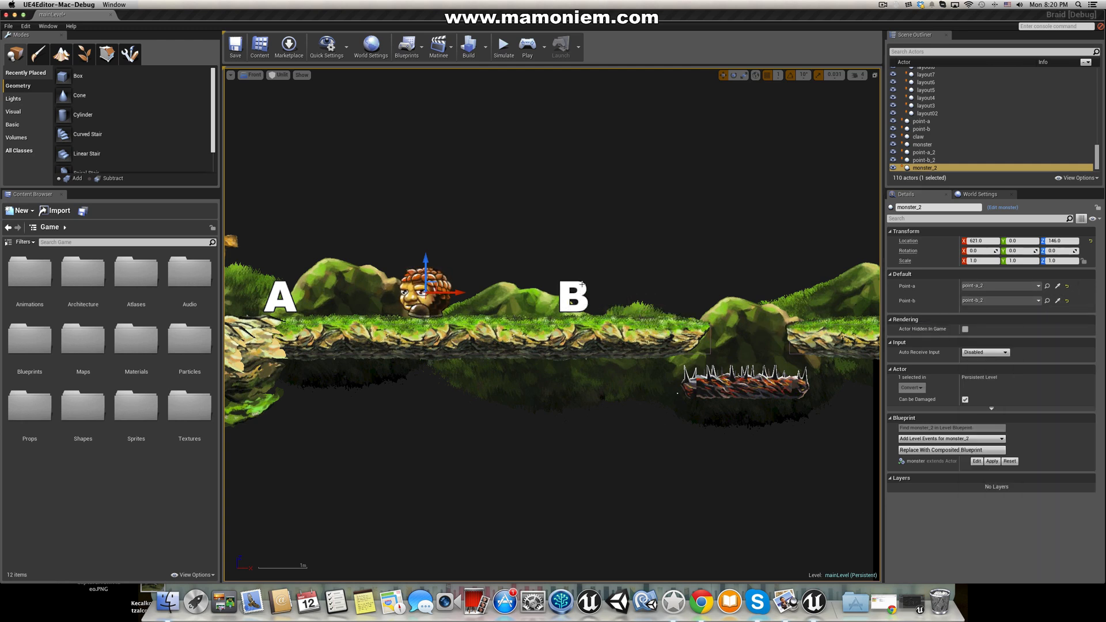
{"action": "mouse_move", "coordinate": [528, 45]}
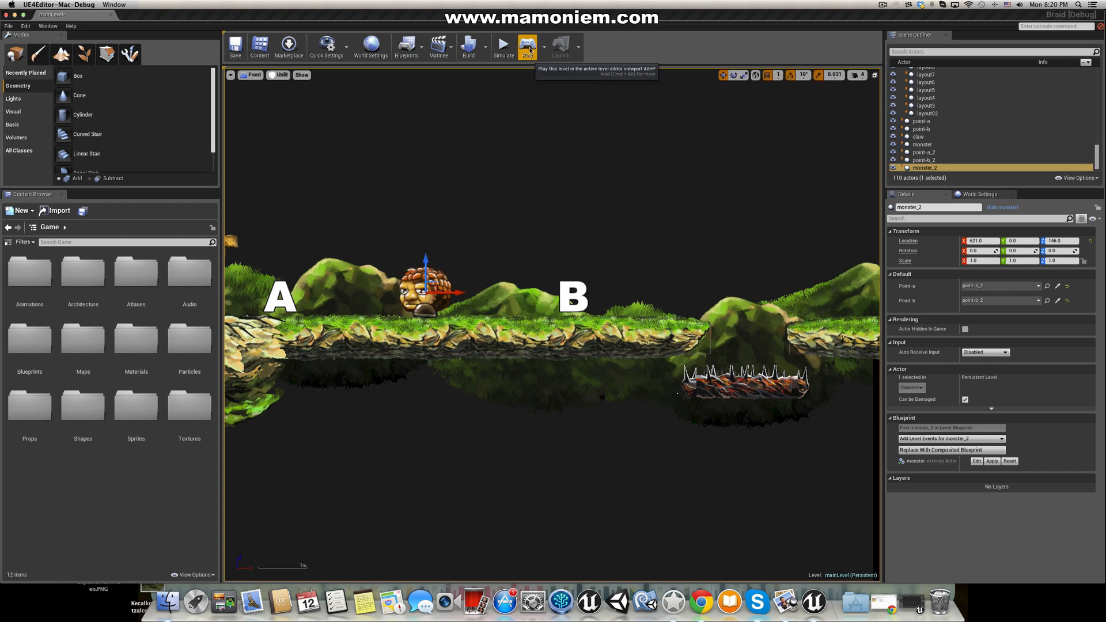
{"action": "left_click", "coordinate": [528, 46]}
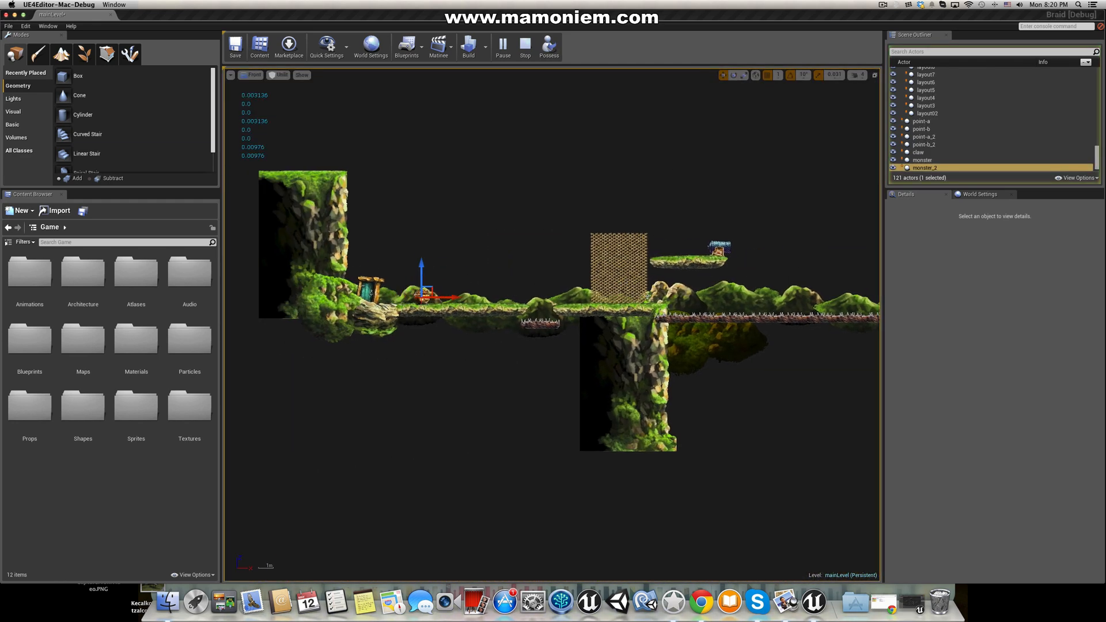
{"action": "scroll", "scroll_direction": "down", "scroll_amount": 3}
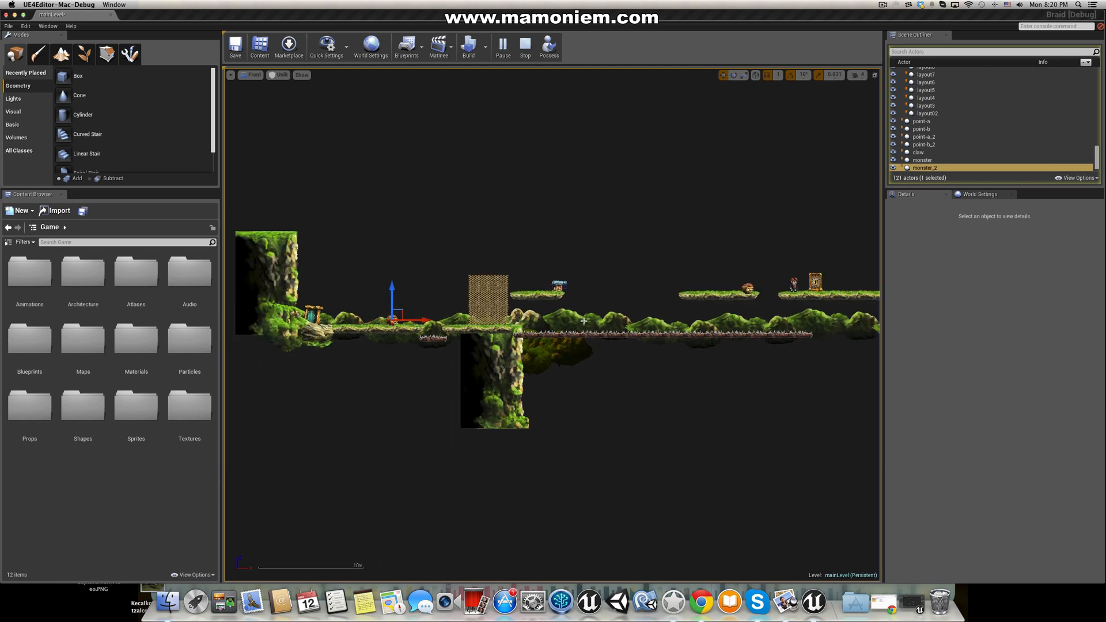